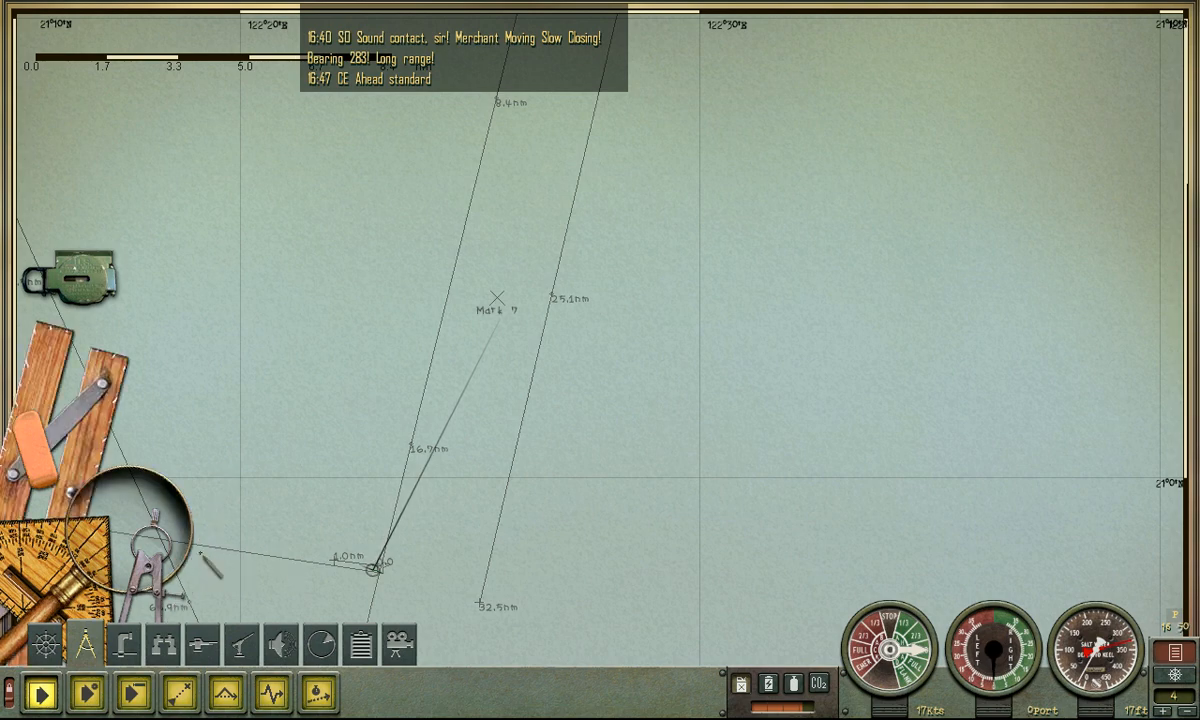
- Plot a course line on the chart toward the merchant sound contact at periscope depth
{"action": "left_click", "coordinate": [497, 335]}
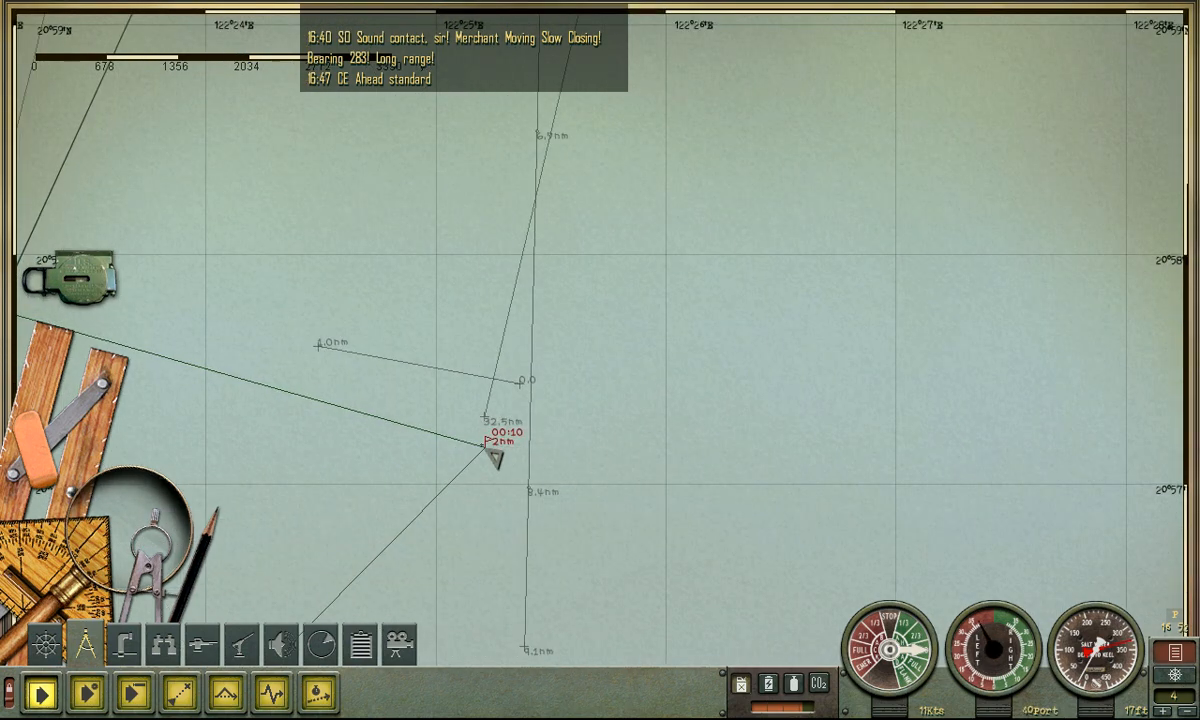
{"action": "left_click_drag", "start_coordinate": [490, 465], "coordinate": [480, 383]}
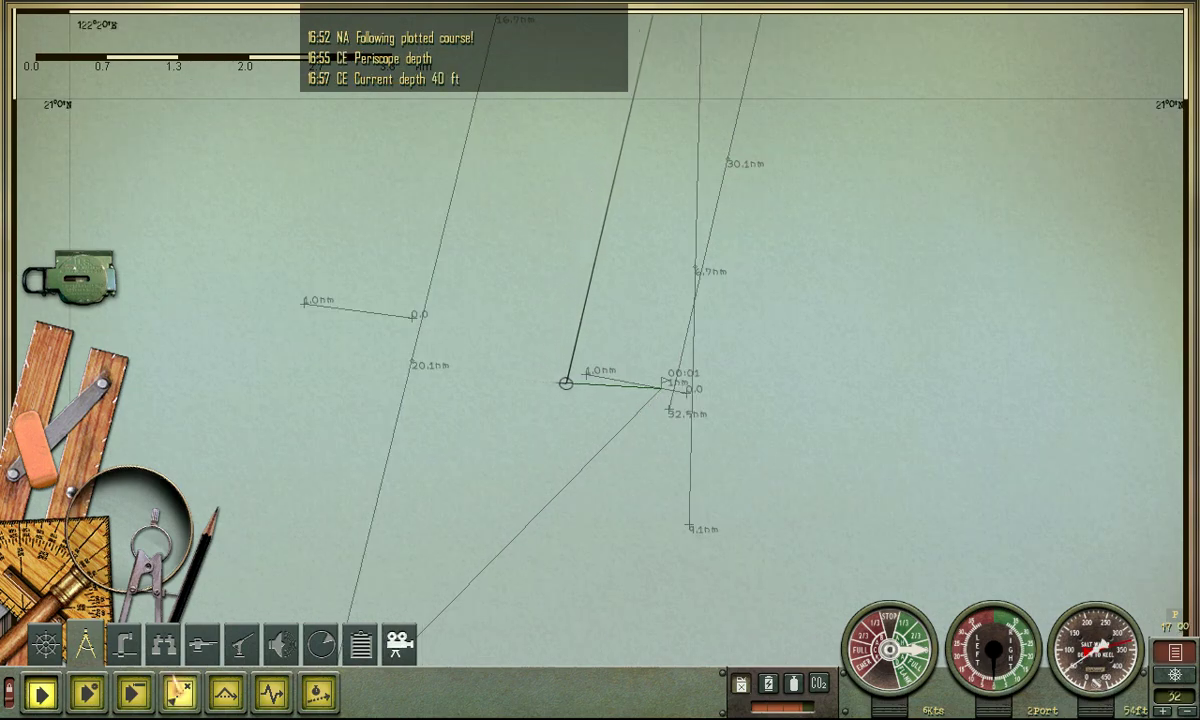
- Ring Ahead One Third, then All Stop, on the engine telegraph
{"action": "left_click", "coordinate": [915, 620]}
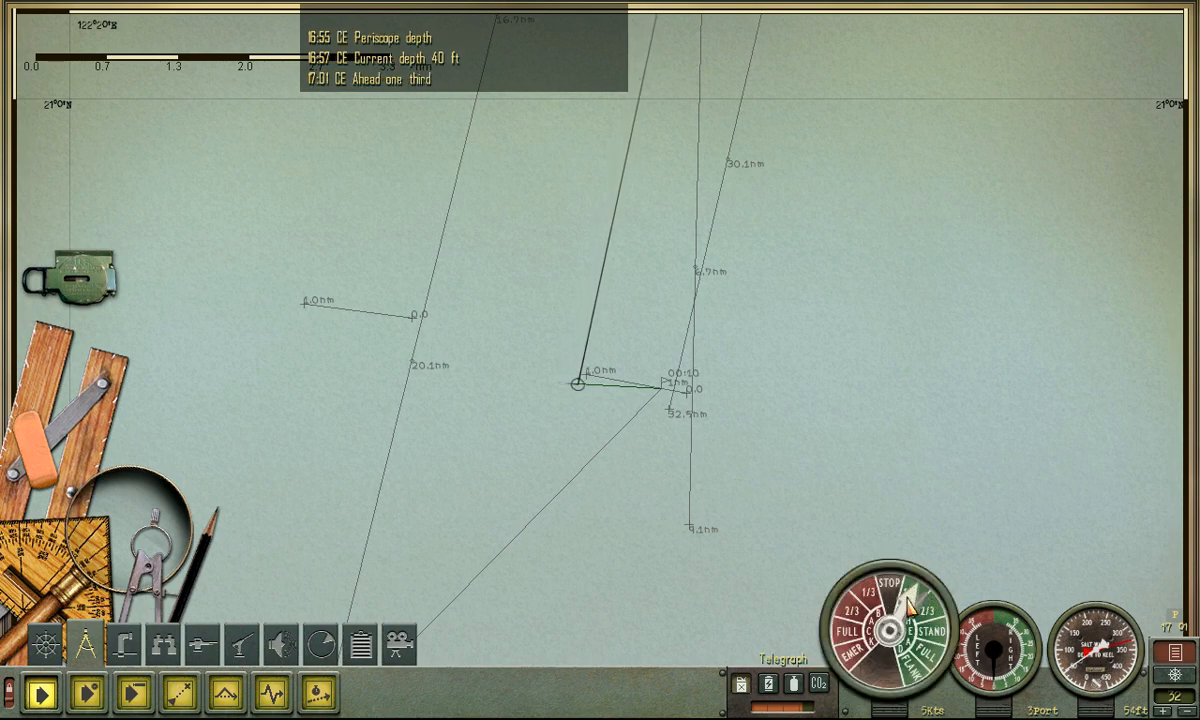
{"action": "left_click", "coordinate": [879, 620]}
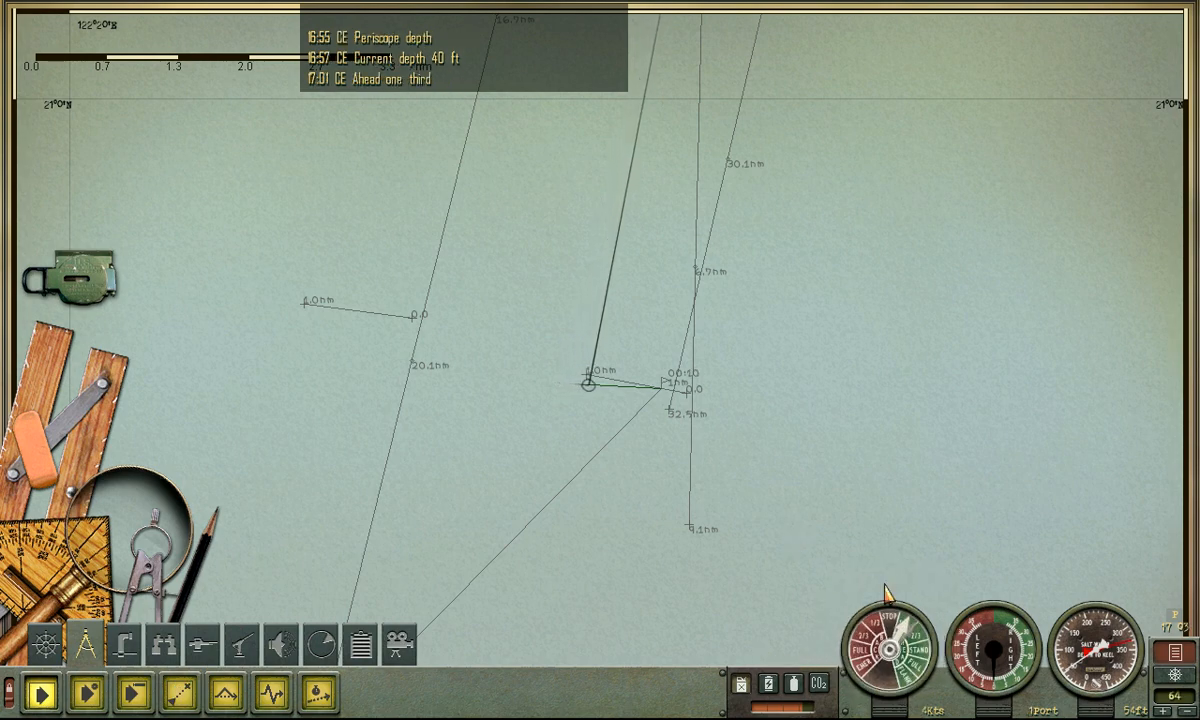
{"action": "left_click", "coordinate": [890, 655]}
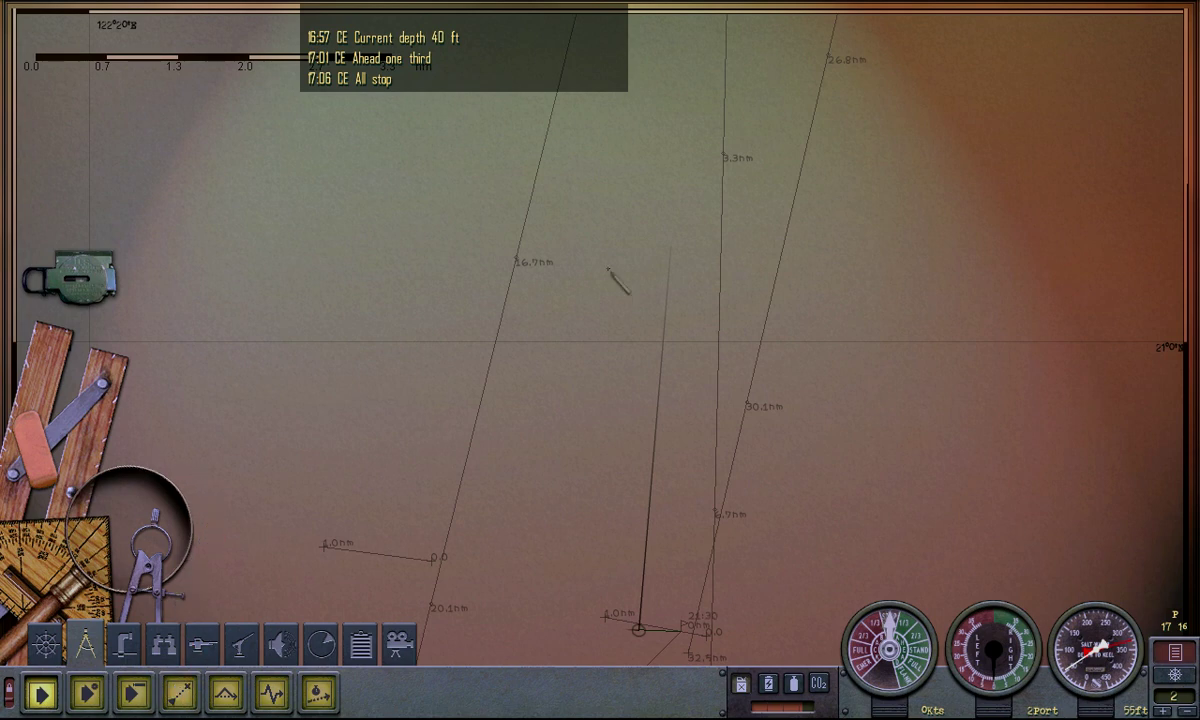
- Place Marks 9 and 10 on the chart at the contact's positions
{"action": "left_click", "coordinate": [668, 256]}
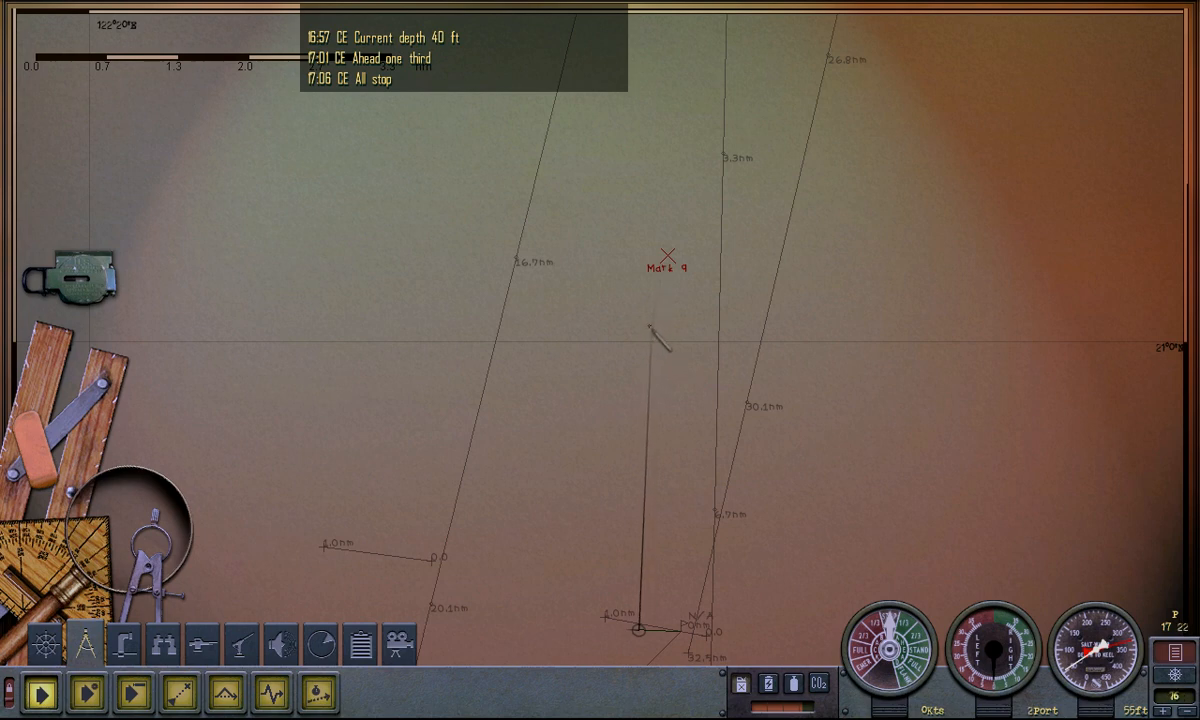
{"action": "left_click", "coordinate": [650, 320]}
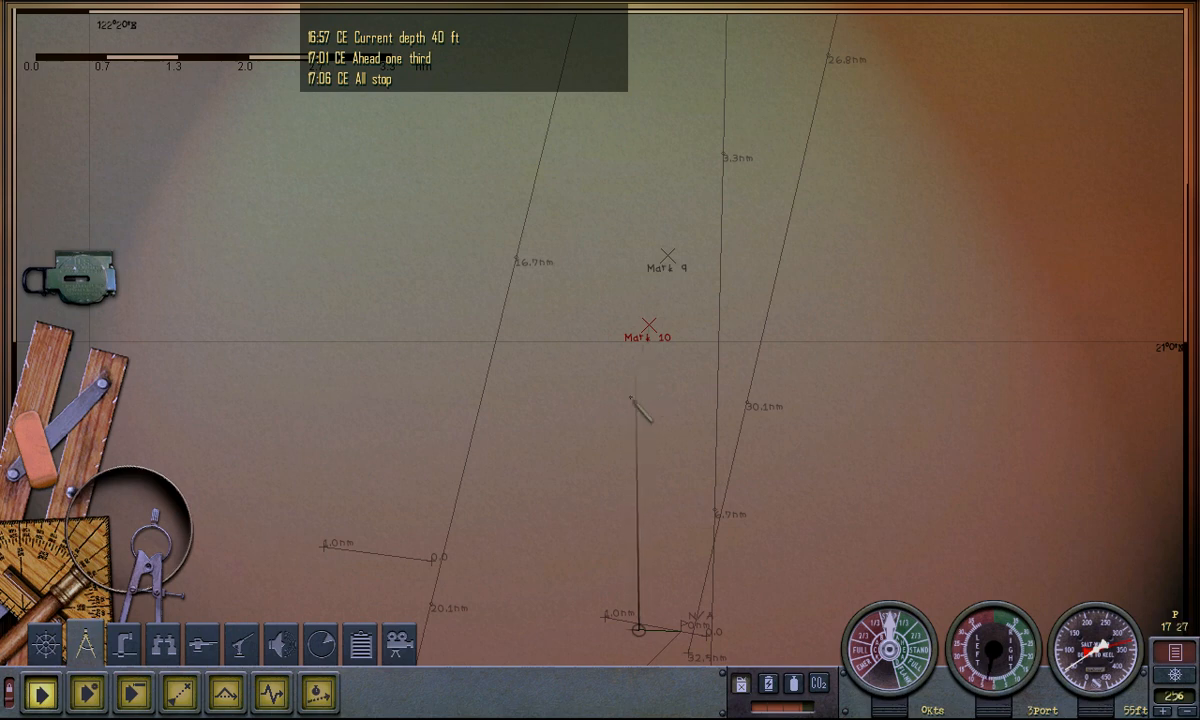
{"action": "left_click", "coordinate": [625, 411]}
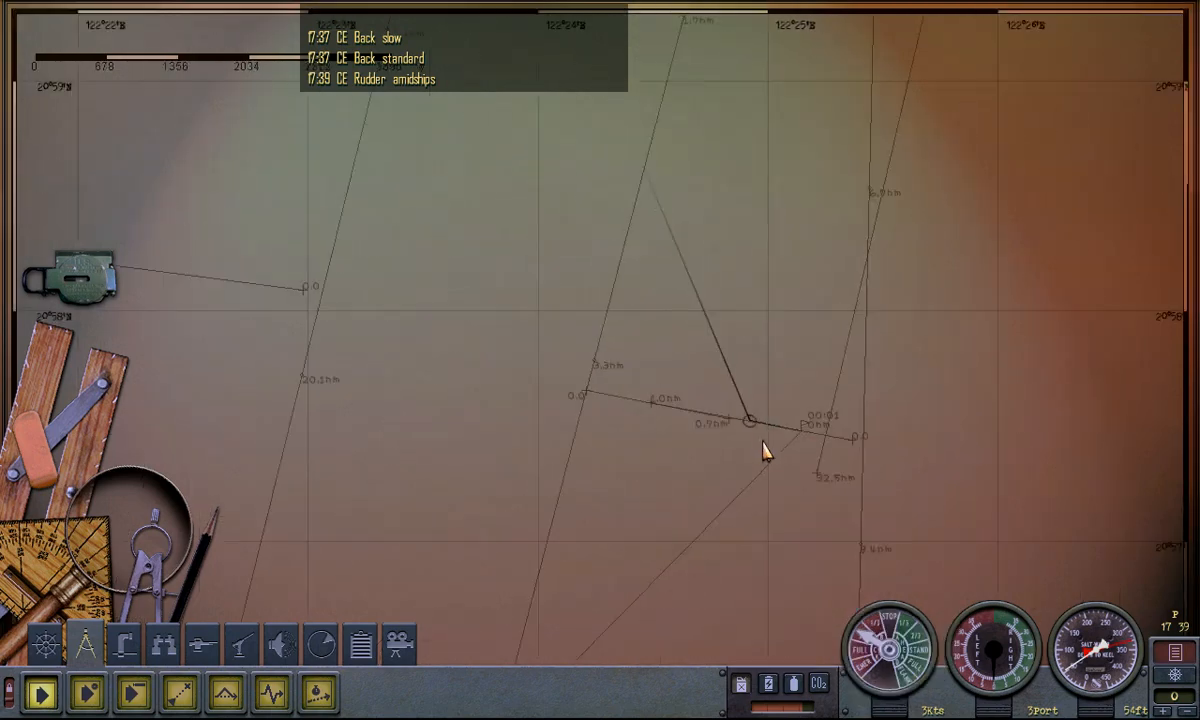
- Back standard with starboard rudder, centre it, then ring All Stop and Ahead One Third
{"action": "left_click", "coordinate": [890, 645]}
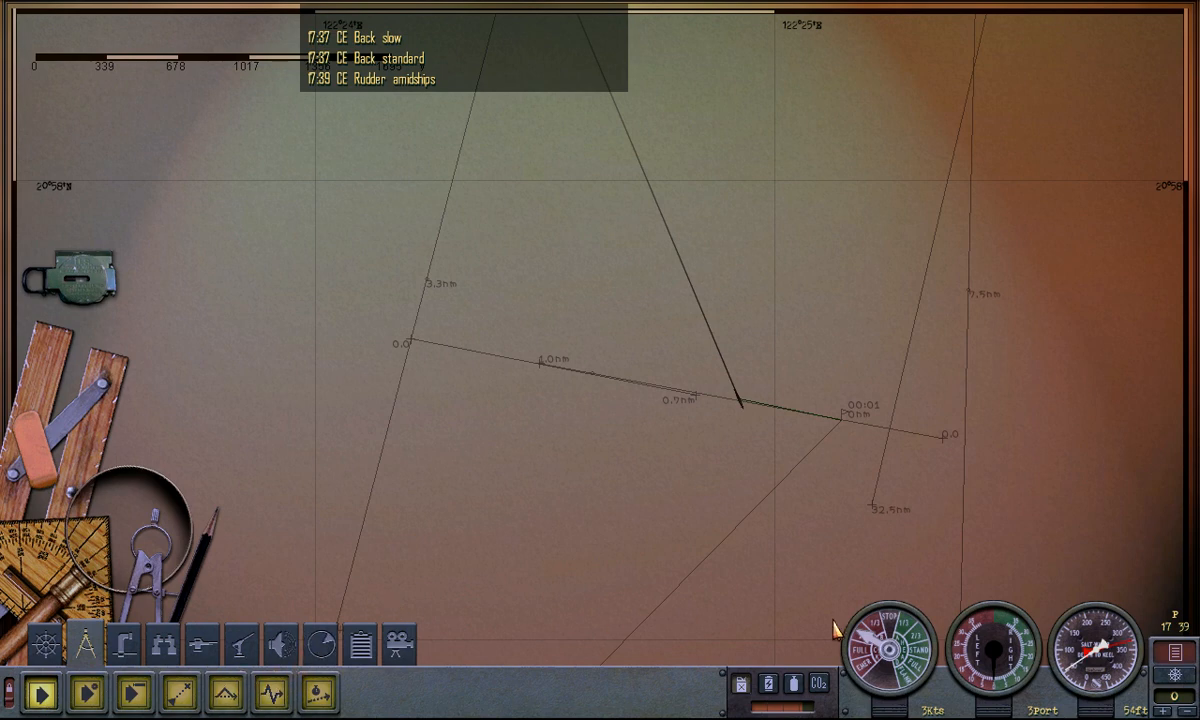
{"action": "left_click", "coordinate": [992, 665]}
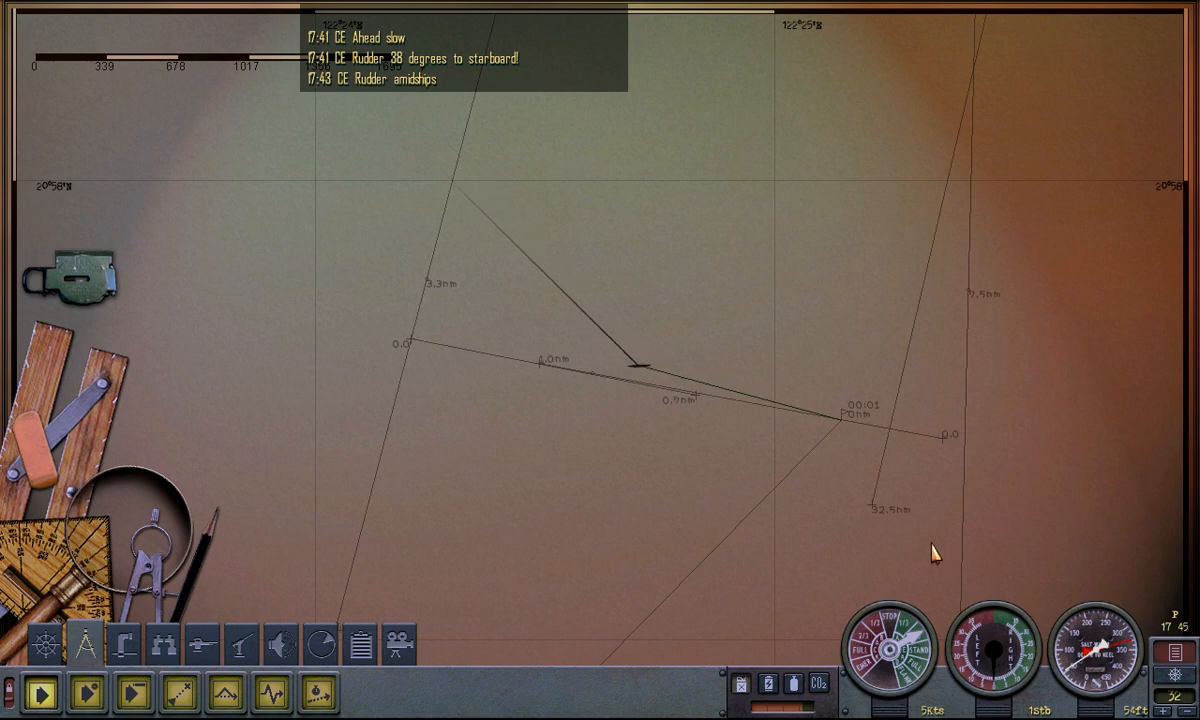
{"action": "left_click", "coordinate": [891, 645]}
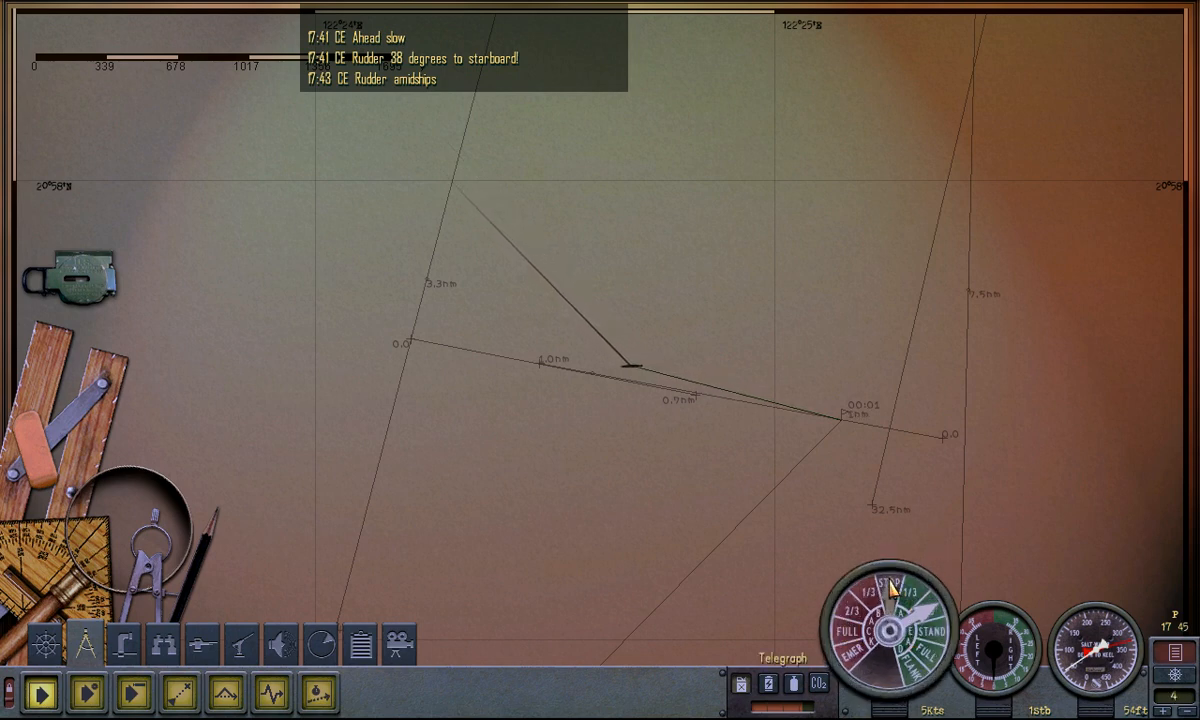
{"action": "left_click", "coordinate": [891, 635]}
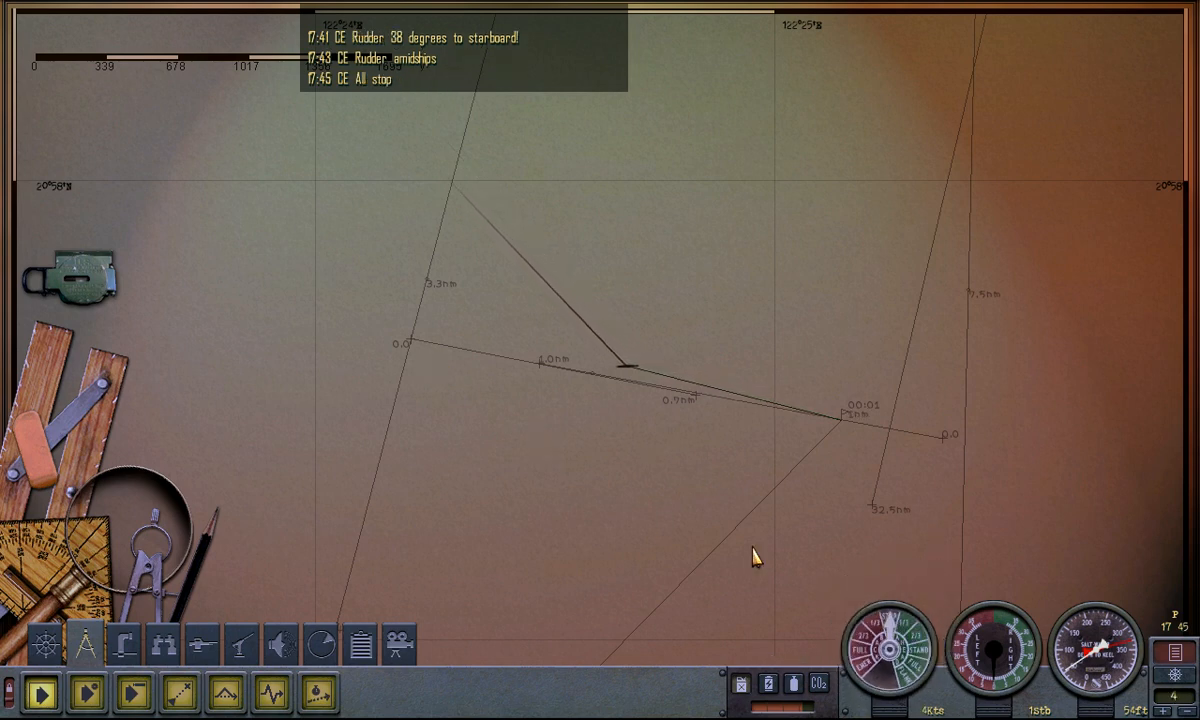
{"action": "left_click", "coordinate": [888, 638]}
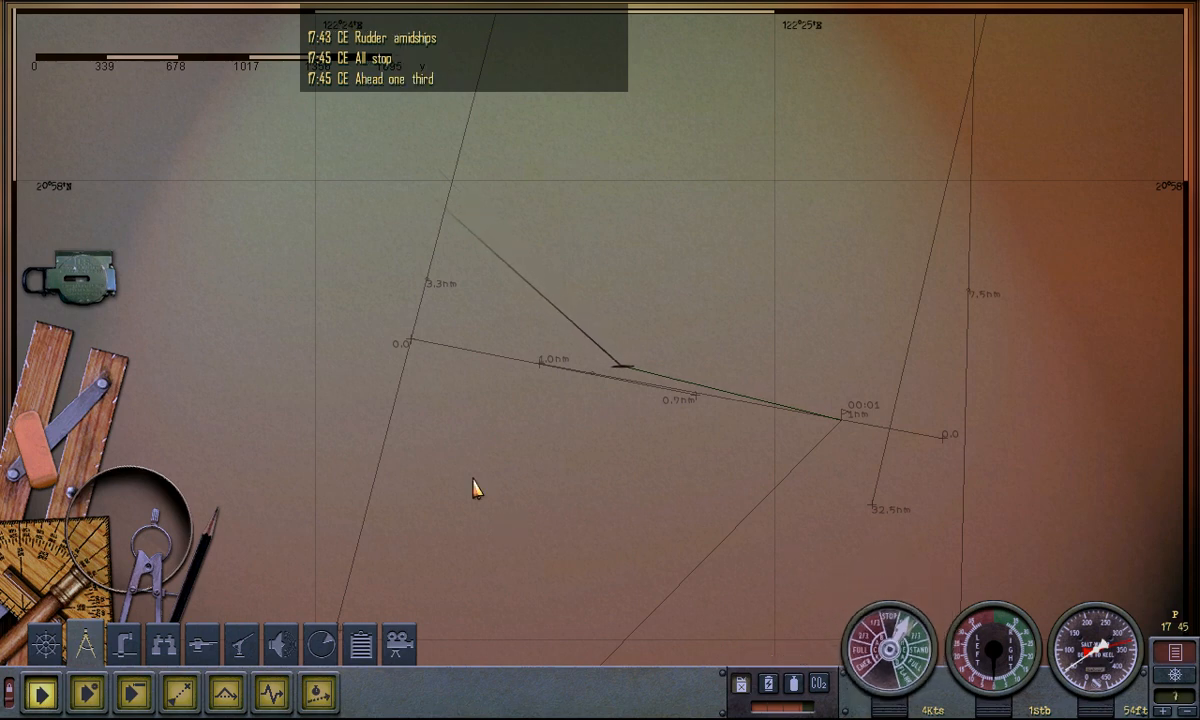
{"action": "mouse_move", "coordinate": [860, 595]}
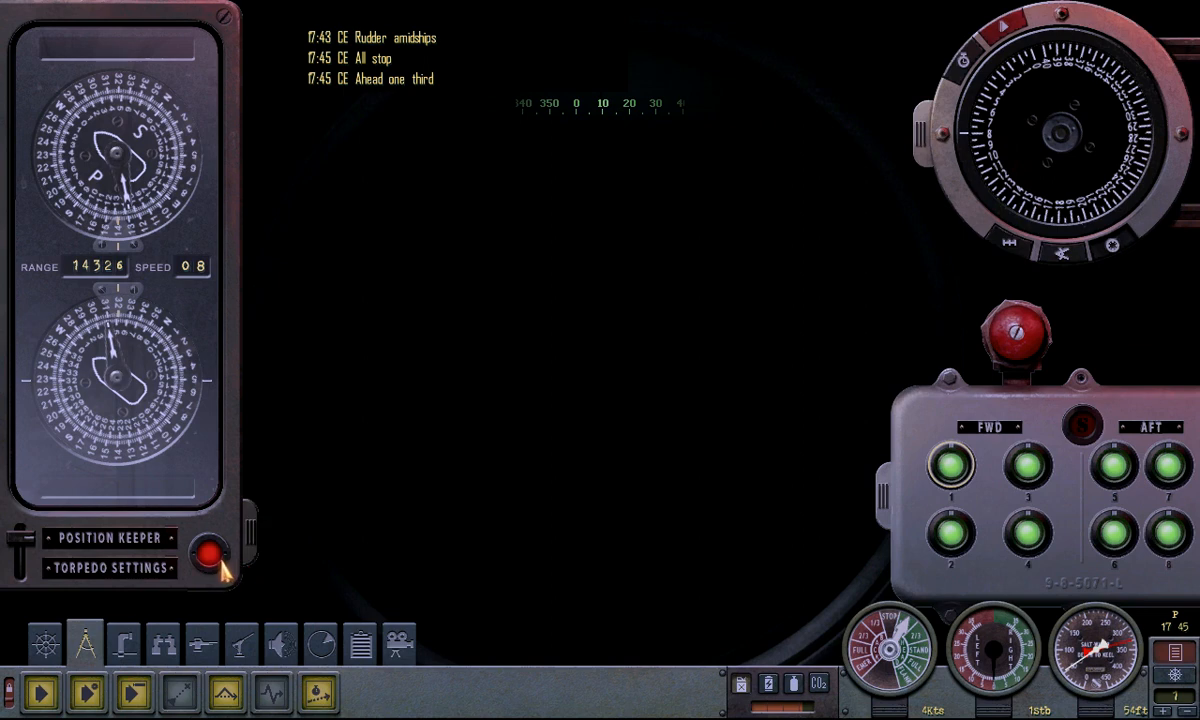
- Turn the Position Keeper off and ring All Stop at the attack station
{"action": "left_click", "coordinate": [210, 552]}
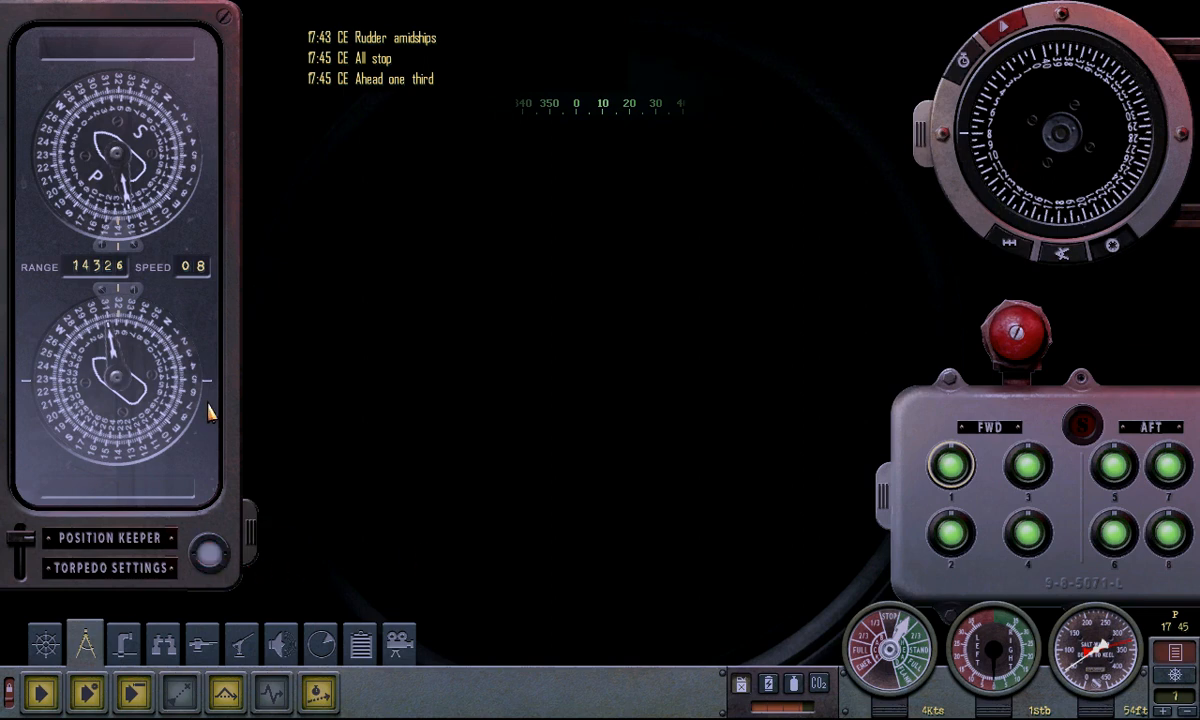
{"action": "left_click", "coordinate": [123, 643]}
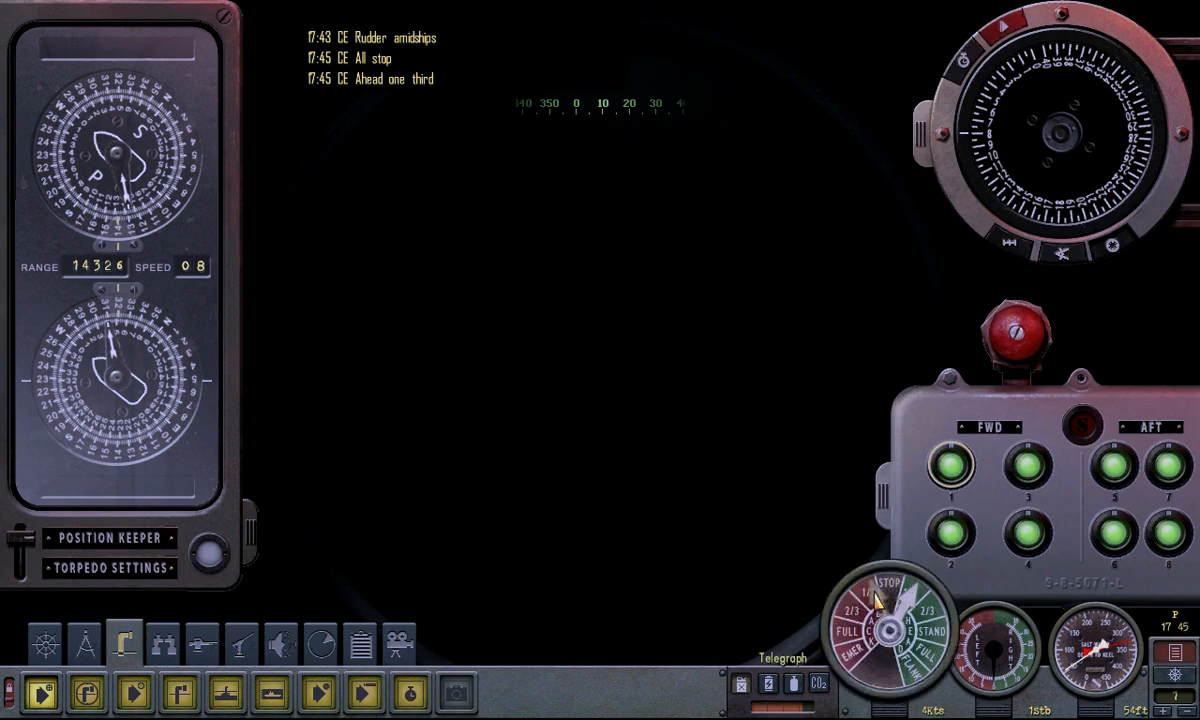
{"action": "left_click", "coordinate": [884, 582]}
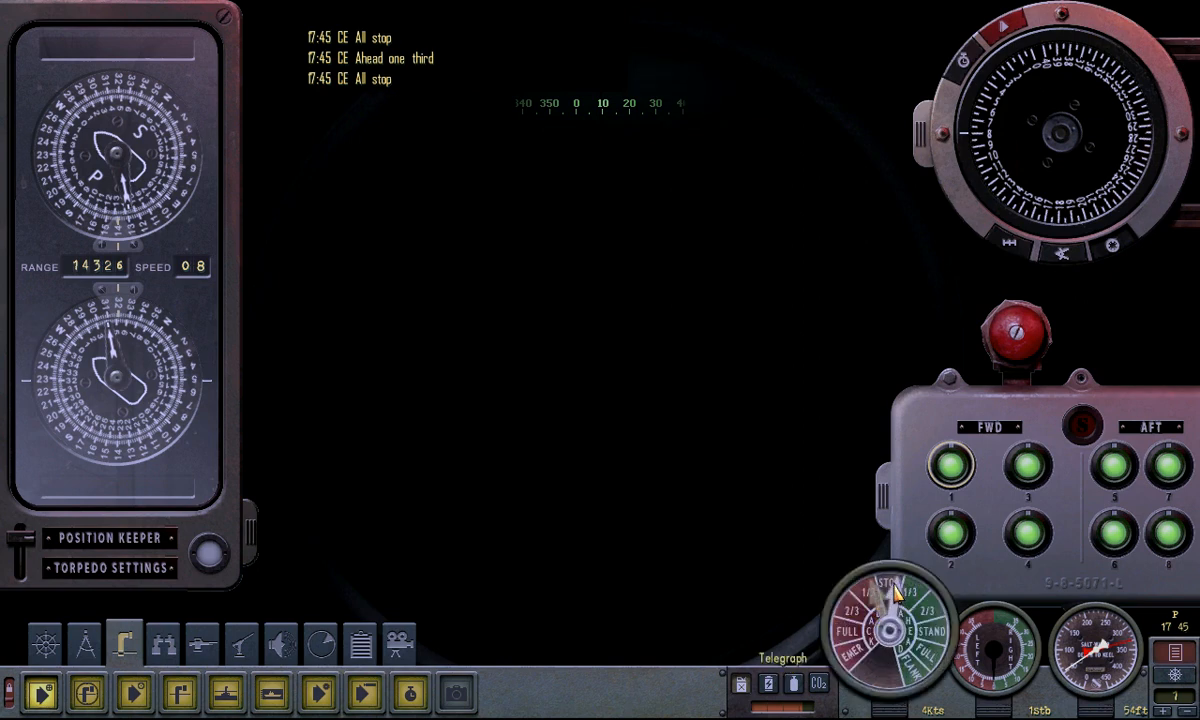
{"action": "left_click", "coordinate": [895, 590]}
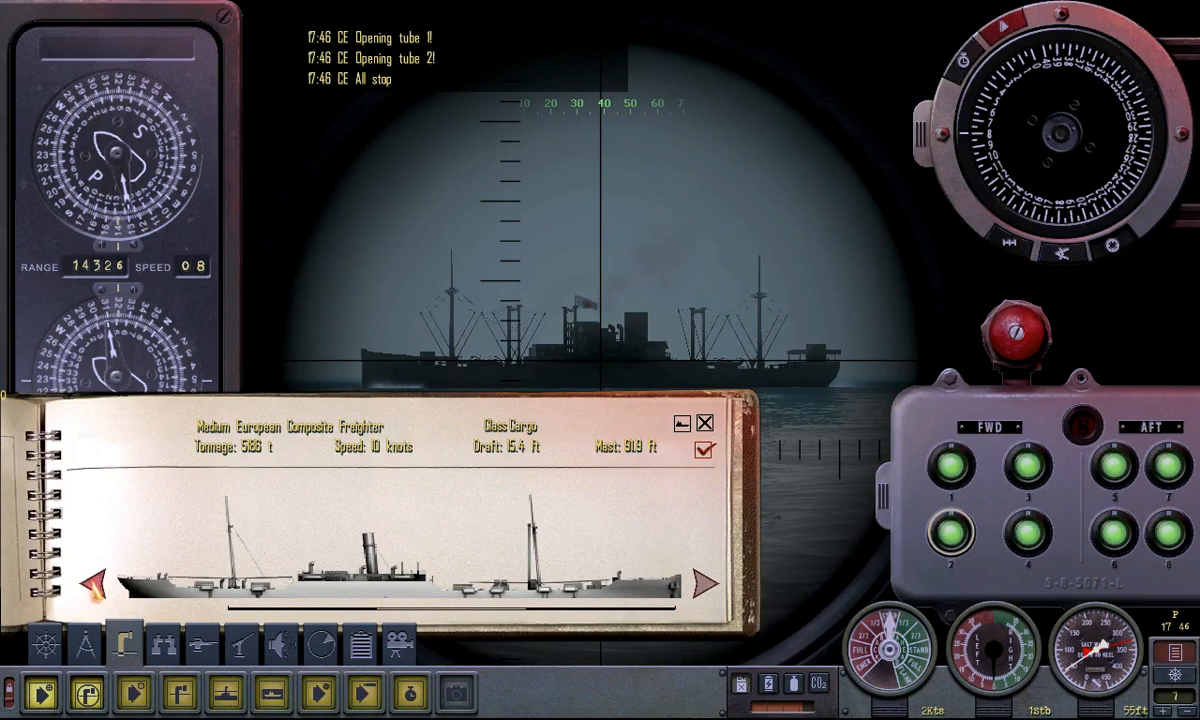
- Browse the recognition manual to identify the Large Modern Composite freighter
{"action": "left_click", "coordinate": [700, 585]}
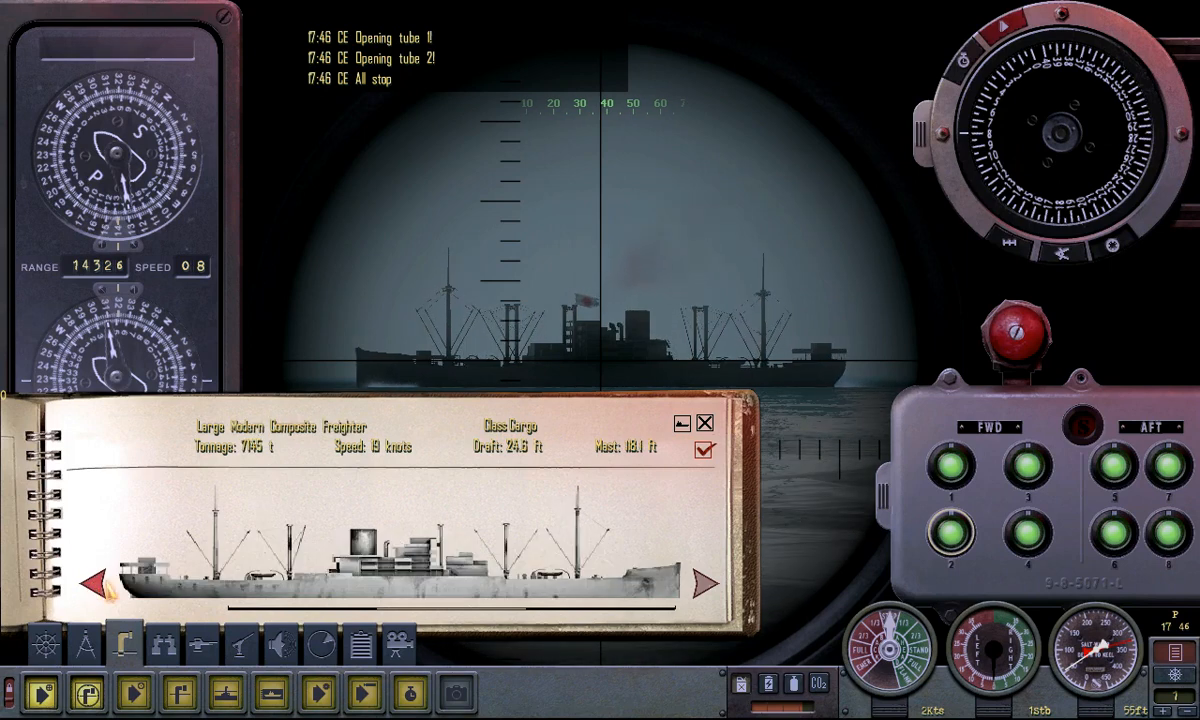
{"action": "left_click", "coordinate": [708, 580]}
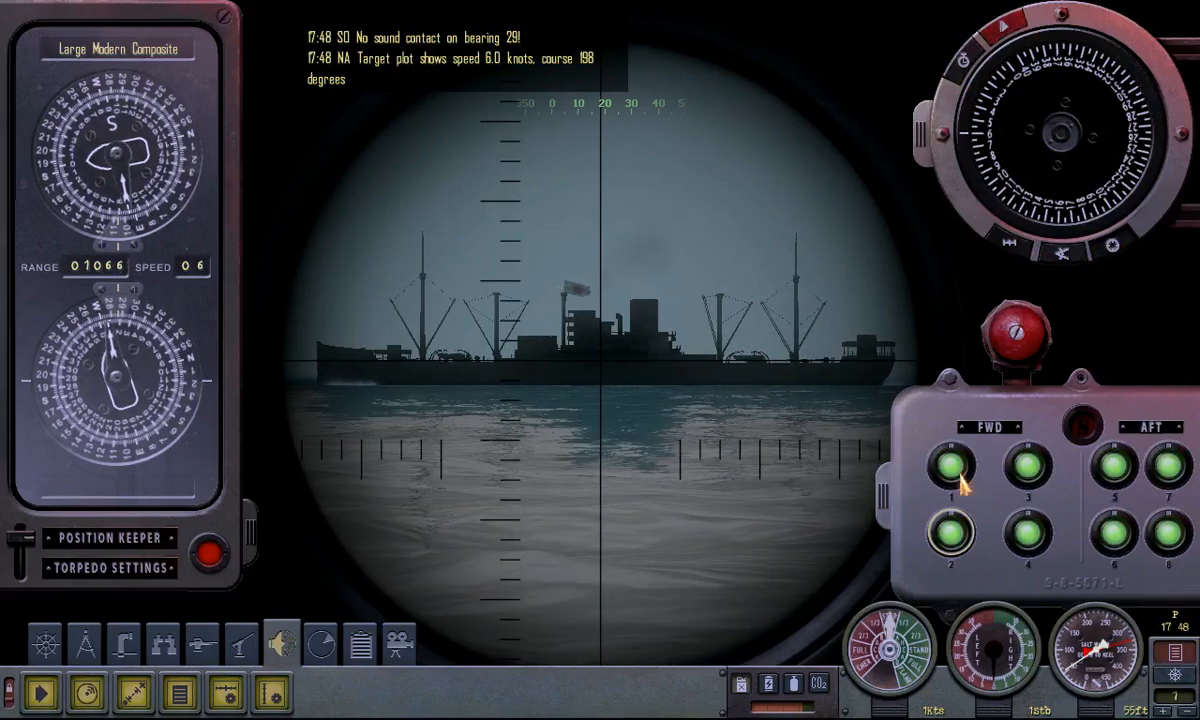
{"action": "left_click", "coordinate": [960, 468]}
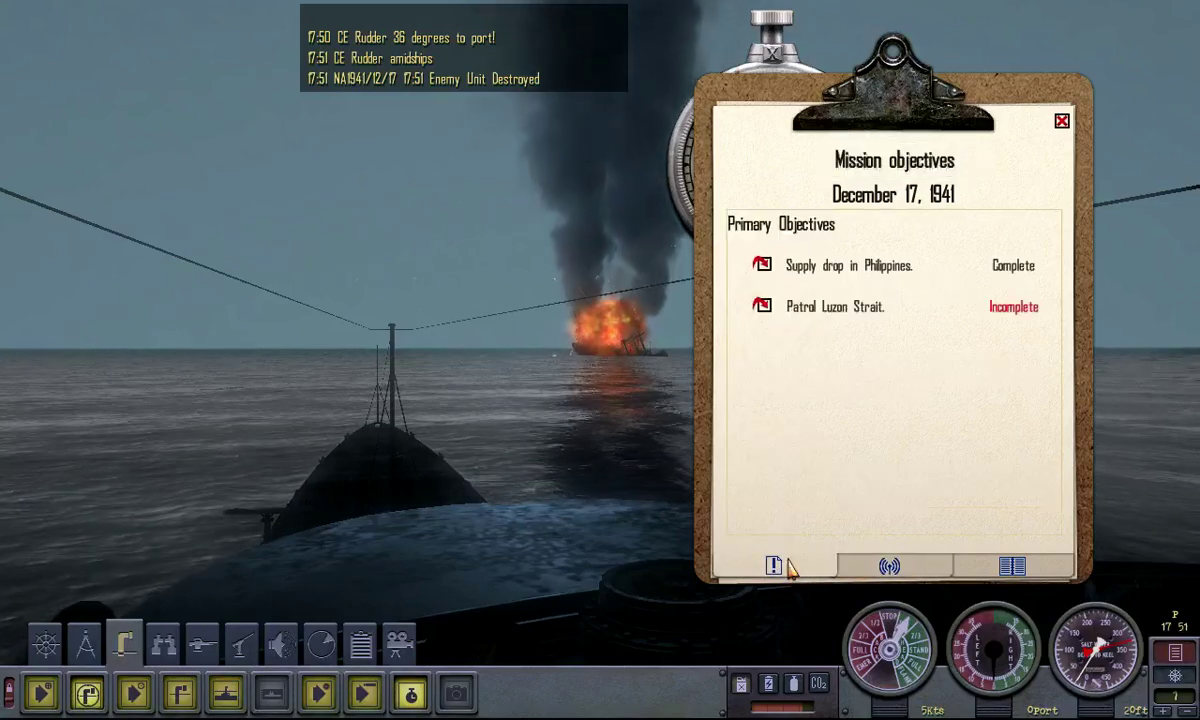
- Read the radio messages list, then close the mission log
{"action": "left_click", "coordinate": [888, 566]}
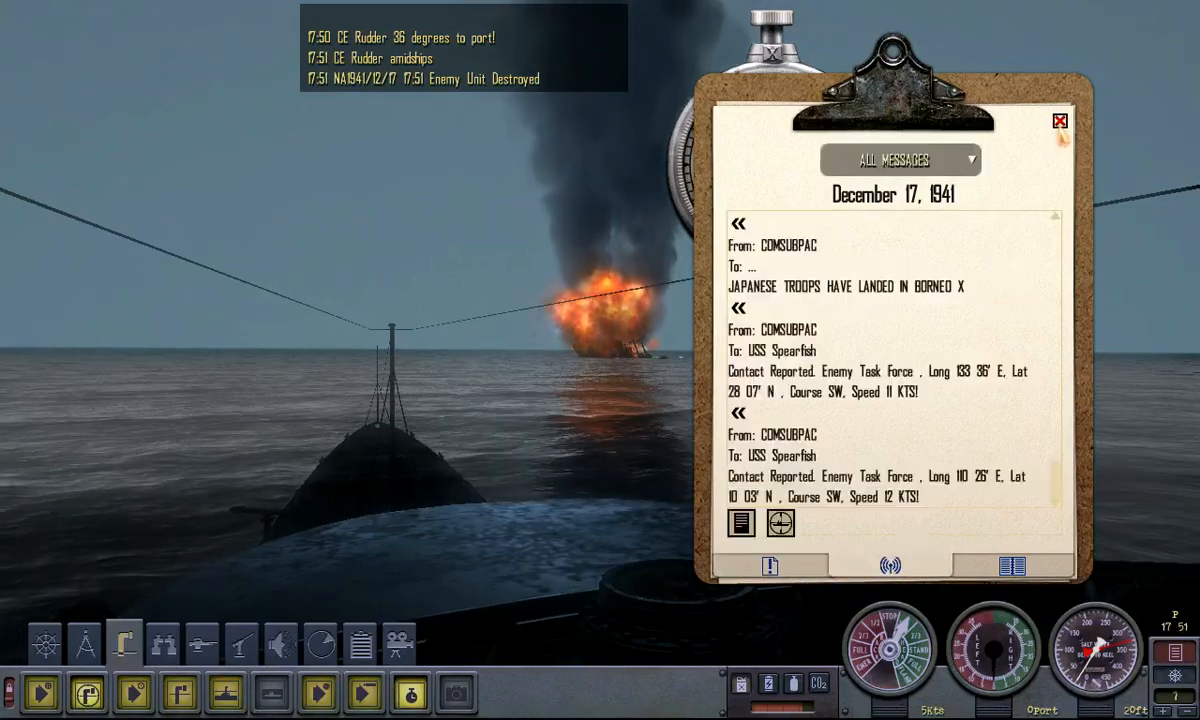
{"action": "left_click", "coordinate": [1059, 121]}
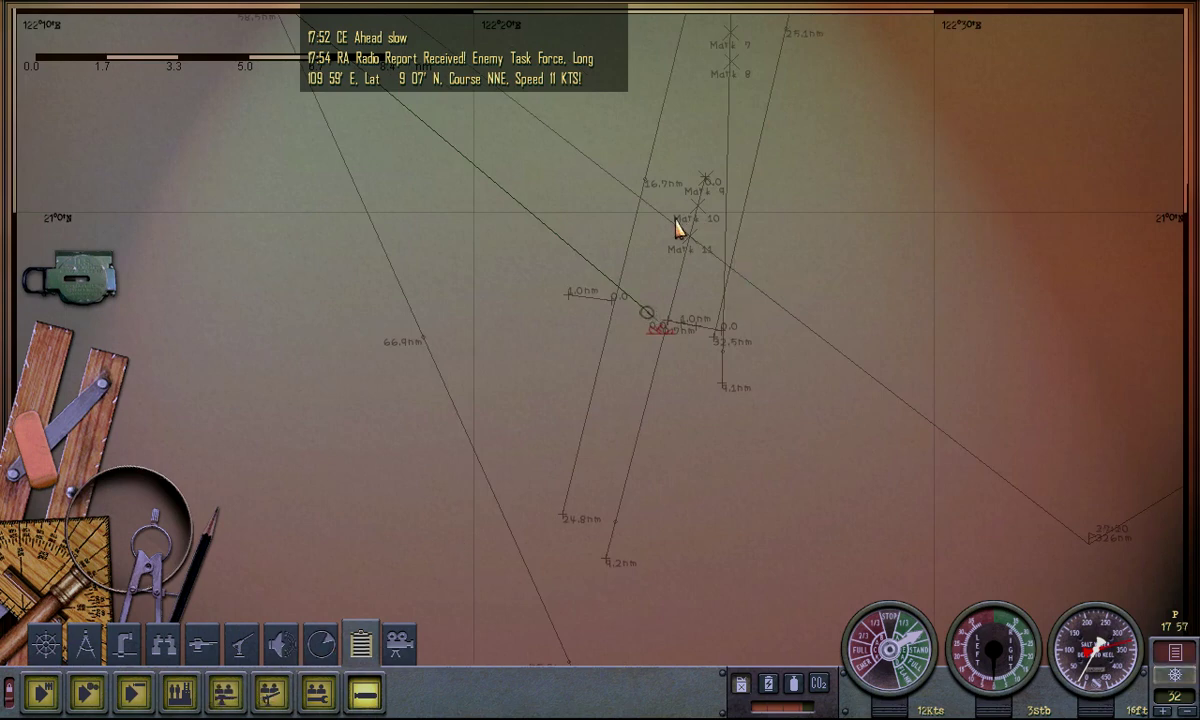
- Open the crew management screen to inspect the compartment assignments
{"action": "left_click", "coordinate": [130, 693]}
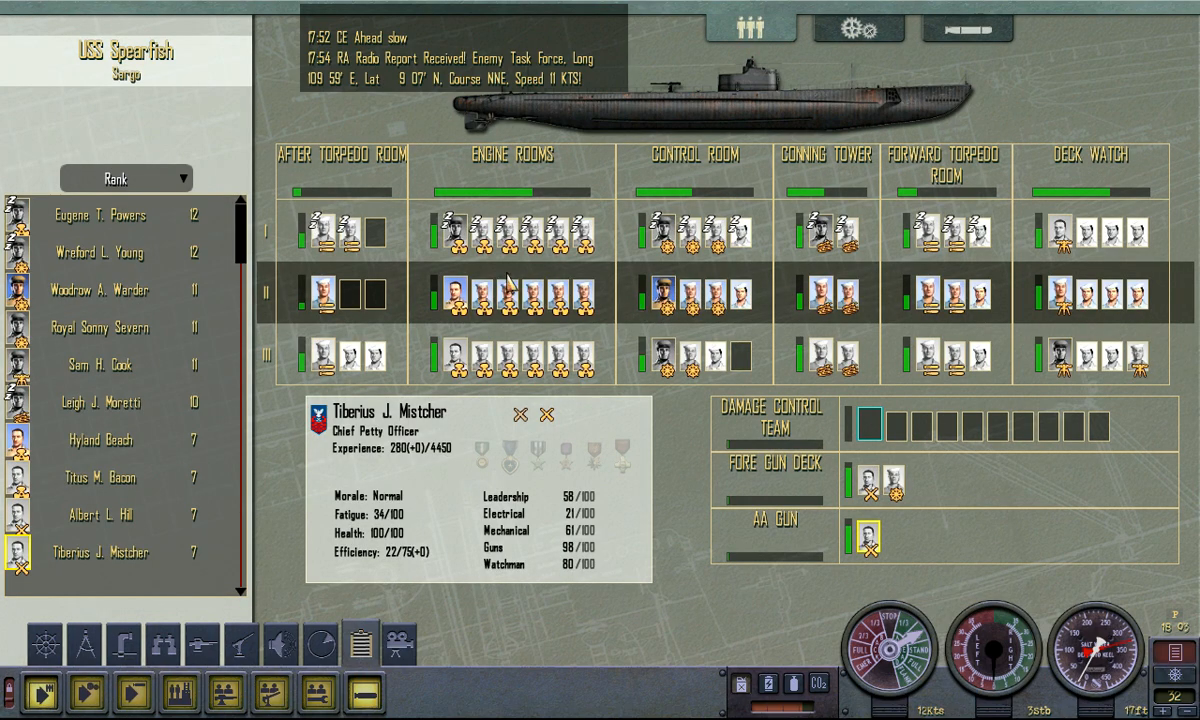
{"action": "mouse_move", "coordinate": [608, 233]}
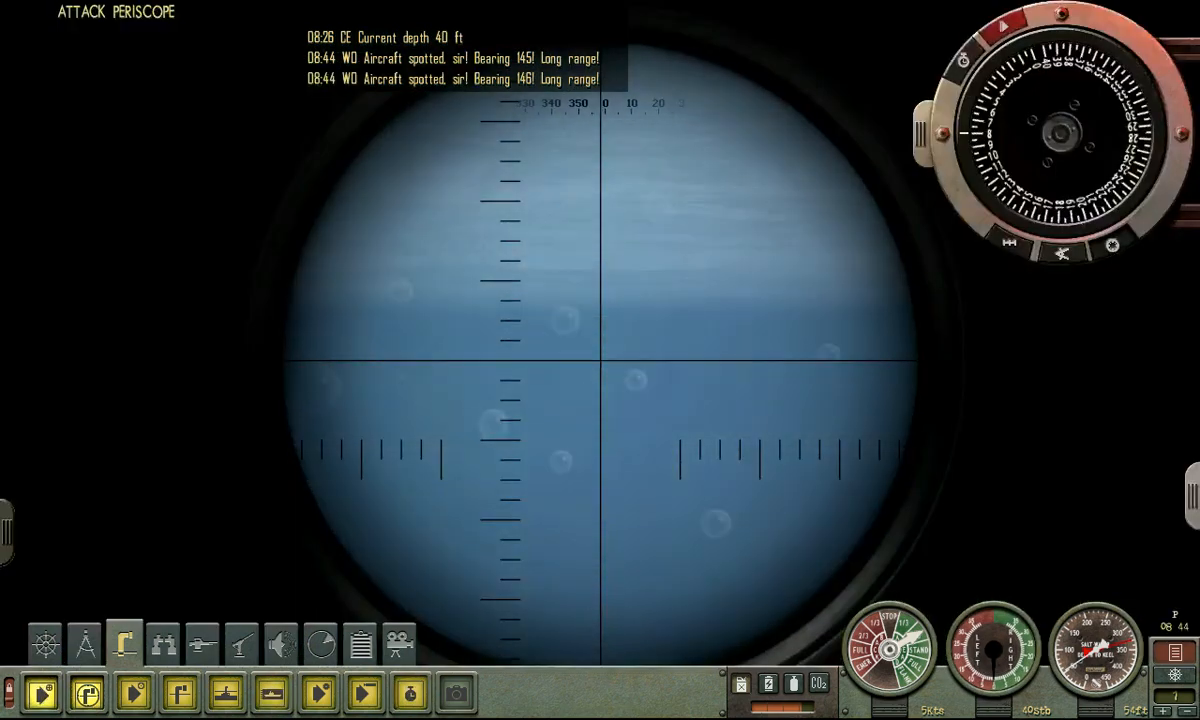
- Open the navigation chart and inspect the aircraft contact markers nearby
{"action": "left_click", "coordinate": [84, 643]}
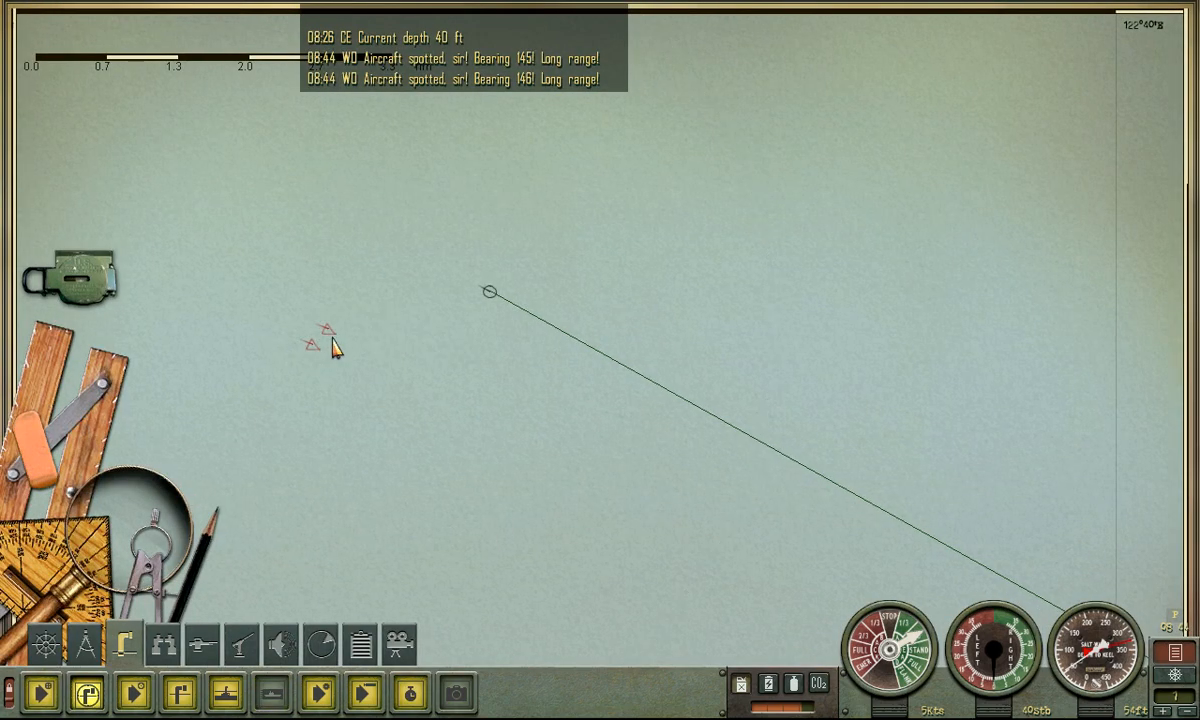
{"action": "left_click", "coordinate": [322, 350]}
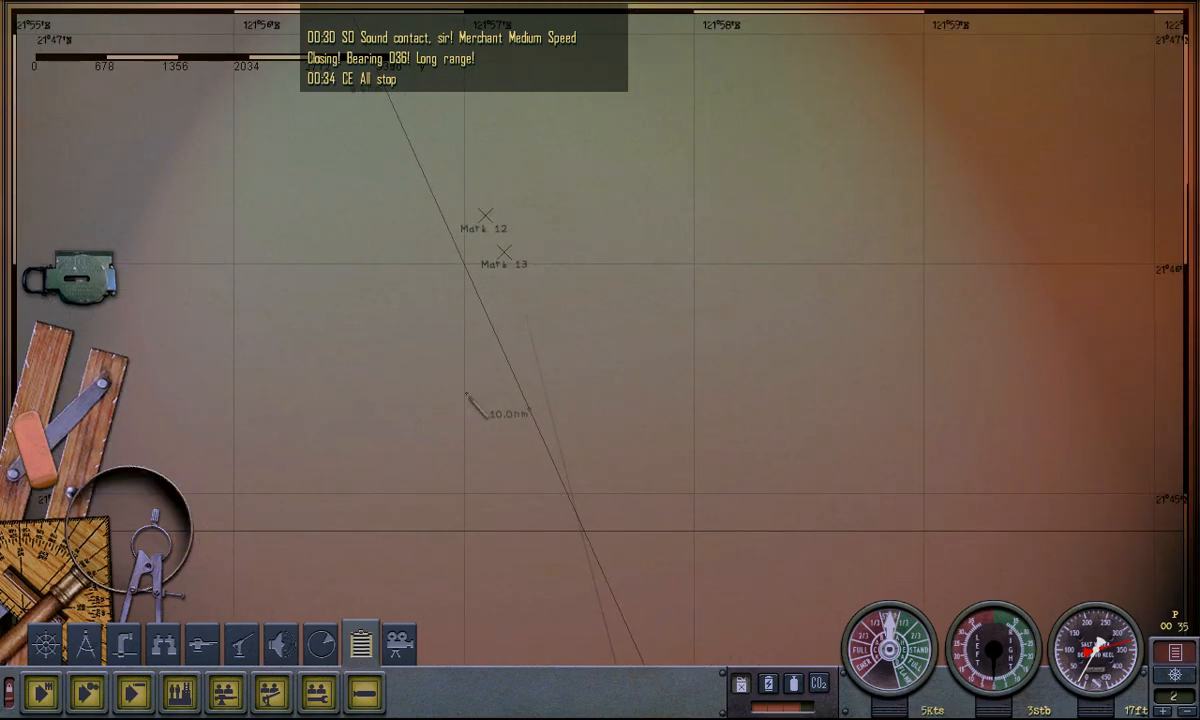
- Order periscope depth, rudder amidships and All Stop beside the intercept leg
{"action": "left_click", "coordinate": [531, 324]}
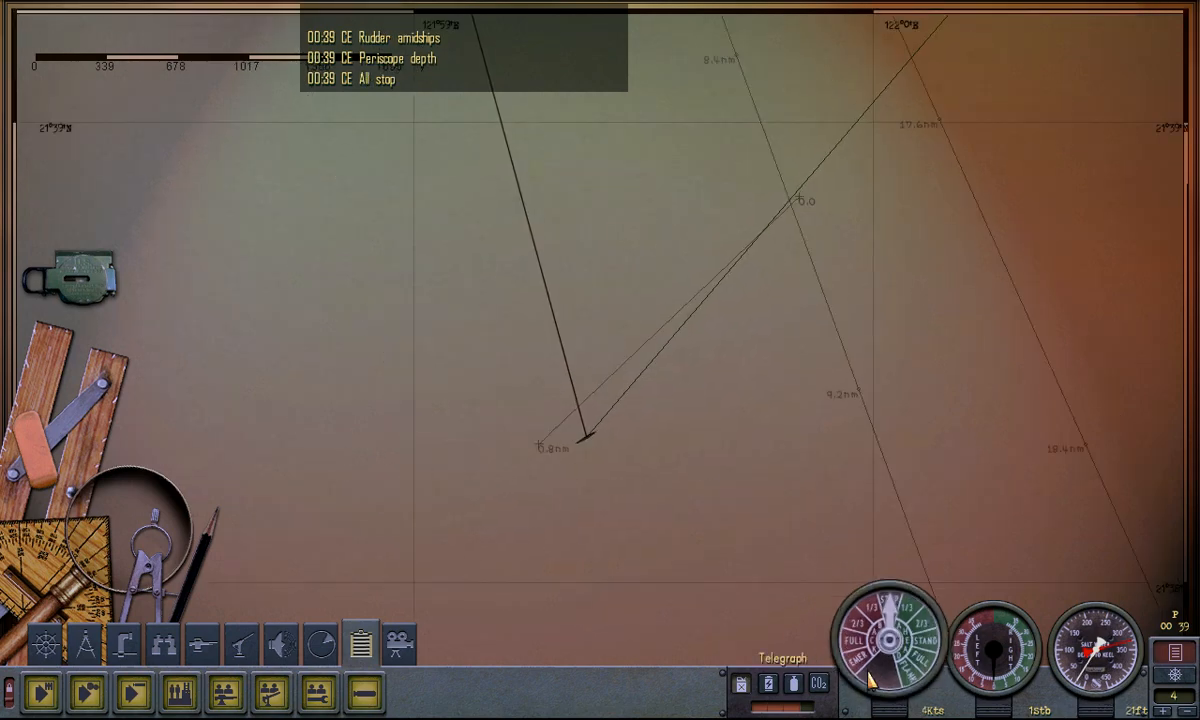
- Ring Ahead Standard to run about 7 knots toward the intercept lines
{"action": "left_click", "coordinate": [879, 608]}
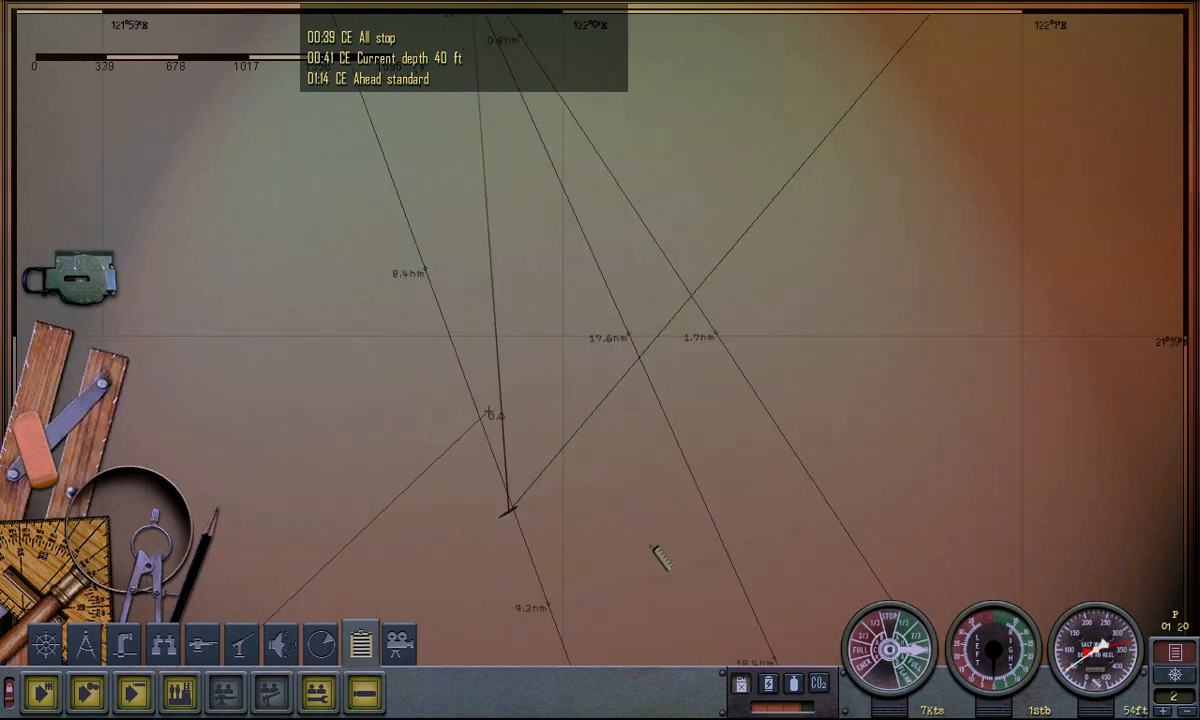
{"action": "mouse_move", "coordinate": [888, 645]}
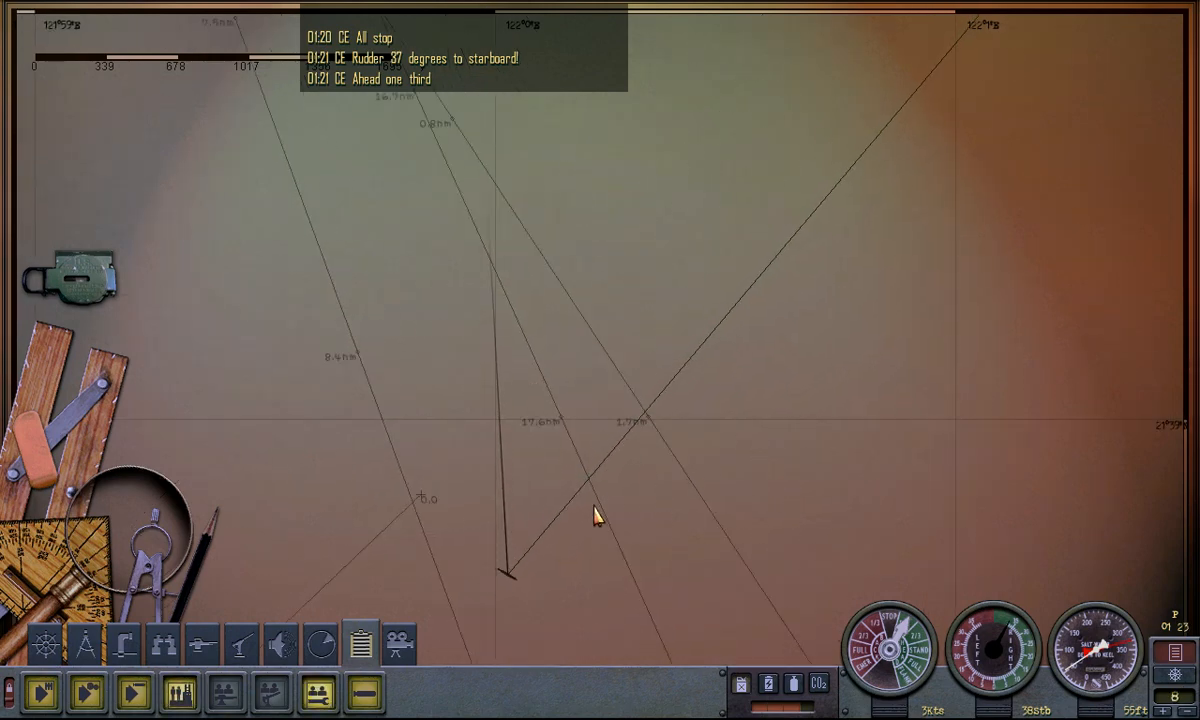
{"action": "mouse_move", "coordinate": [990, 650]}
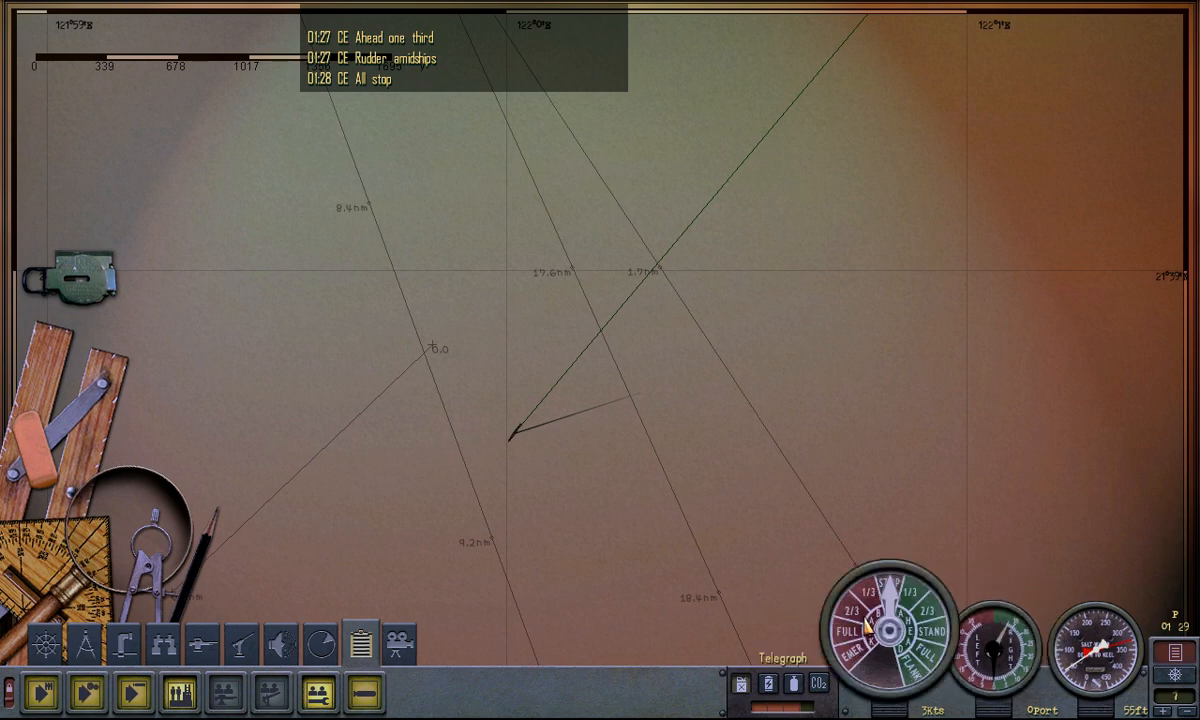
- Centre the rudder and order All Stop once on the starboard attack course
{"action": "left_click", "coordinate": [895, 610]}
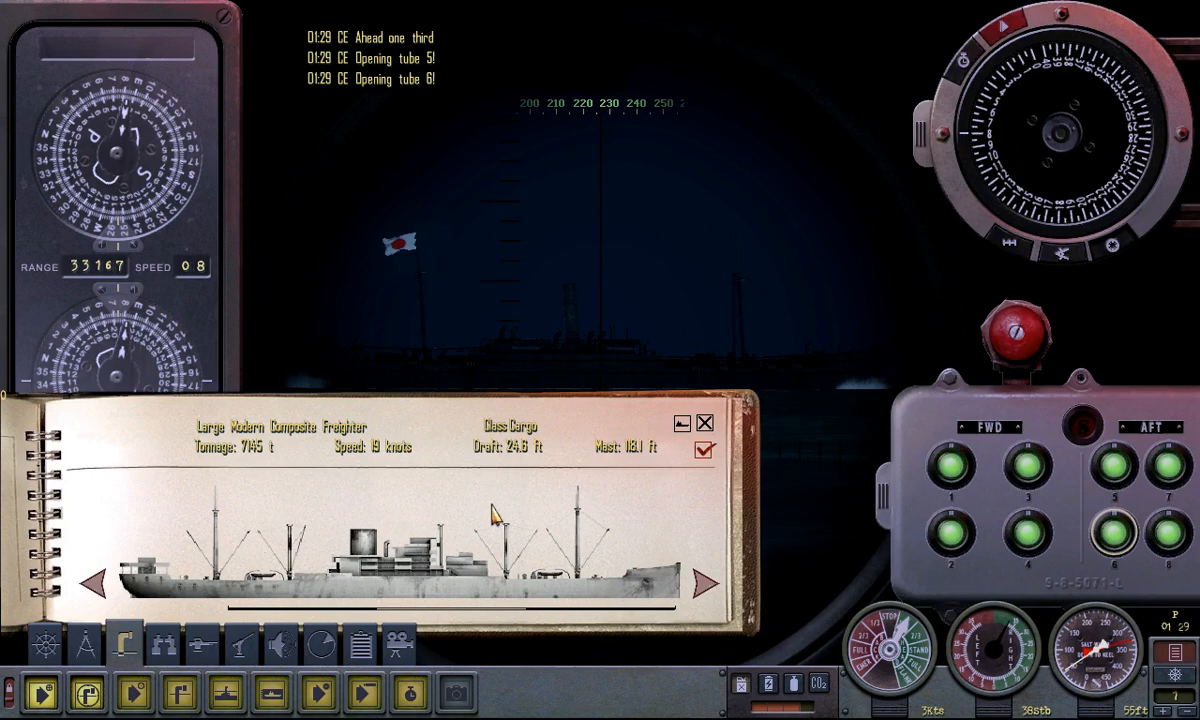
- Page the recognition manual and confirm the target as a Medium European Composite Freighter
{"action": "left_click", "coordinate": [707, 582]}
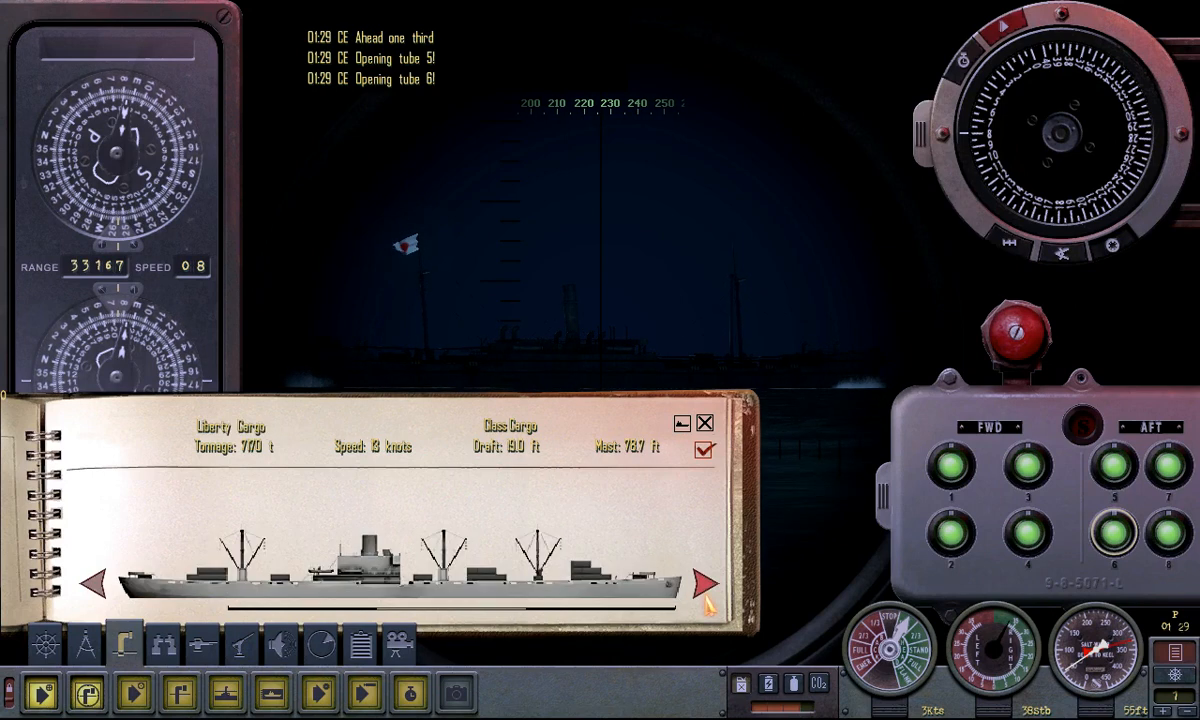
{"action": "left_click", "coordinate": [703, 584]}
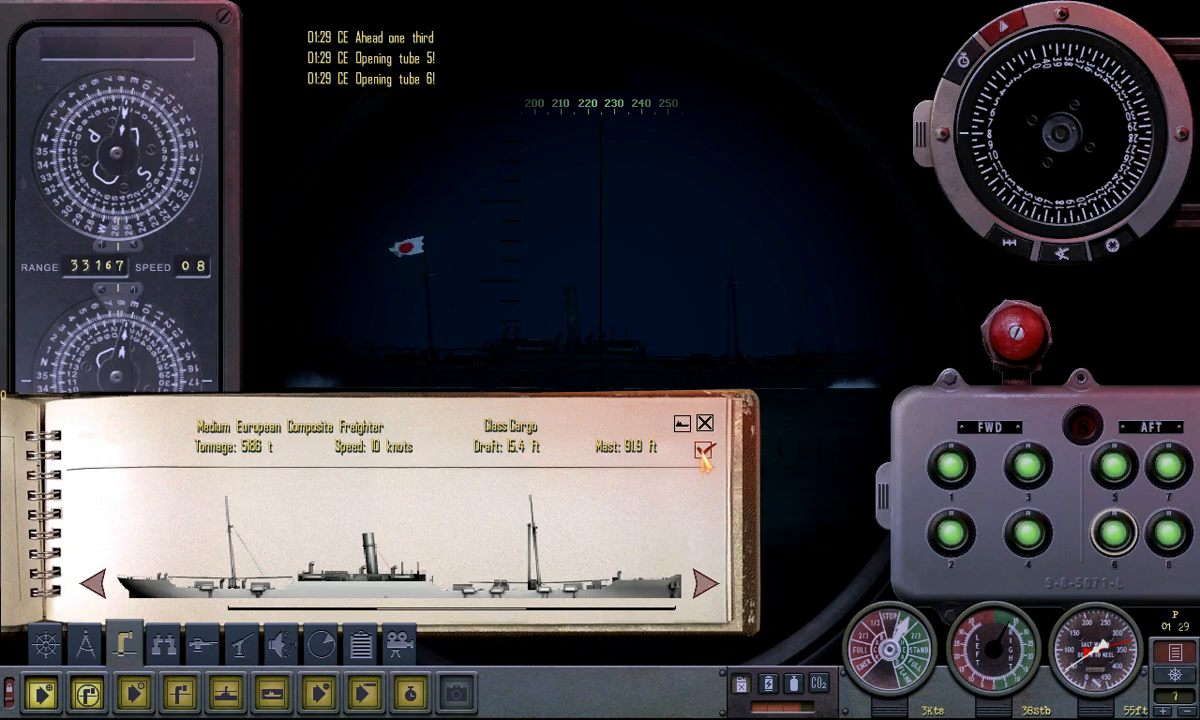
{"action": "left_click", "coordinate": [703, 446]}
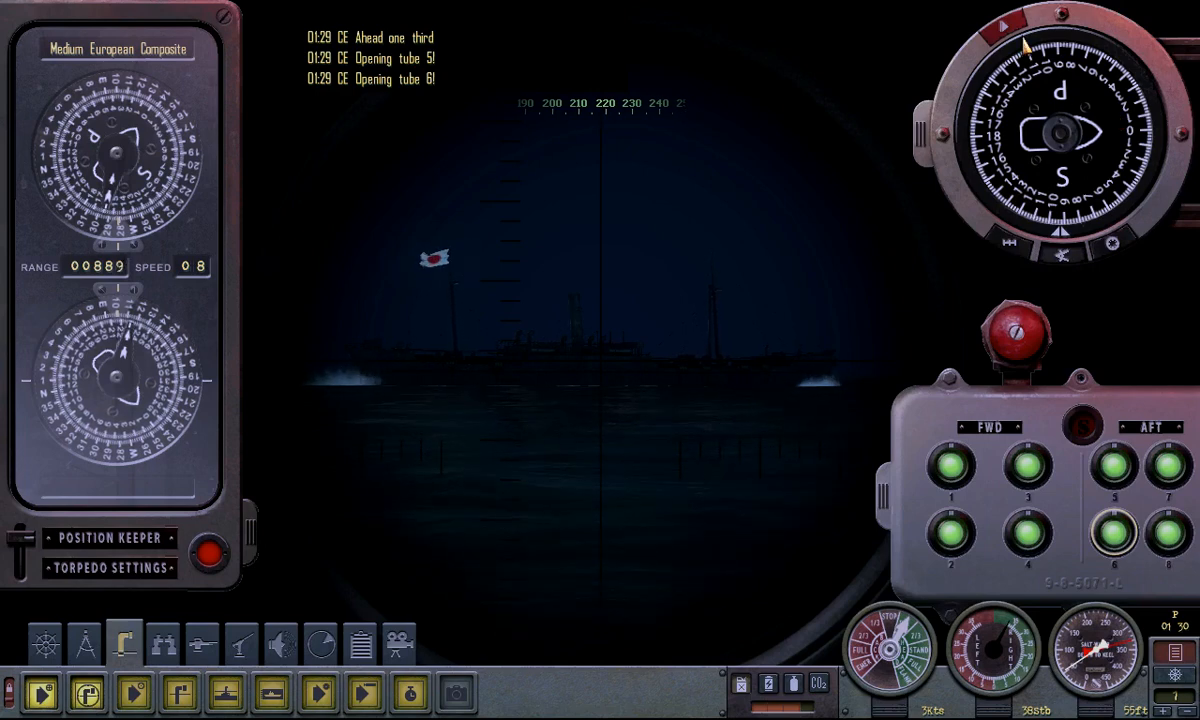
- Launch a torpedo at the composite freighter from the open tube
{"action": "left_click", "coordinate": [1087, 248]}
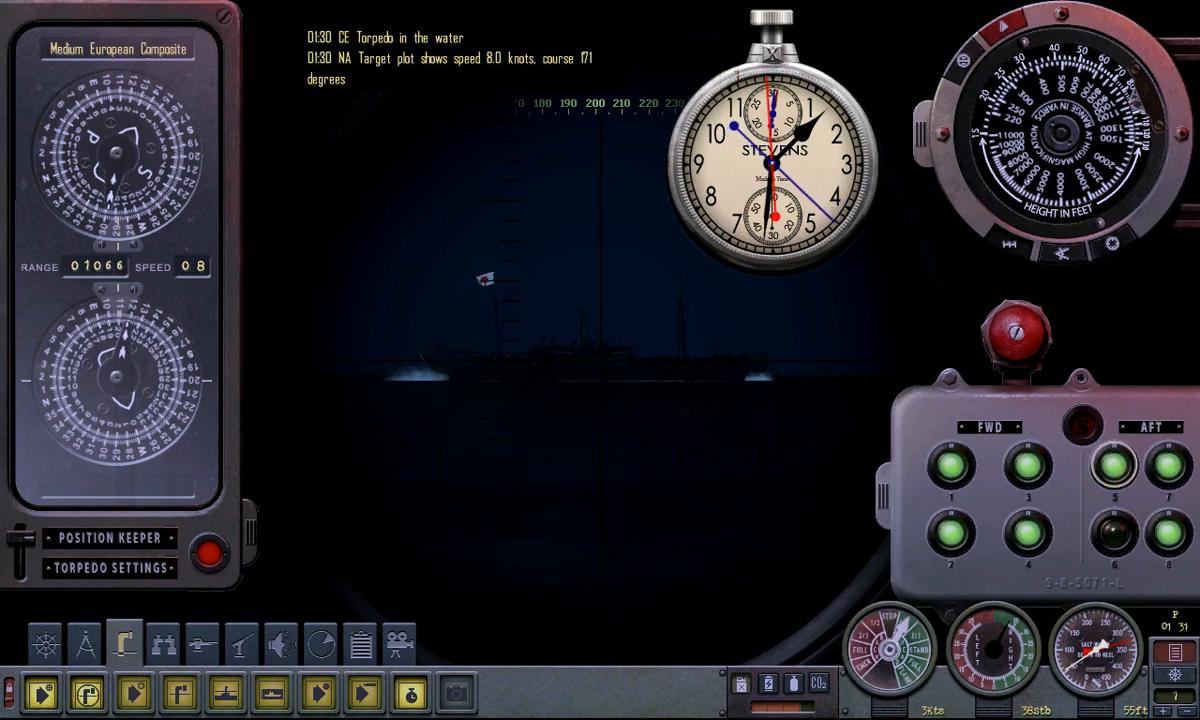
{"action": "left_click", "coordinate": [108, 567]}
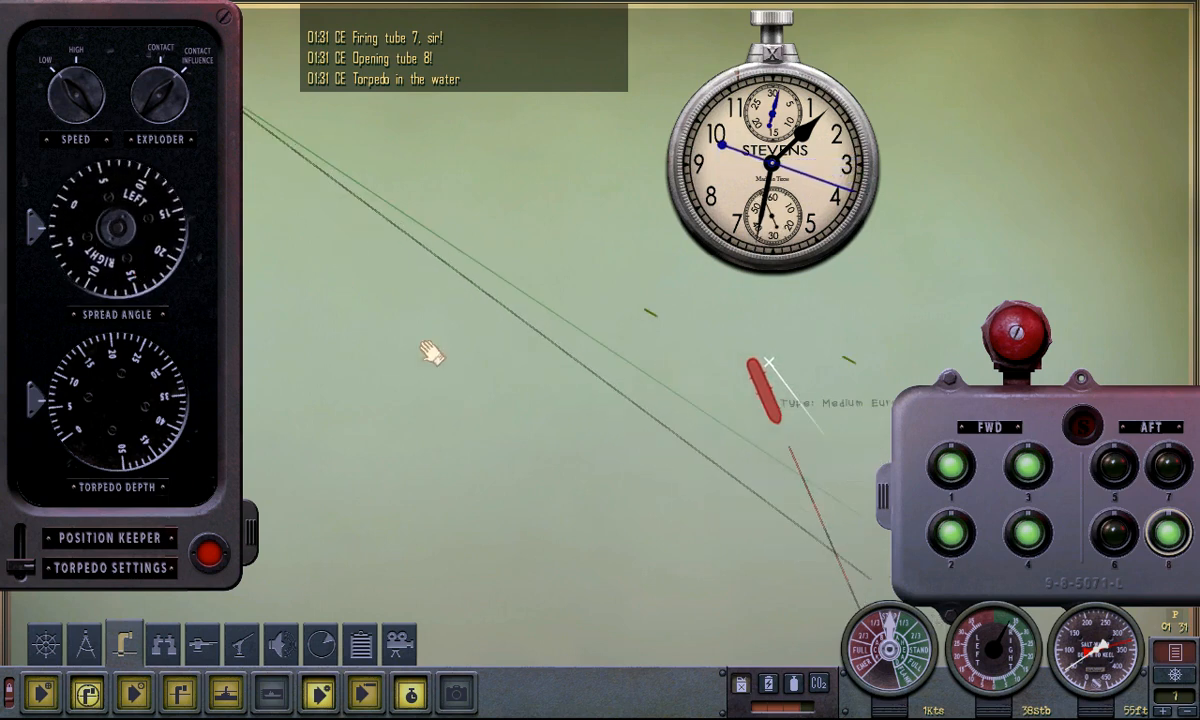
{"action": "mouse_move", "coordinate": [815, 400]}
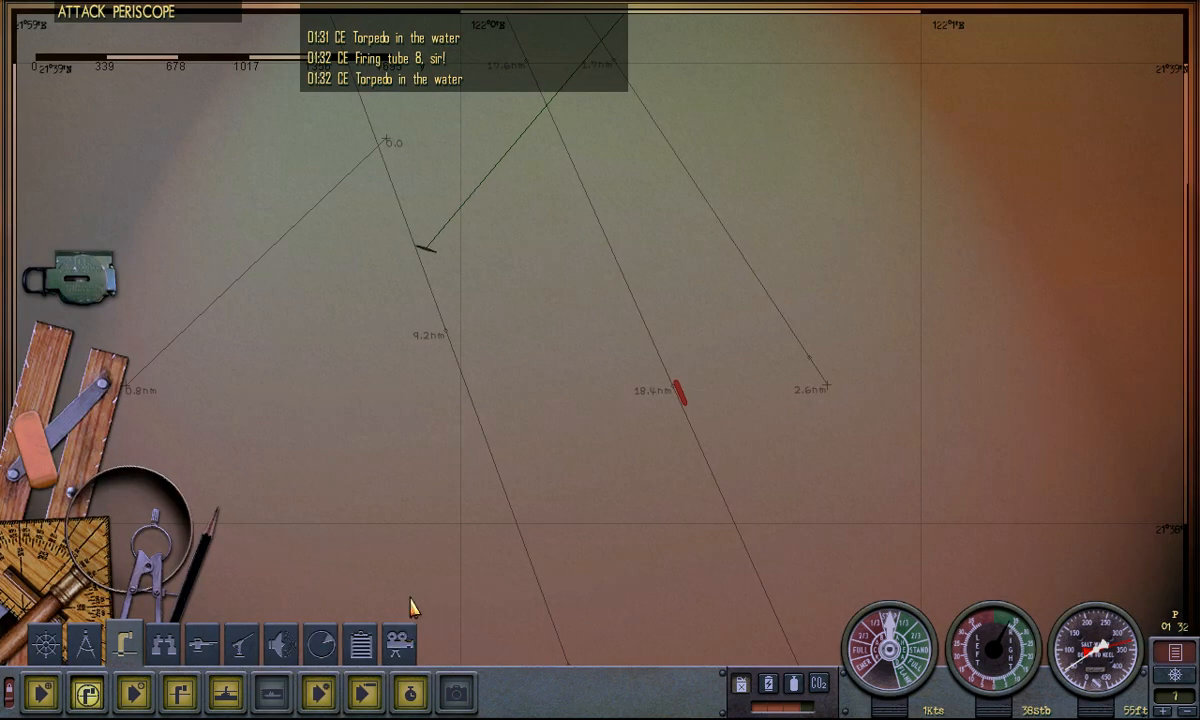
{"action": "mouse_move", "coordinate": [890, 650]}
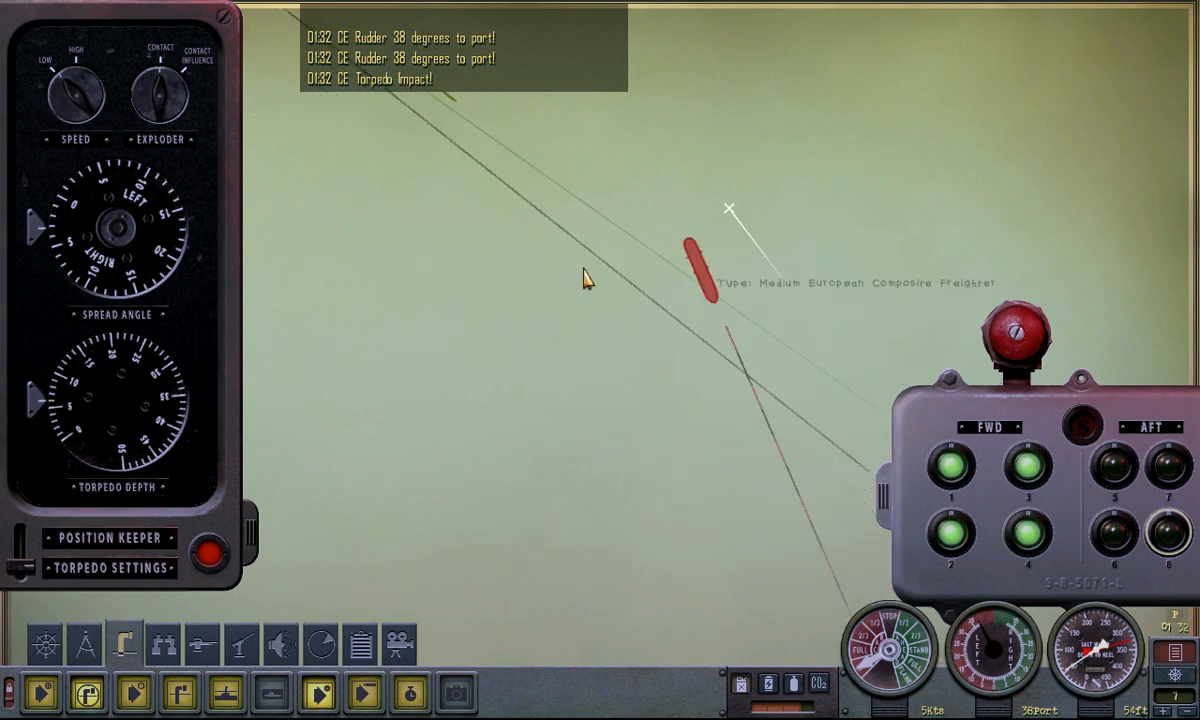
{"action": "mouse_move", "coordinate": [835, 258]}
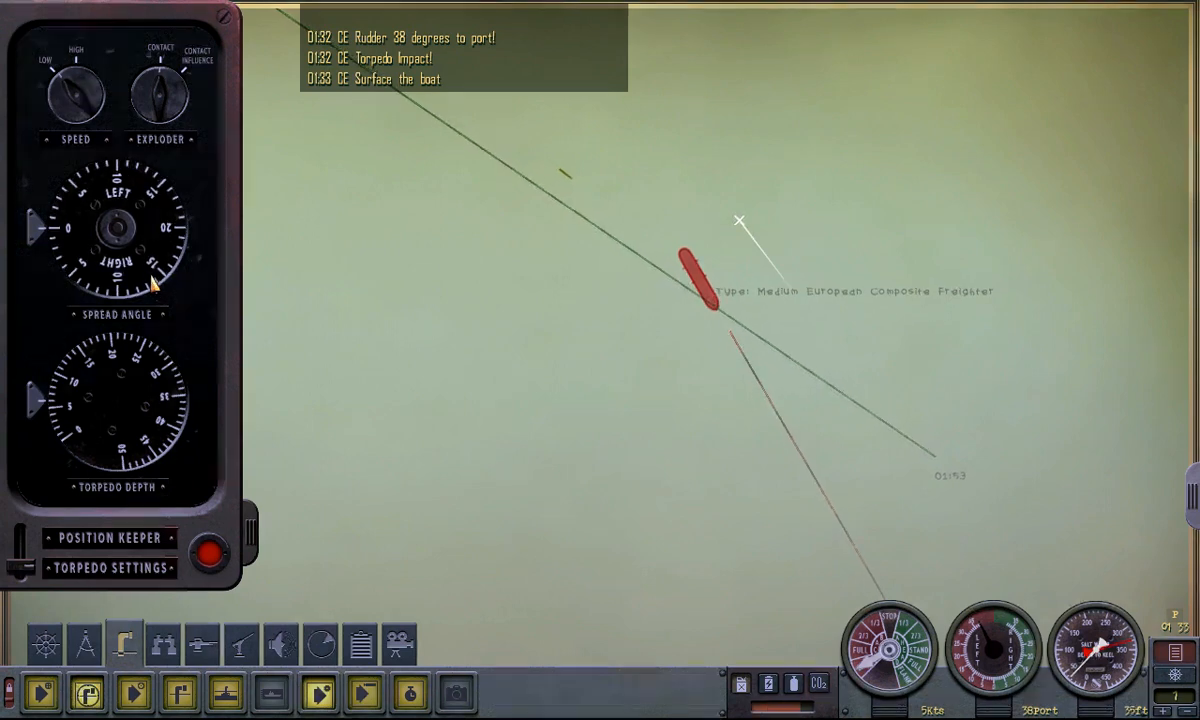
{"action": "mouse_move", "coordinate": [210, 555]}
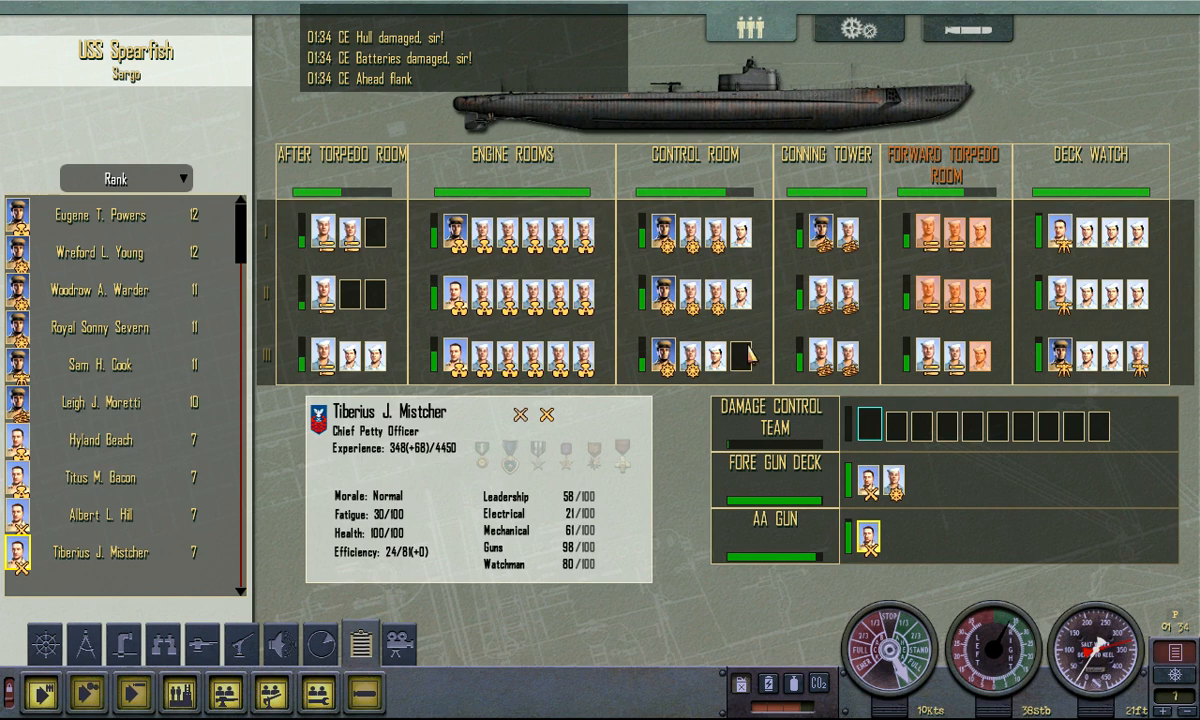
- Move two reassigned crewmen into the Damage Control Team slots
{"action": "left_click", "coordinate": [371, 360]}
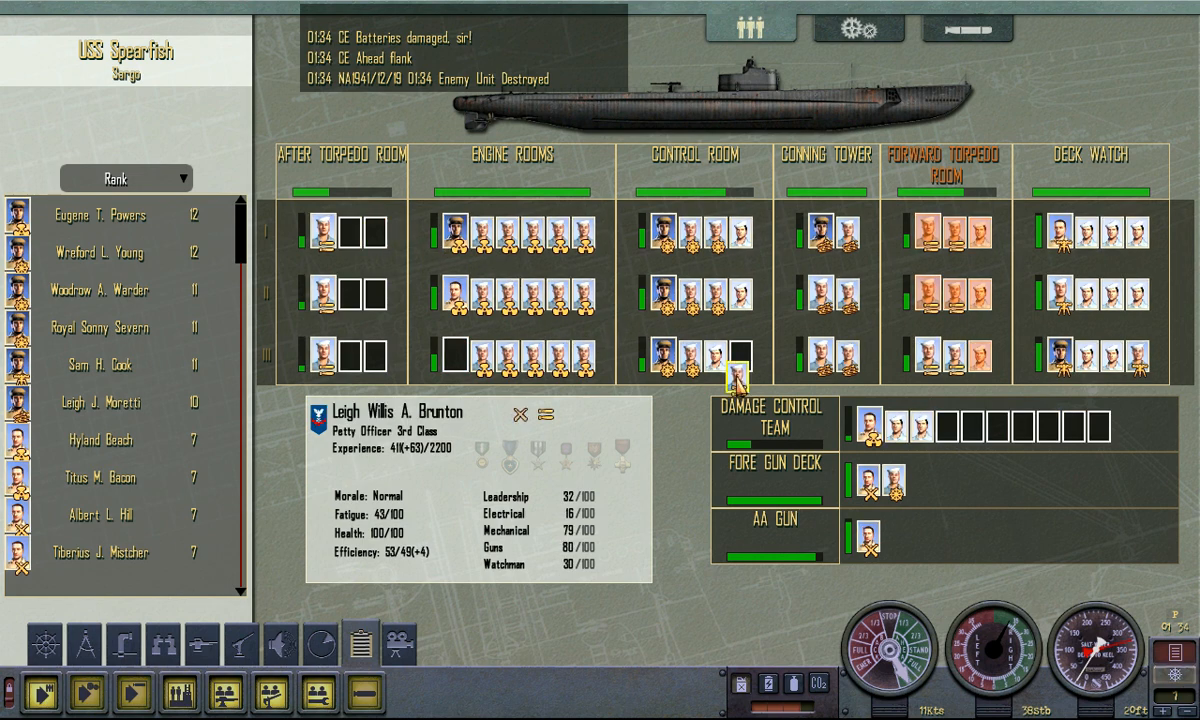
{"action": "left_click_drag", "start_coordinate": [735, 378], "coordinate": [935, 435]}
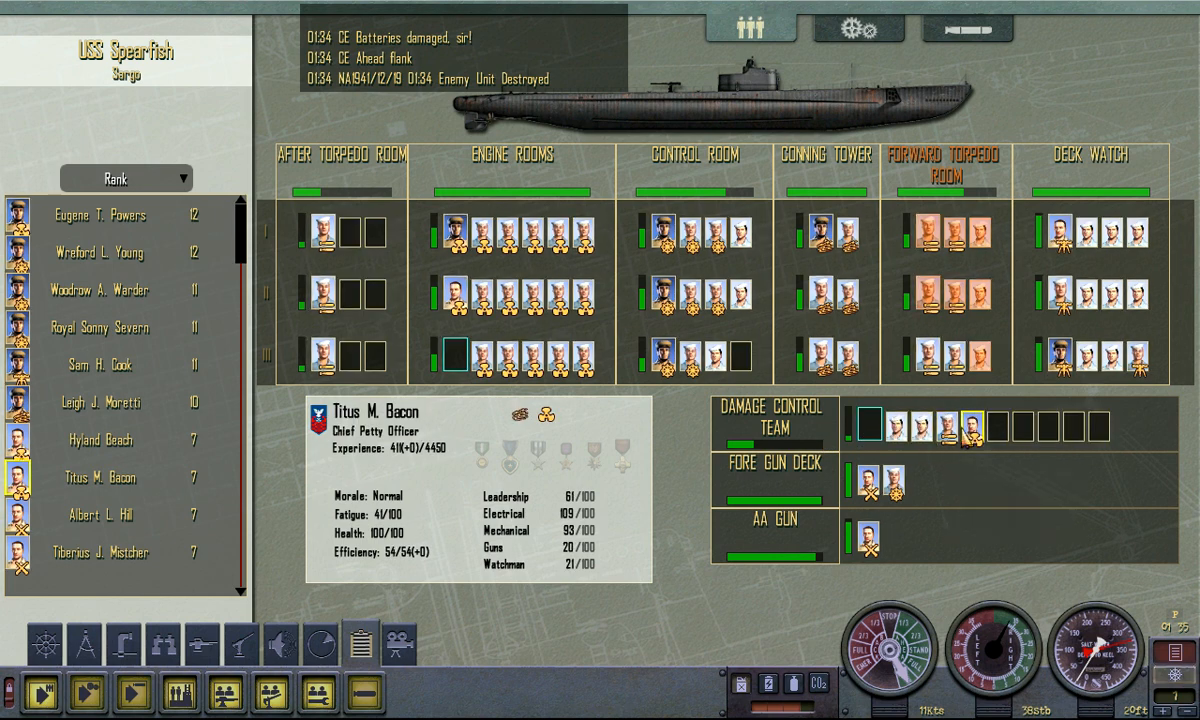
{"action": "mouse_move", "coordinate": [908, 449]}
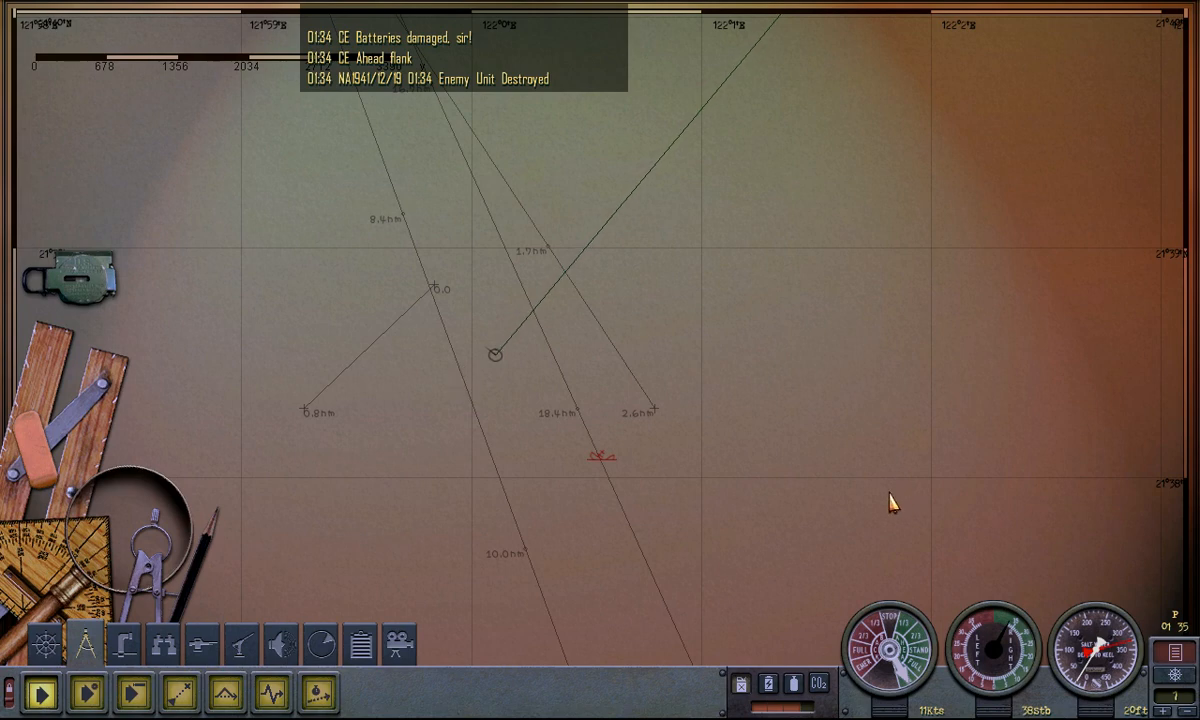
- Switch back to the crew assignment screen
{"action": "left_click", "coordinate": [890, 630]}
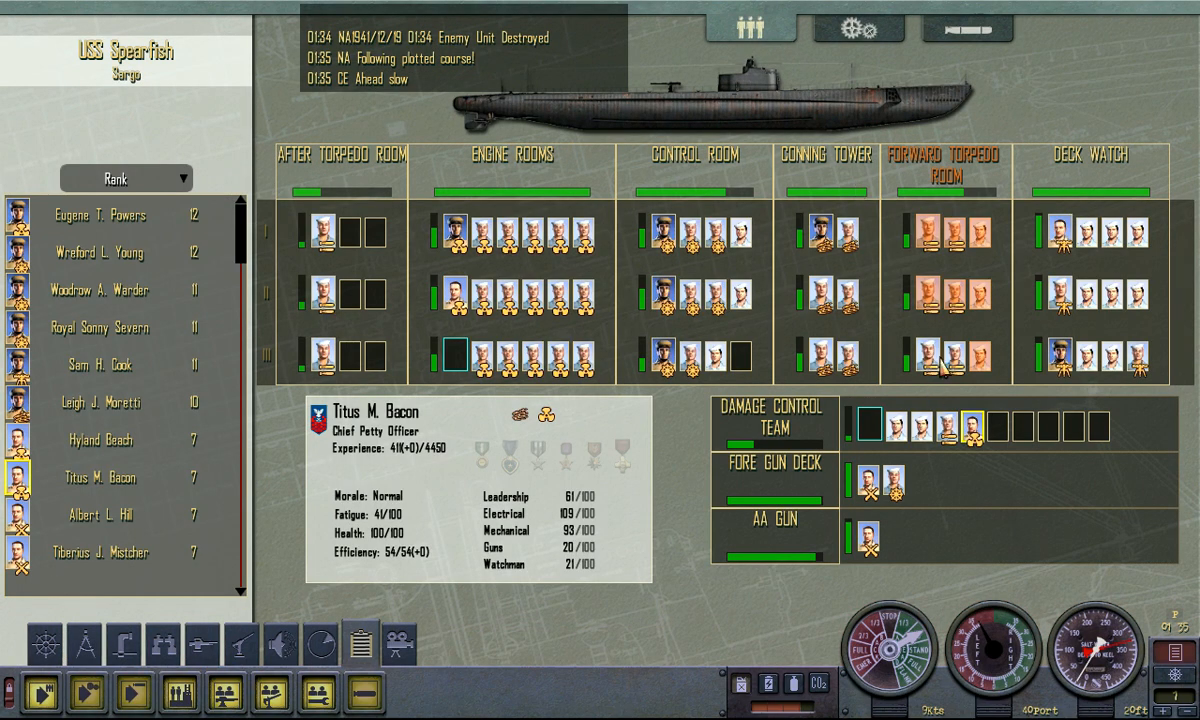
- Shift engine room crewmen into damage control, bringing the team to six members
{"action": "left_click", "coordinate": [320, 355]}
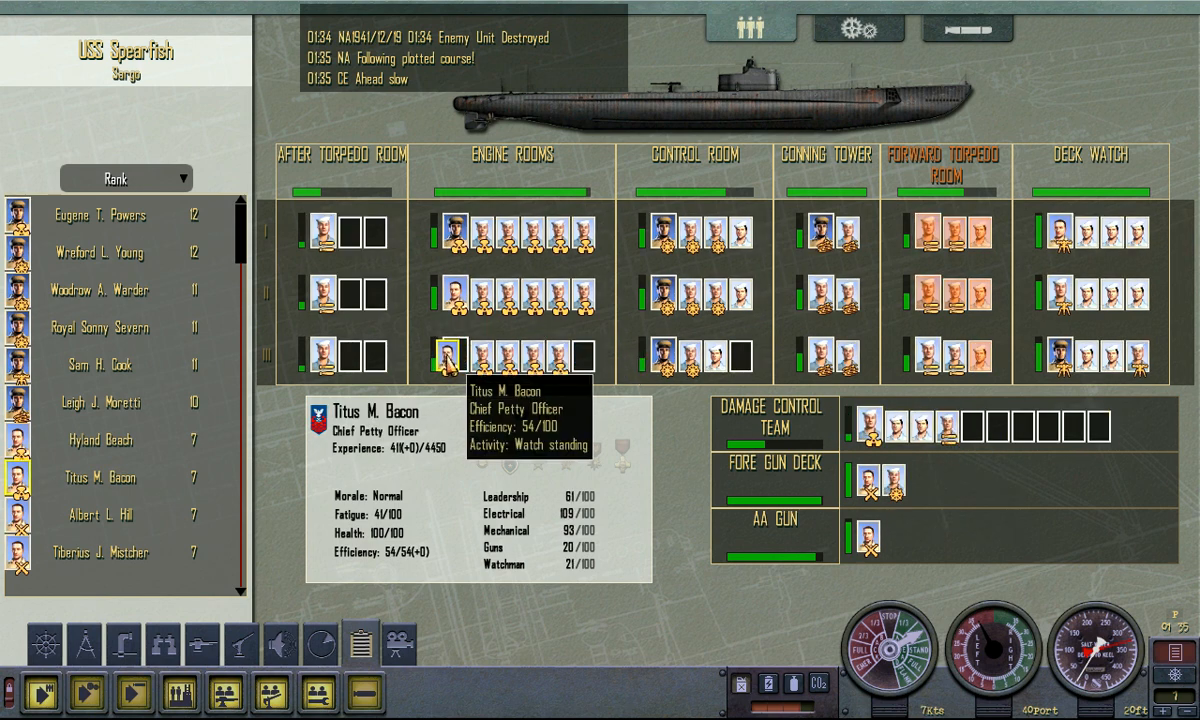
{"action": "left_click", "coordinate": [585, 303]}
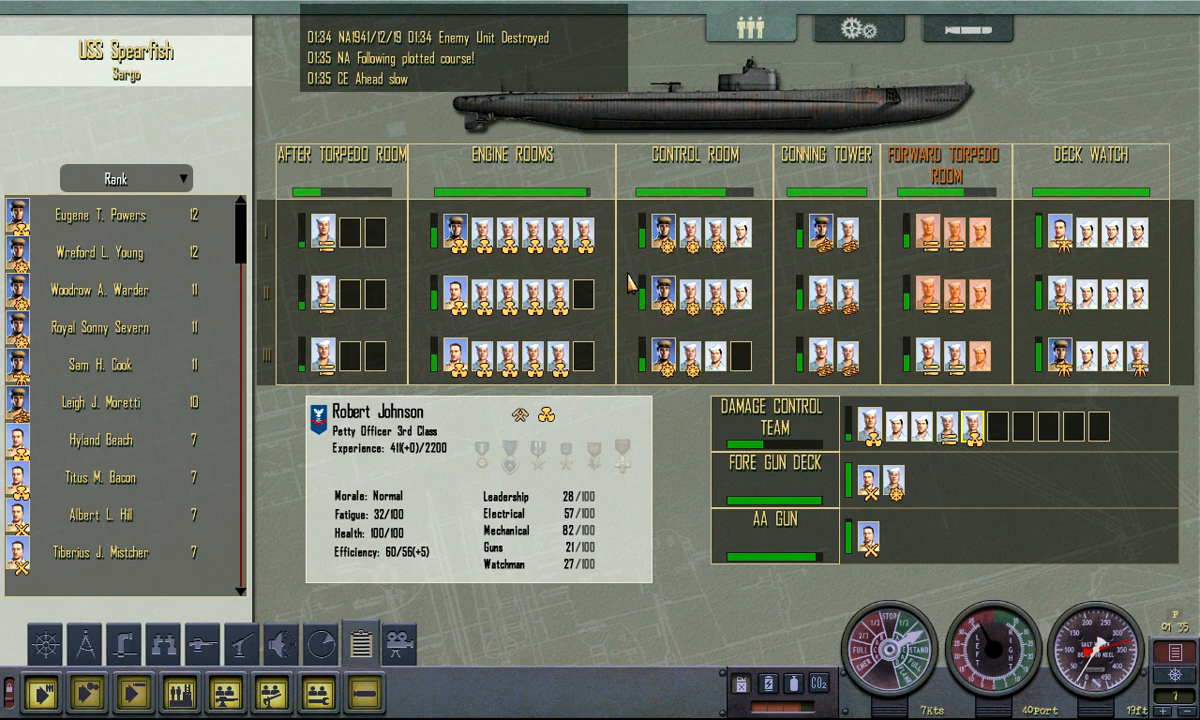
{"action": "left_click", "coordinate": [591, 232]}
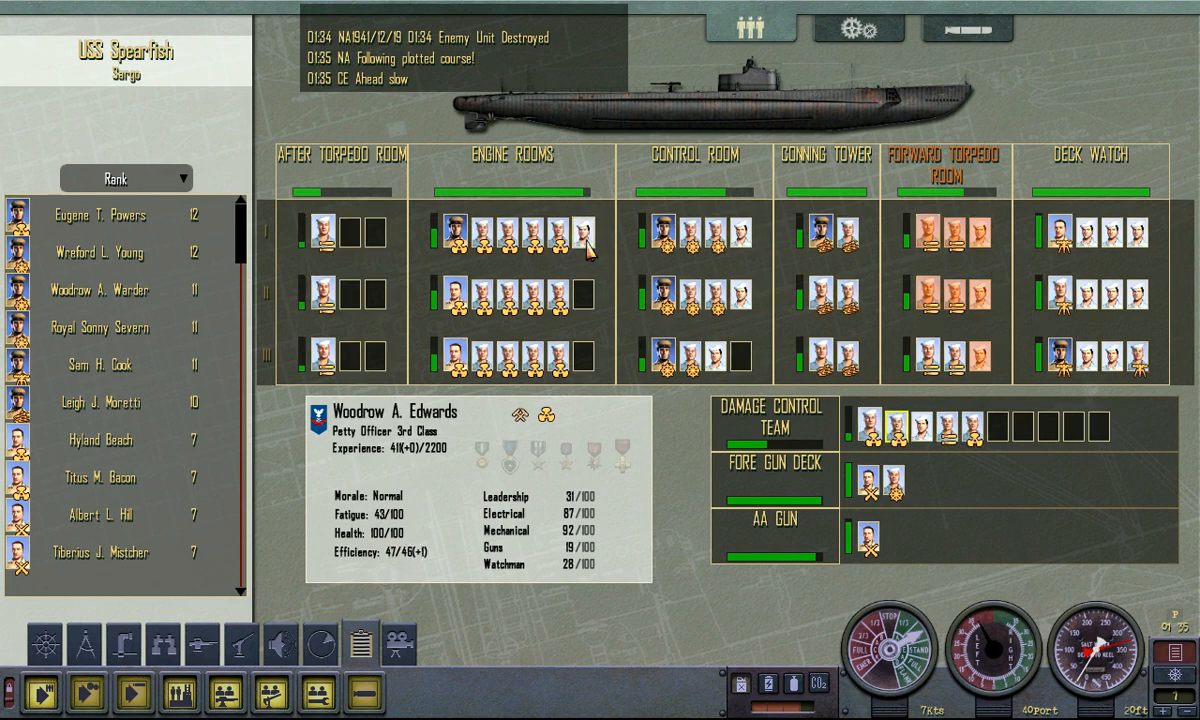
{"action": "left_click", "coordinate": [975, 427]}
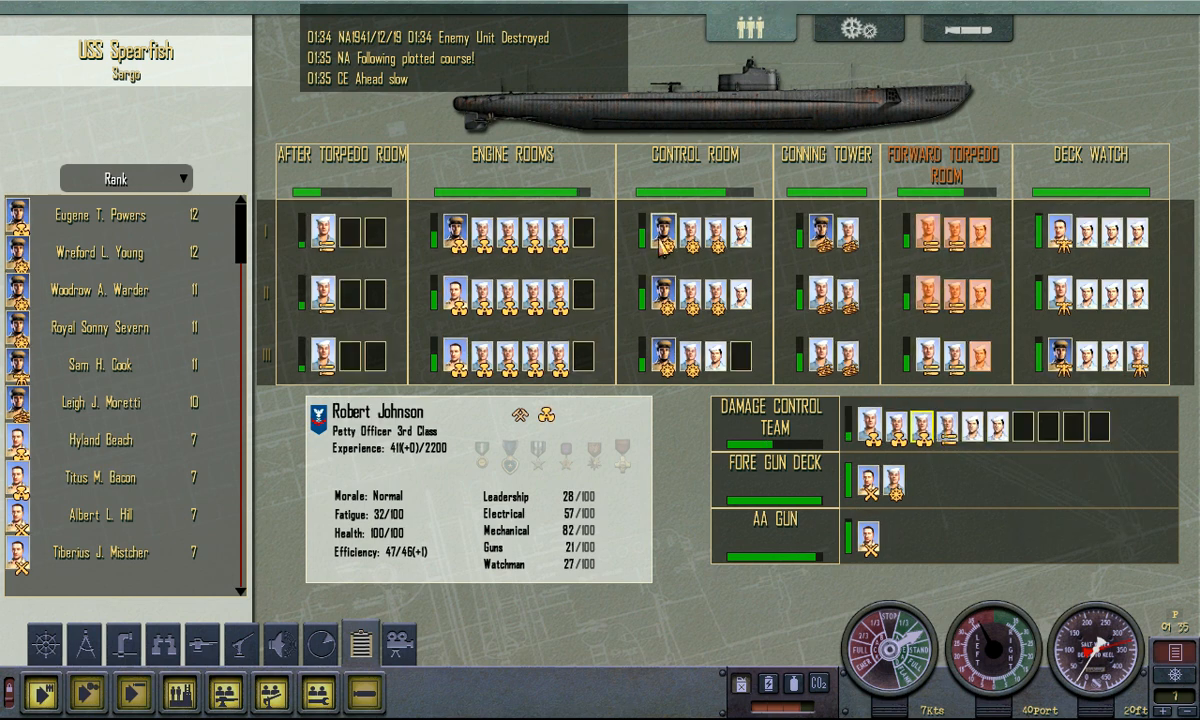
{"action": "left_click", "coordinate": [858, 27]}
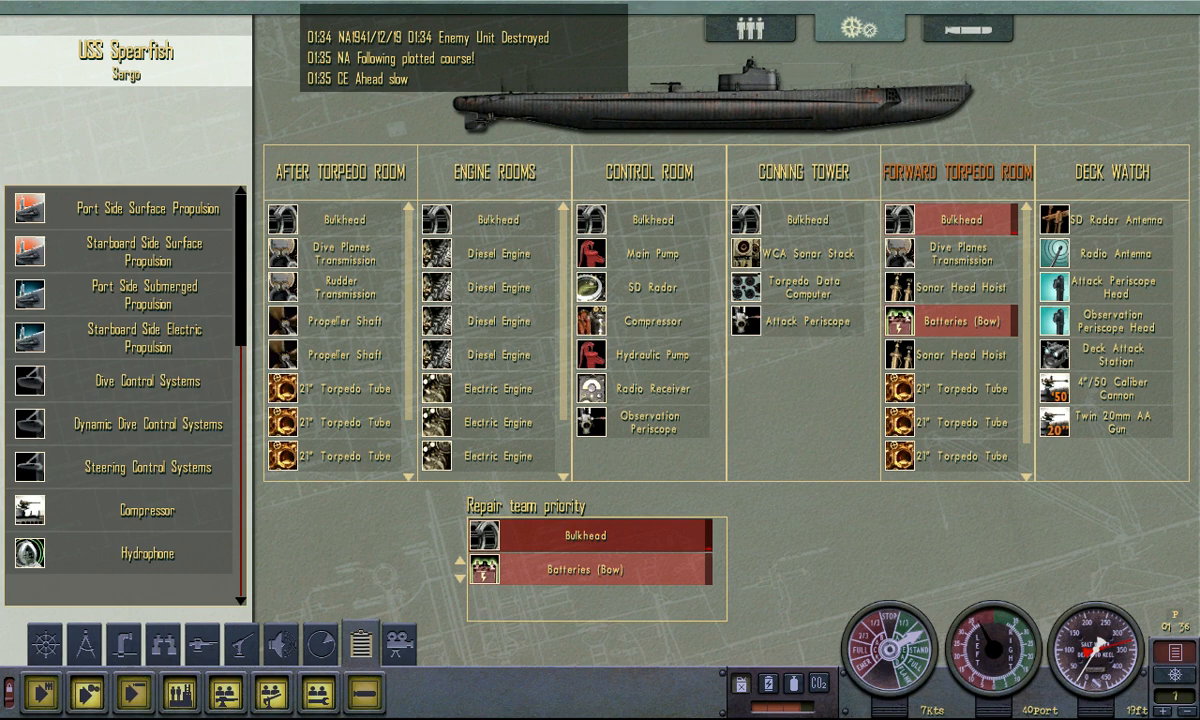
{"action": "mouse_move", "coordinate": [345, 310]}
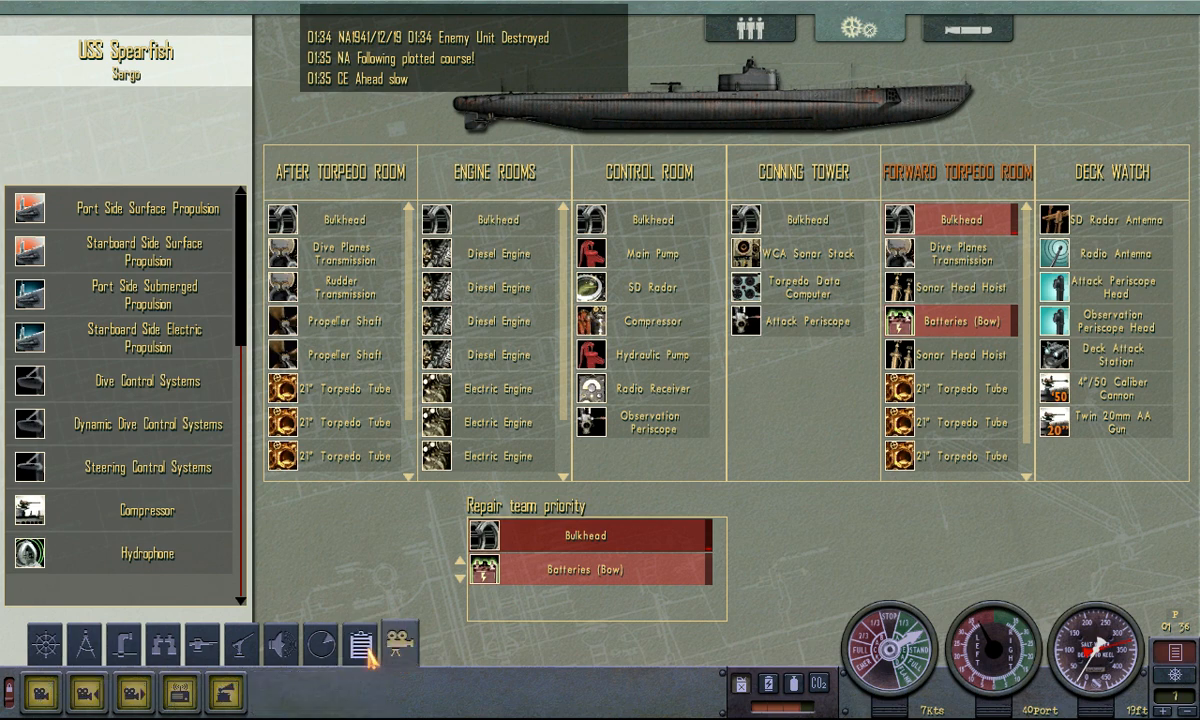
{"action": "mouse_move", "coordinate": [227, 694]}
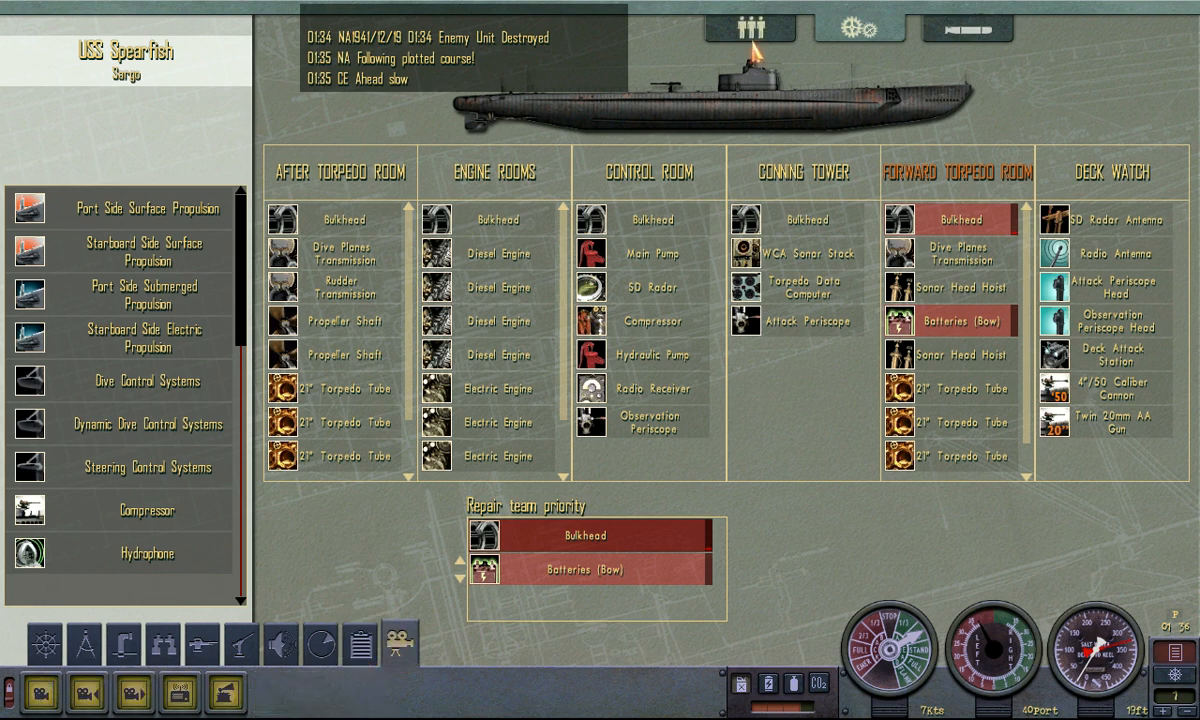
- Return to the crew tab and bring up the pause menu
{"action": "left_click", "coordinate": [749, 28]}
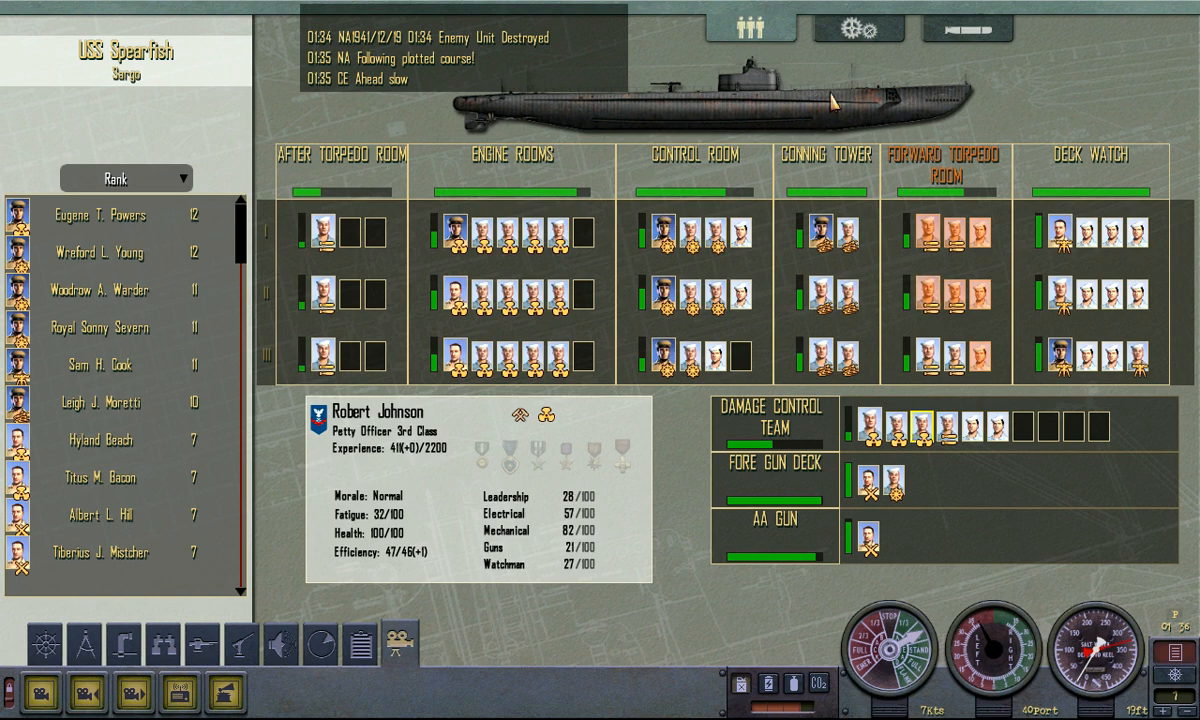
{"action": "left_click", "coordinate": [858, 28]}
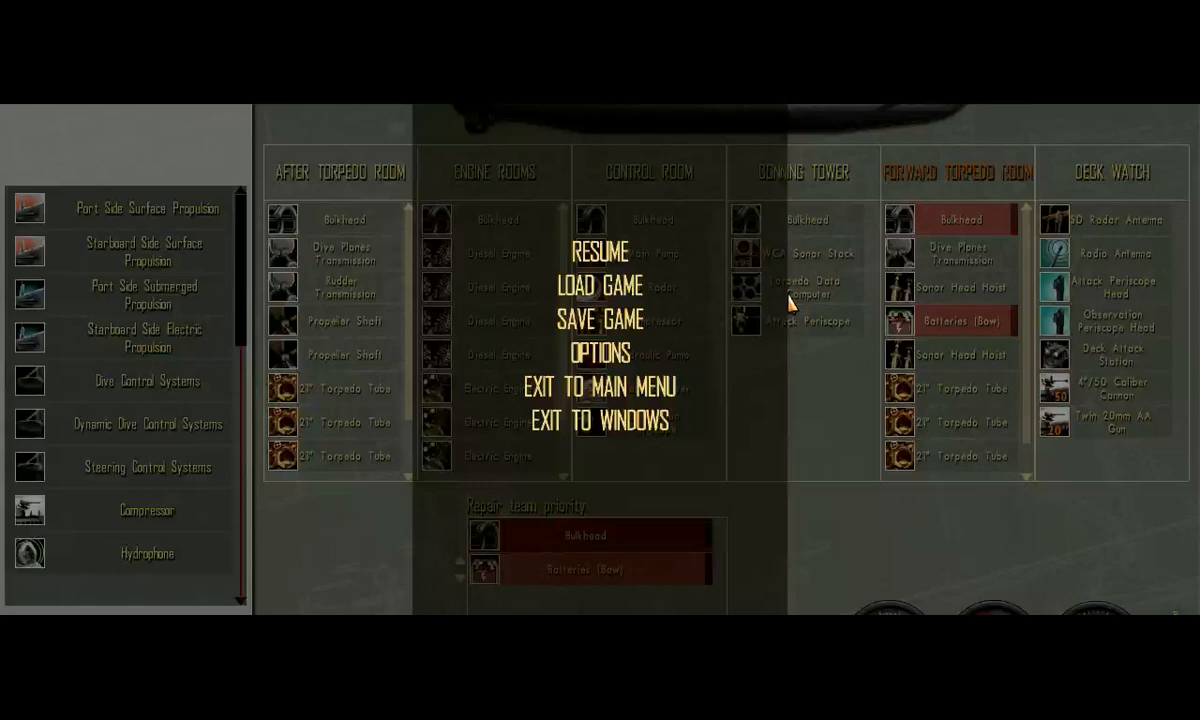
- Save the game as 'jefl' with a replay, then resume the patrol
{"action": "left_click", "coordinate": [601, 320]}
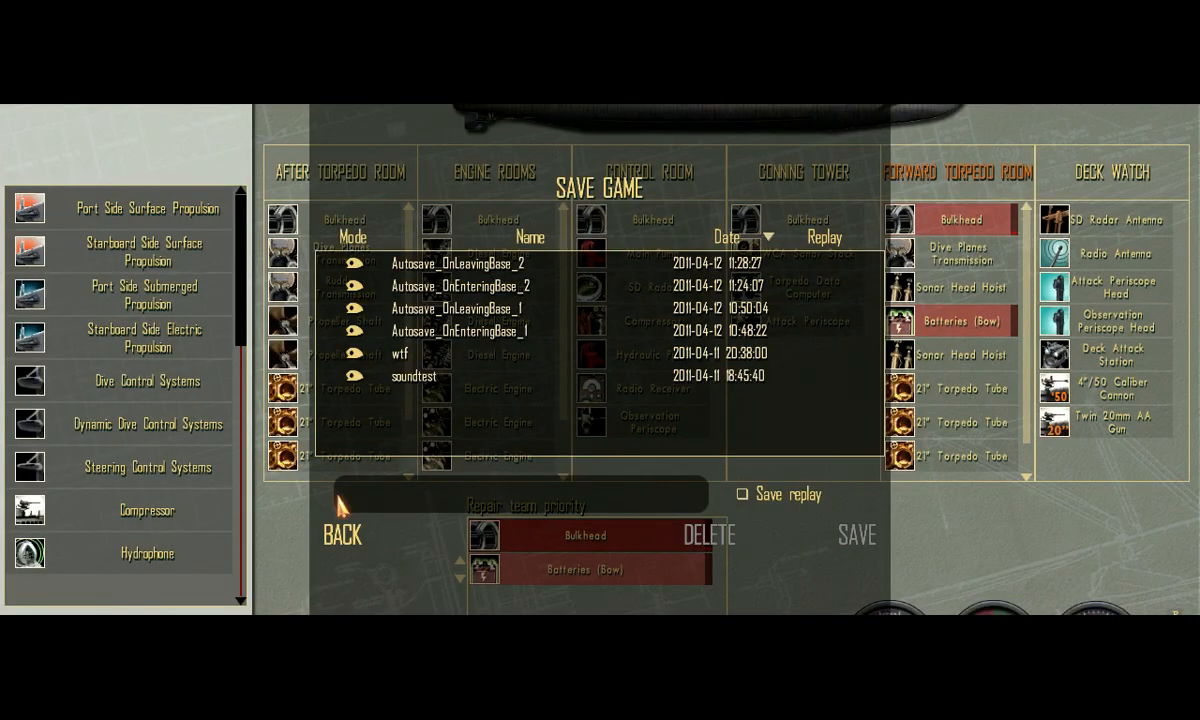
{"action": "mouse_move", "coordinate": [955, 405]}
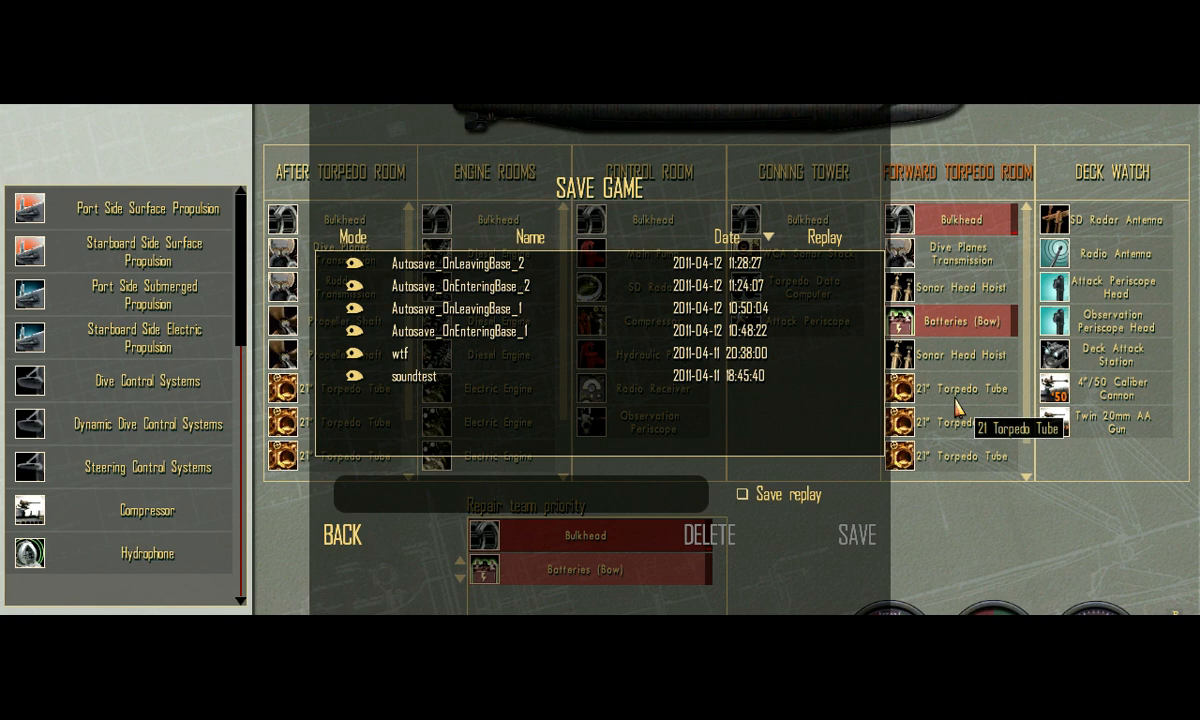
{"action": "mouse_move", "coordinate": [570, 510]}
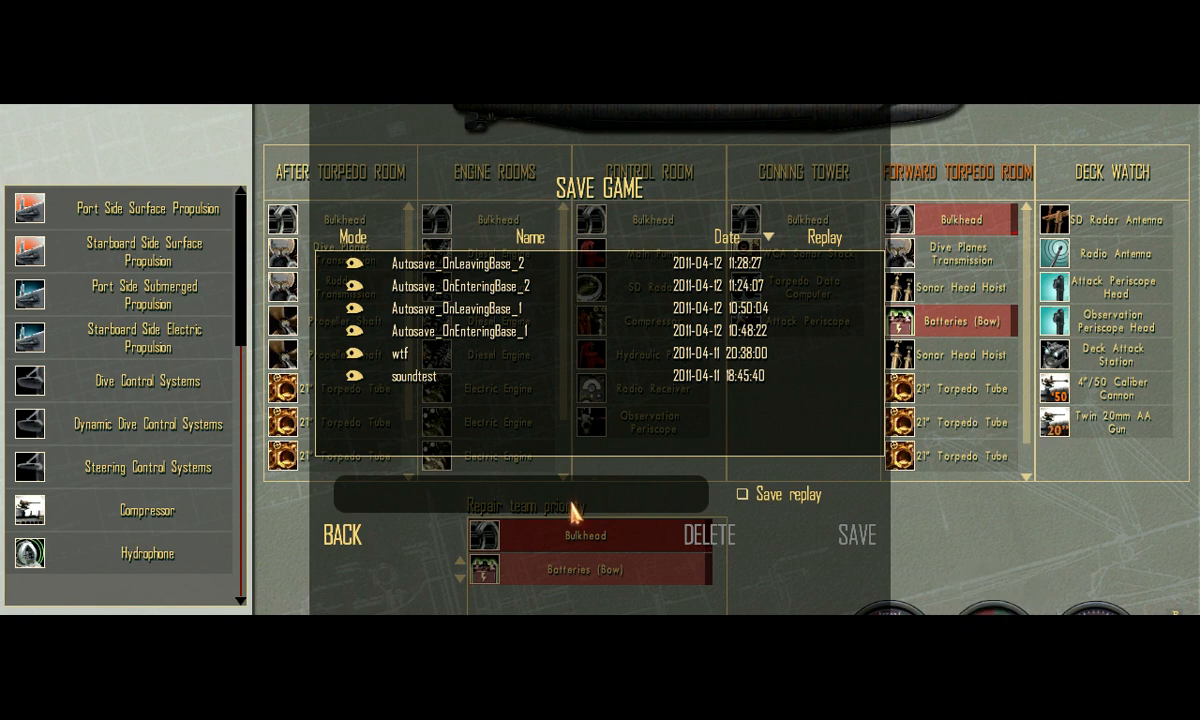
{"action": "type", "text": "jef"}
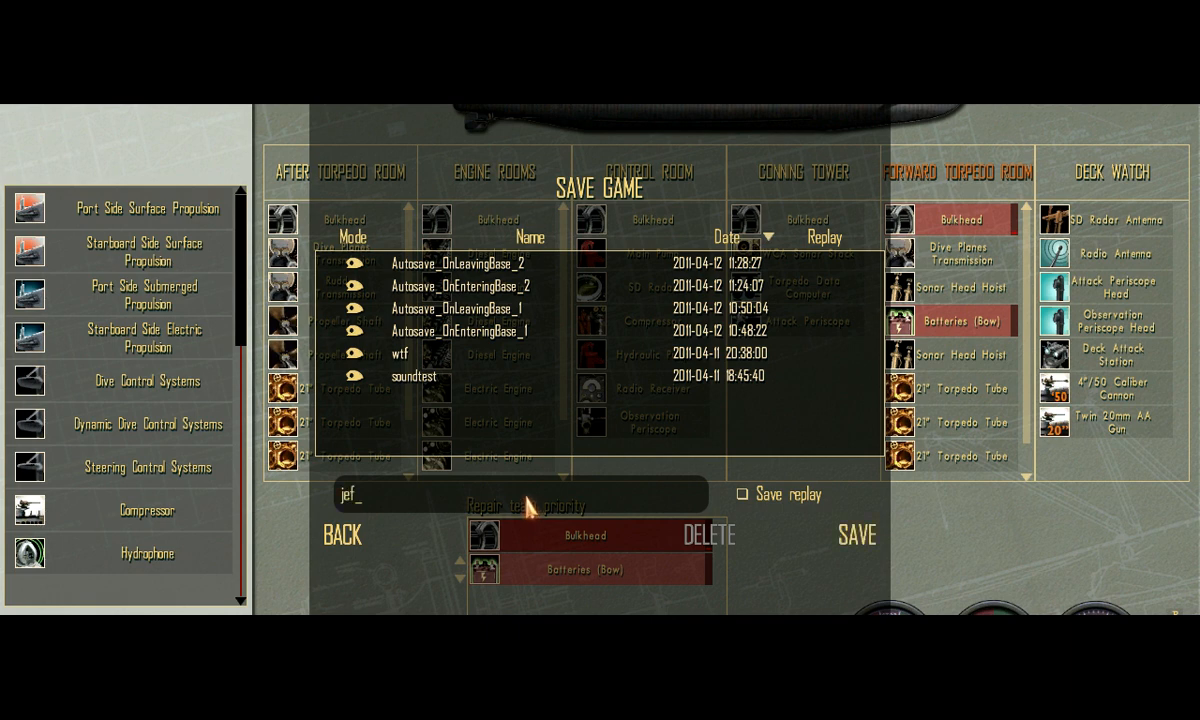
{"action": "left_click", "coordinate": [741, 494]}
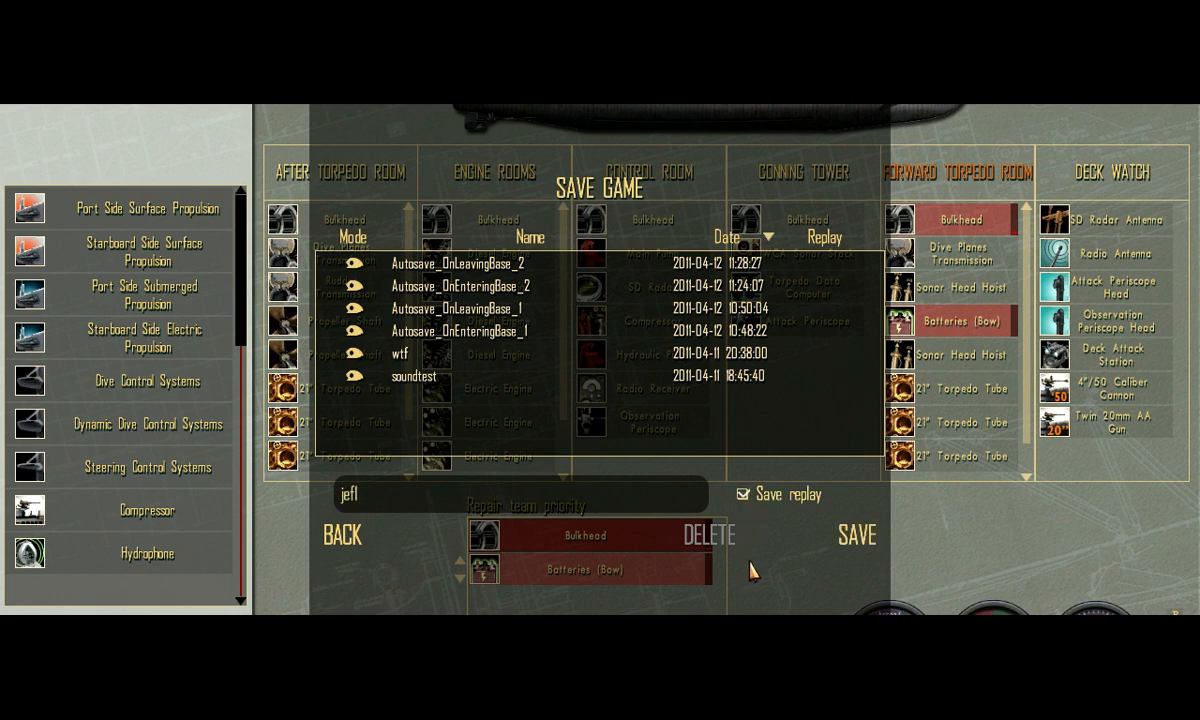
{"action": "mouse_move", "coordinate": [657, 515]}
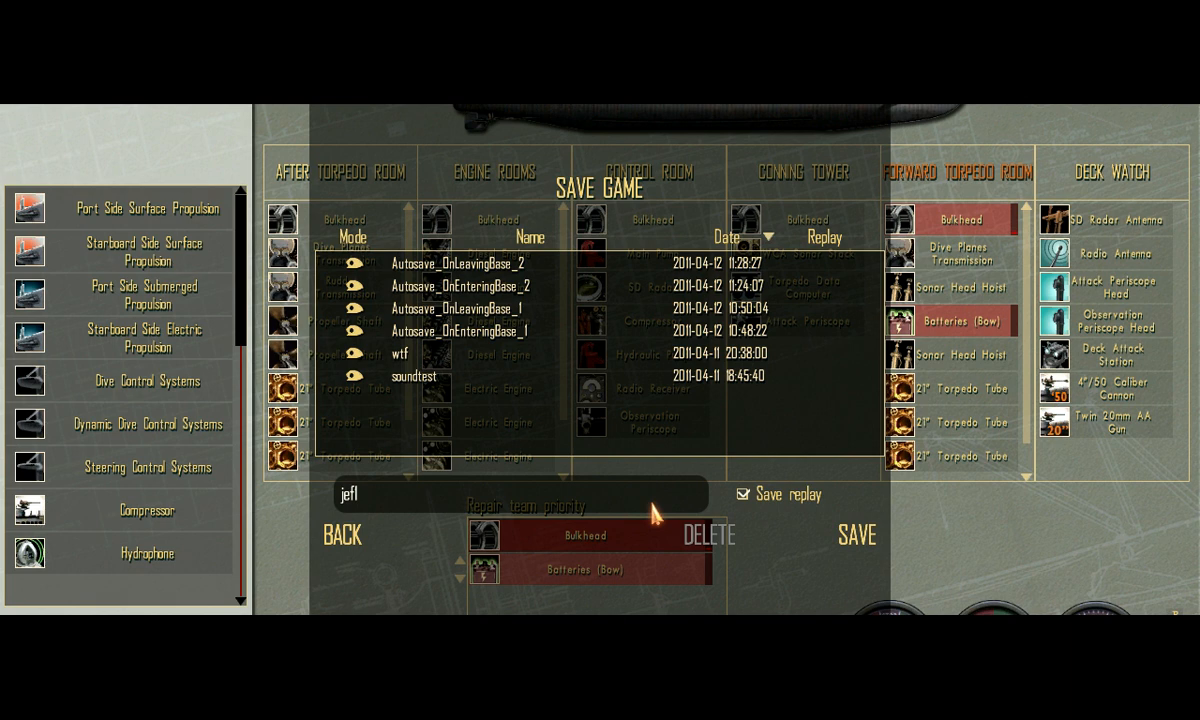
{"action": "mouse_move", "coordinate": [765, 497]}
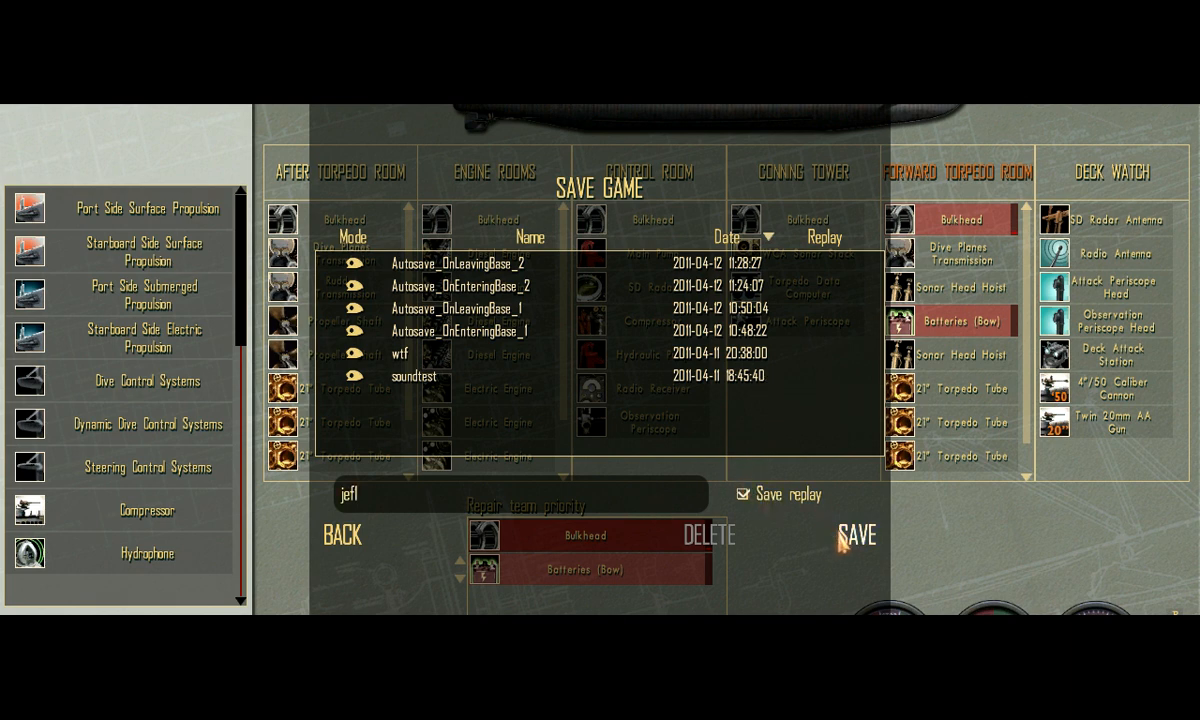
{"action": "left_click", "coordinate": [857, 536]}
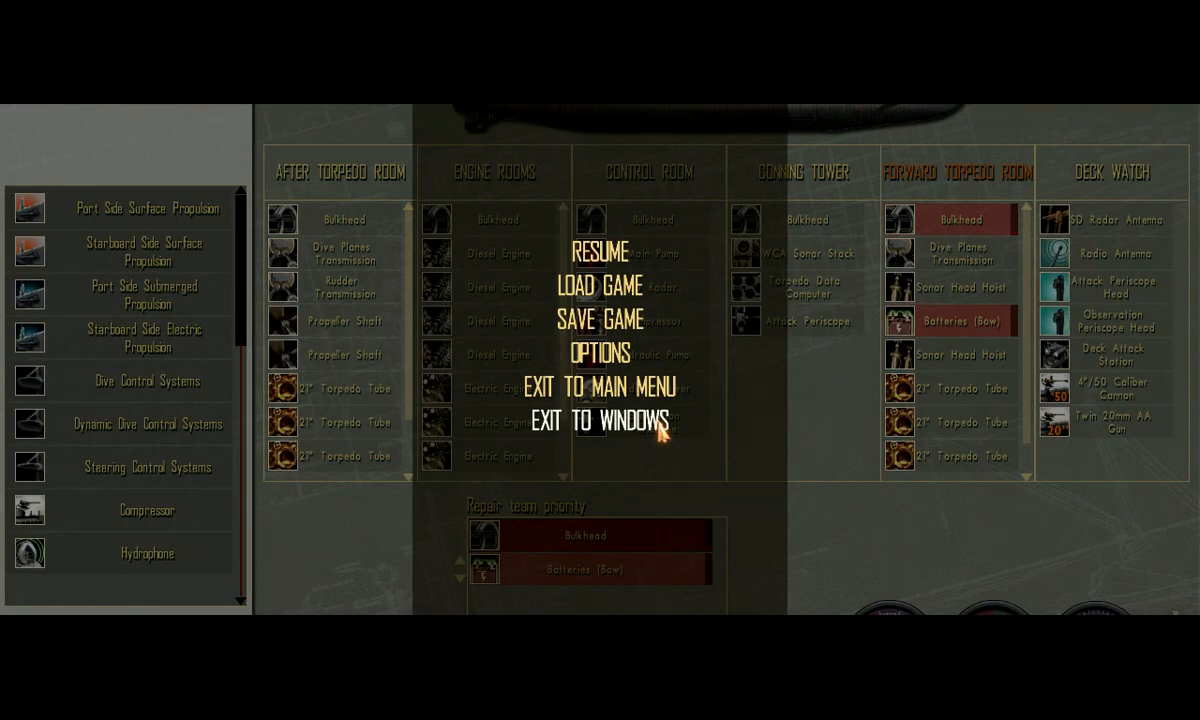
{"action": "left_click", "coordinate": [600, 252]}
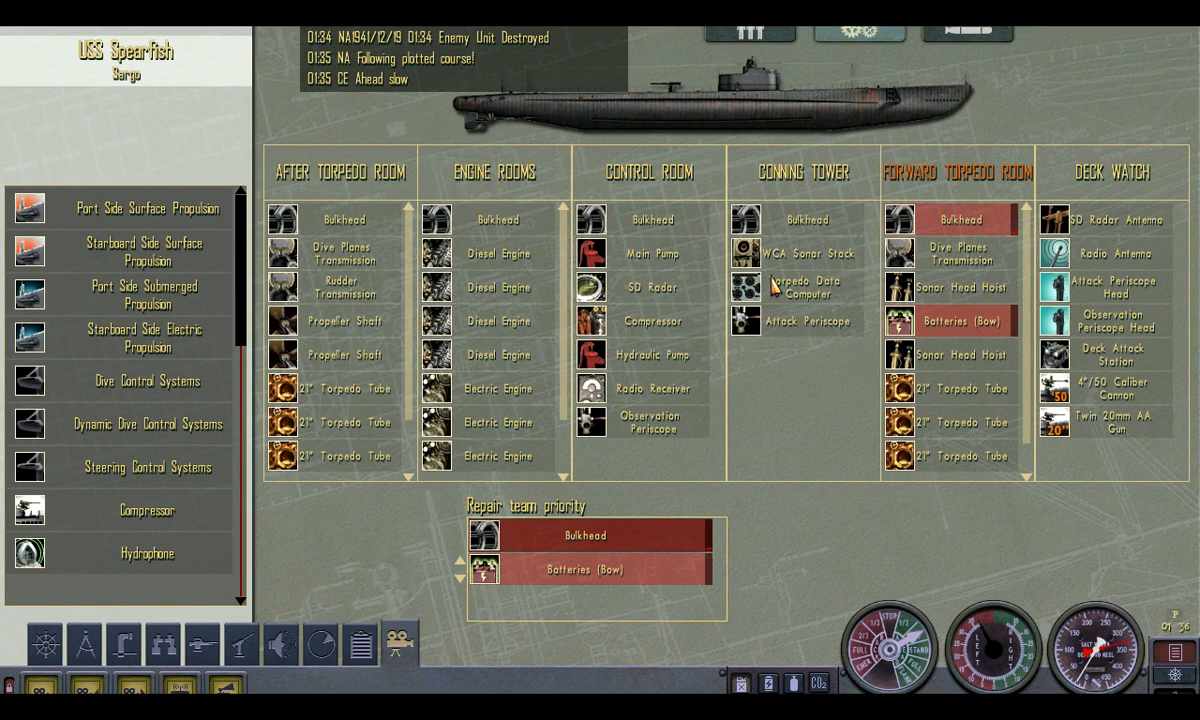
- Open the crew screen showing compartment watch shifts and the damage control team
{"action": "left_click", "coordinate": [83, 643]}
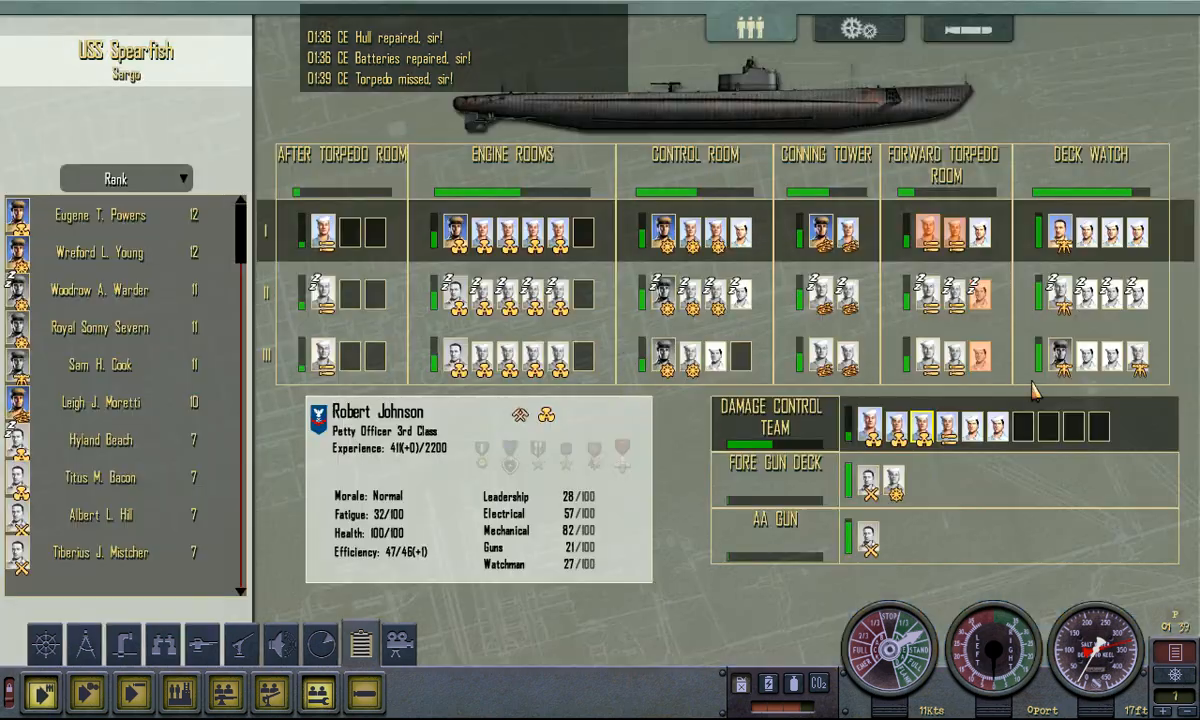
- Move a forward torpedo room sailor to another compartment shift
{"action": "left_click", "coordinate": [978, 356]}
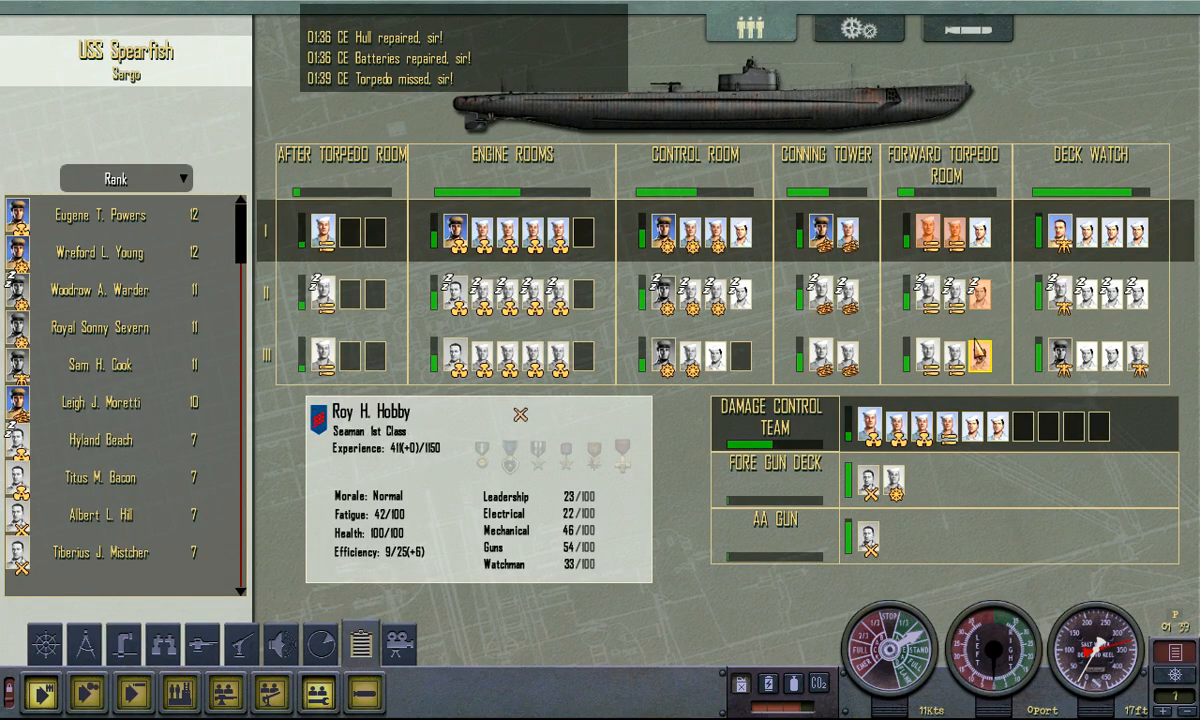
{"action": "left_click", "coordinate": [975, 295]}
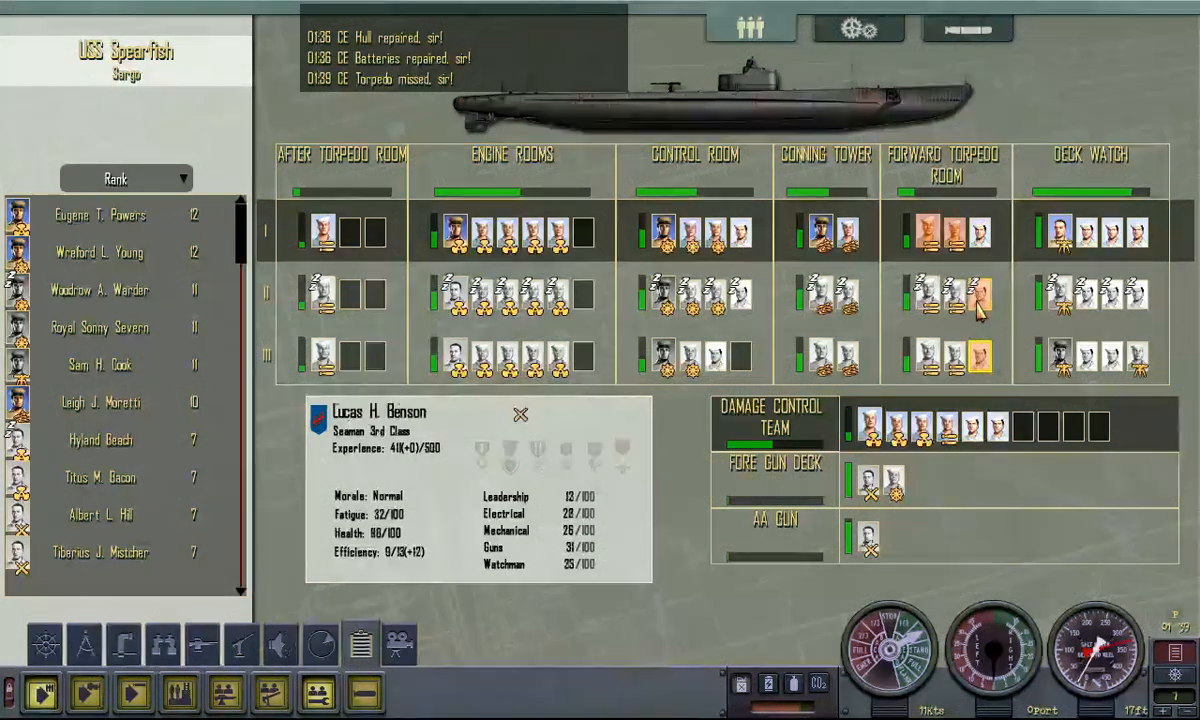
{"action": "left_click", "coordinate": [945, 232]}
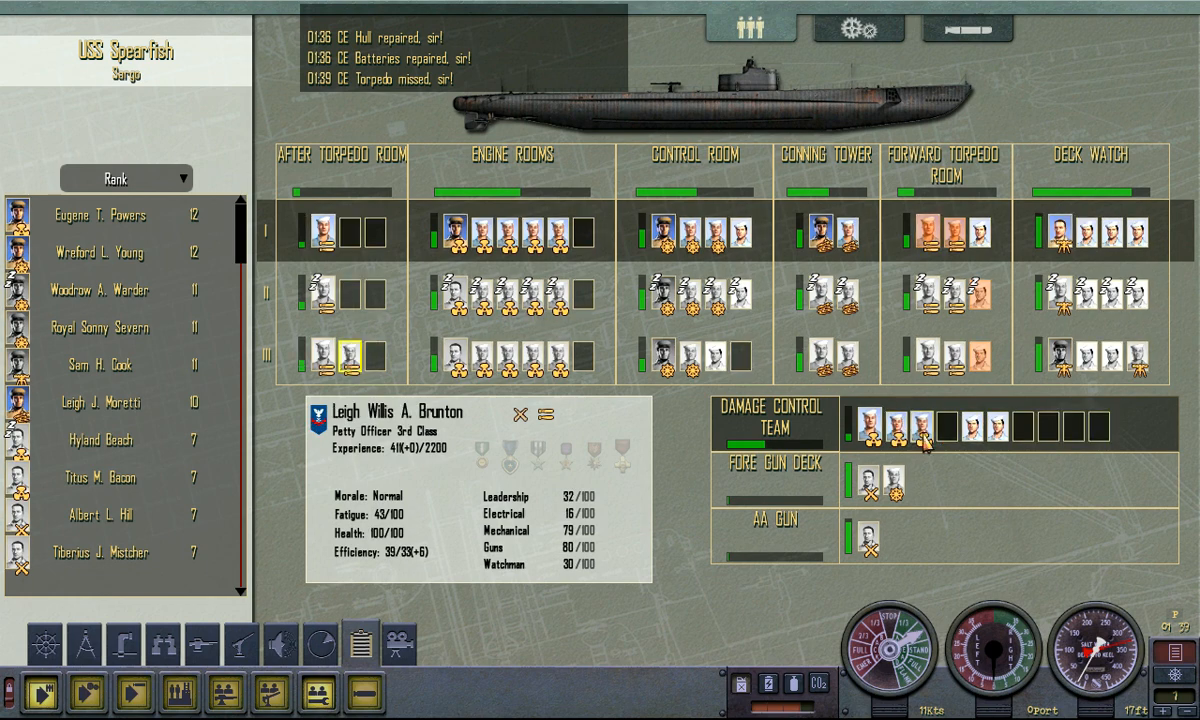
- Reassign damage control sailors to engine room and after torpedo room shifts
{"action": "left_click", "coordinate": [565, 355]}
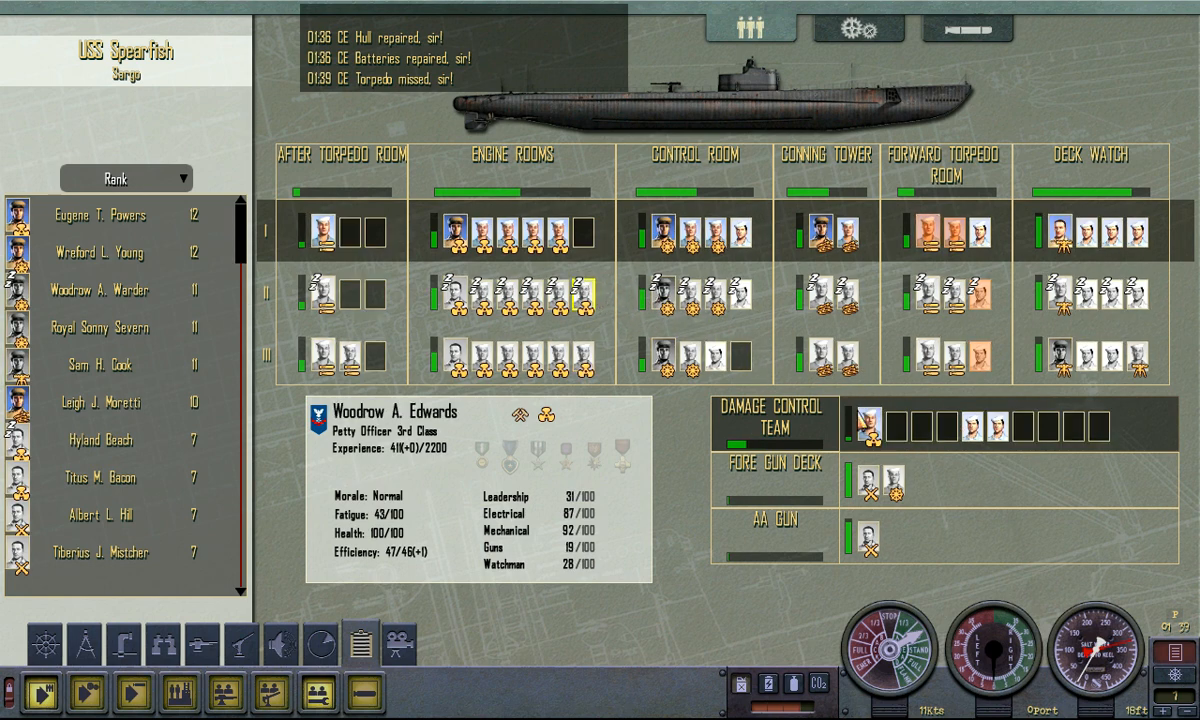
{"action": "left_click", "coordinate": [863, 423]}
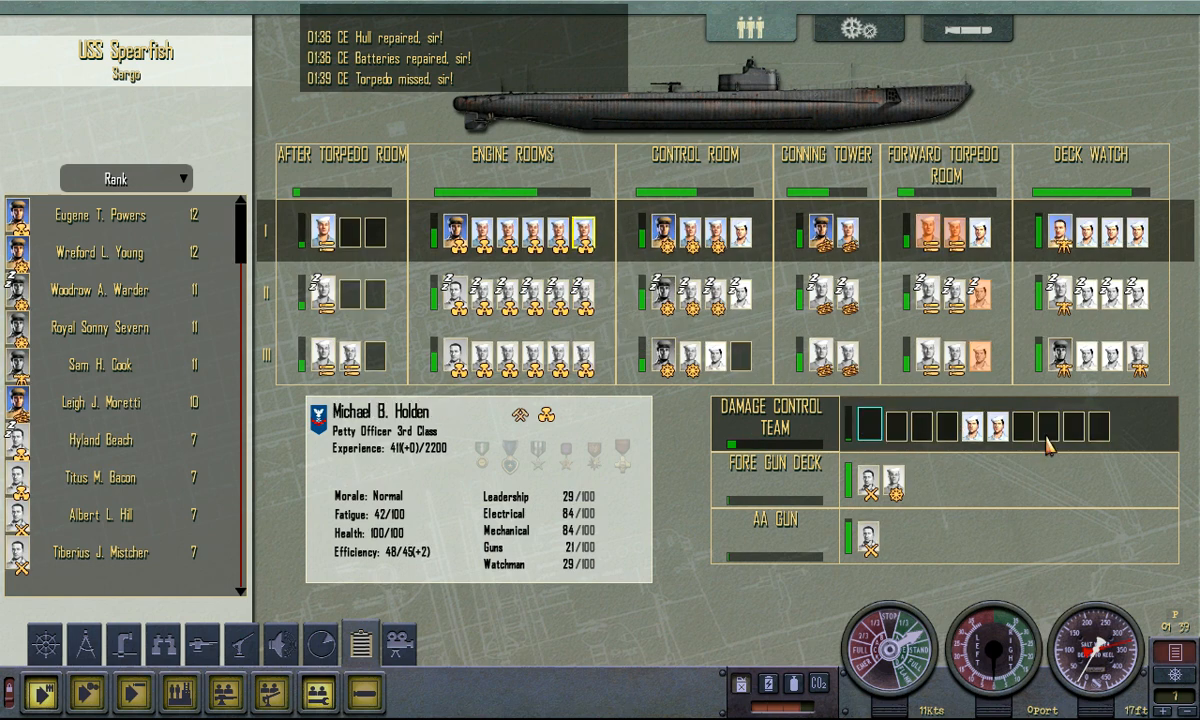
{"action": "left_click", "coordinate": [355, 298]}
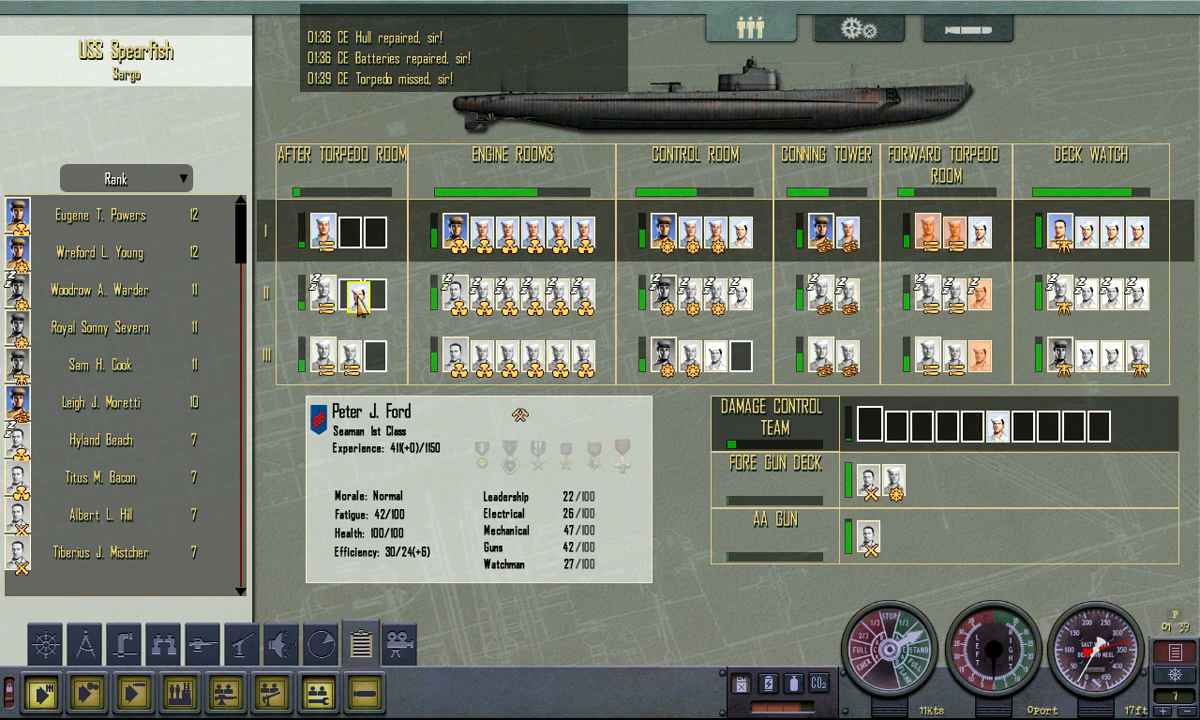
{"action": "left_click_drag", "start_coordinate": [353, 295], "coordinate": [960, 295]}
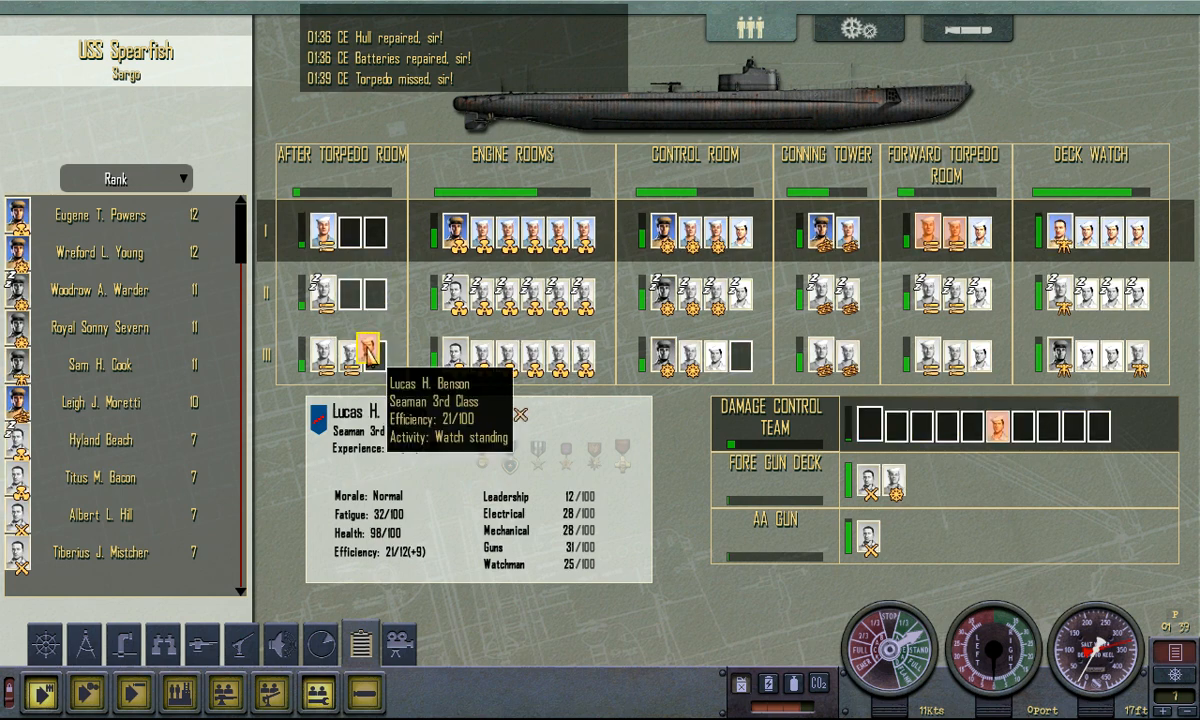
{"action": "left_click", "coordinate": [502, 287]}
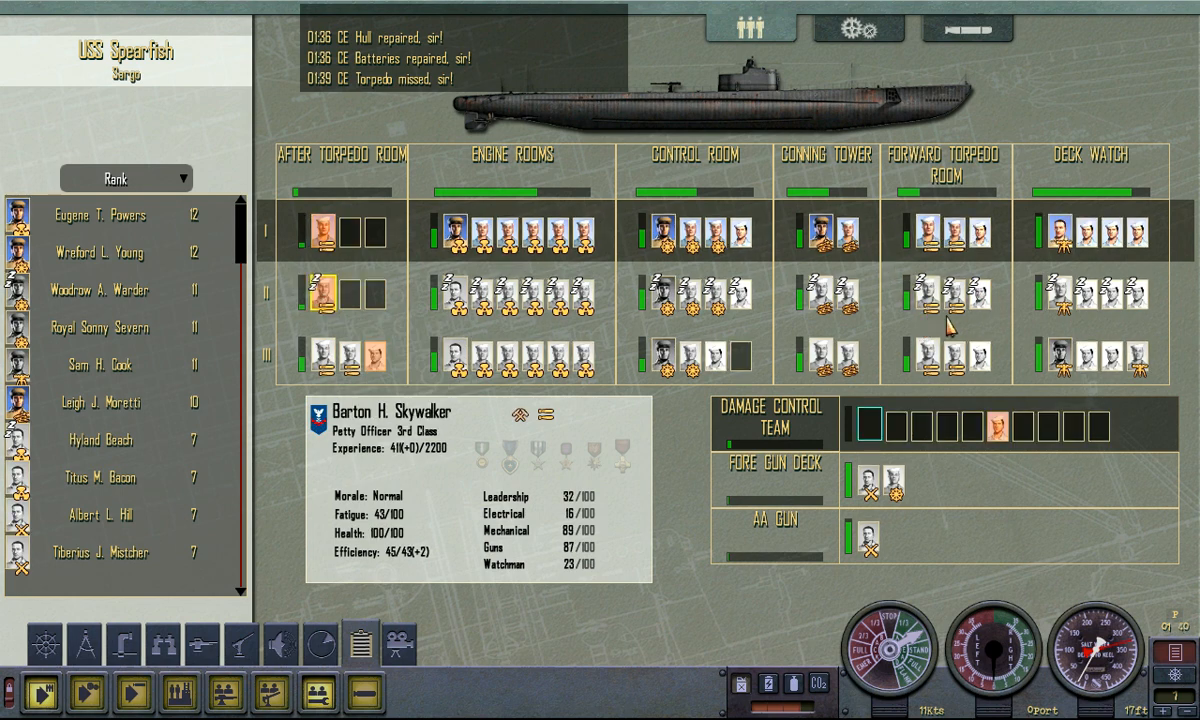
{"action": "left_click", "coordinate": [362, 291]}
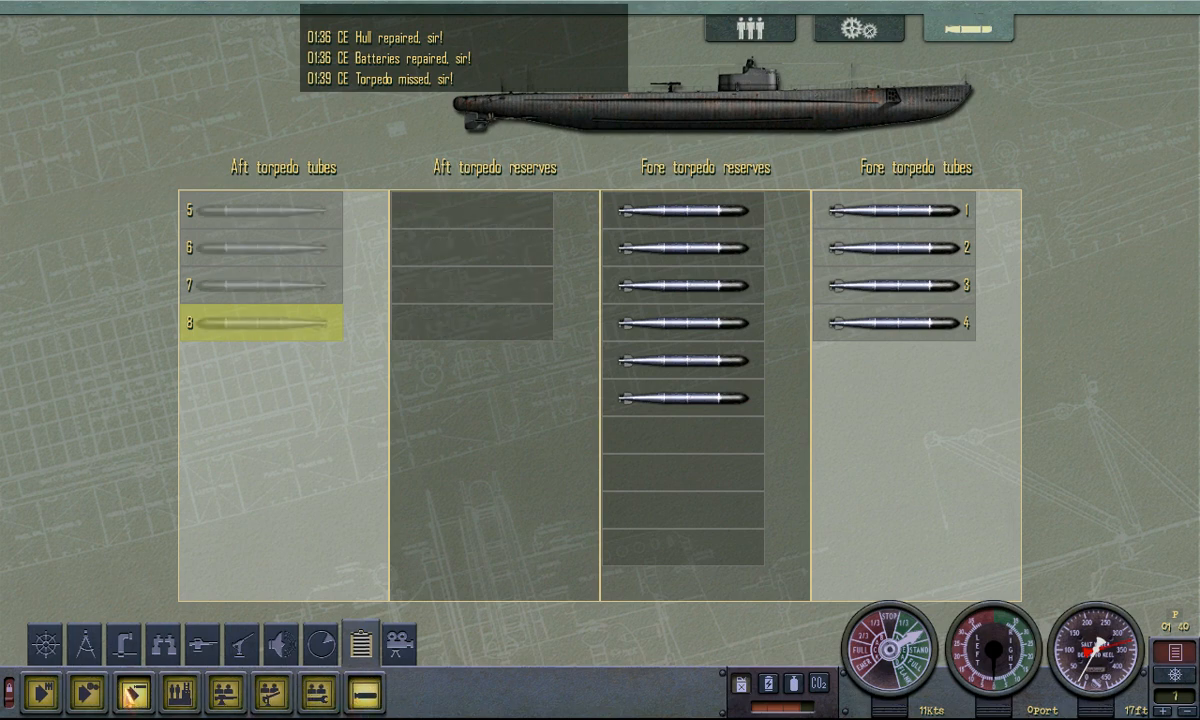
- Check the damage report, then bring up the navigation chart with the plotted course
{"action": "left_click", "coordinate": [858, 28]}
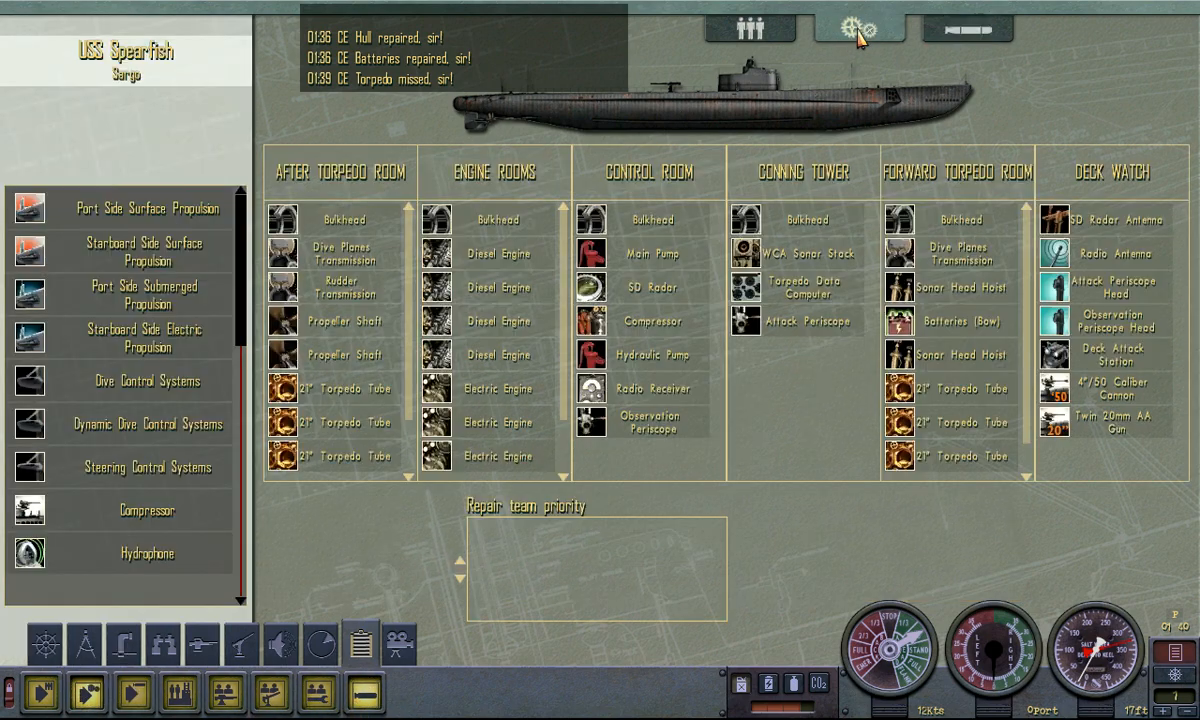
{"action": "left_click", "coordinate": [749, 28]}
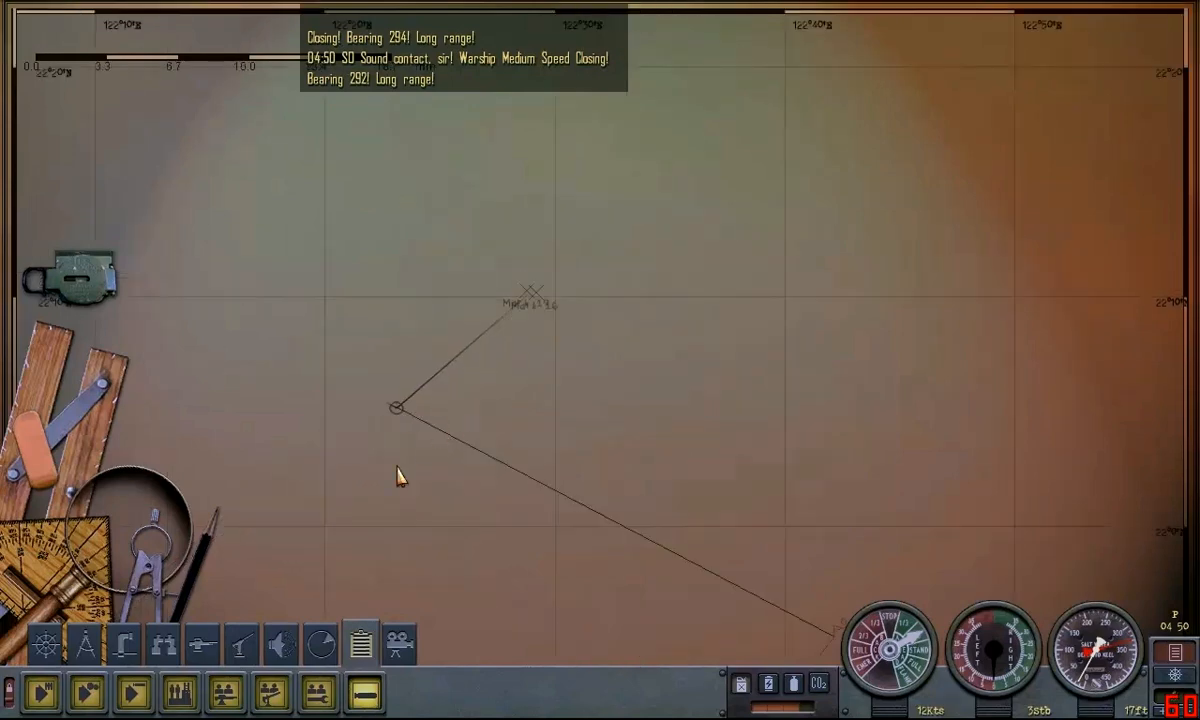
{"action": "mouse_move", "coordinate": [758, 648]}
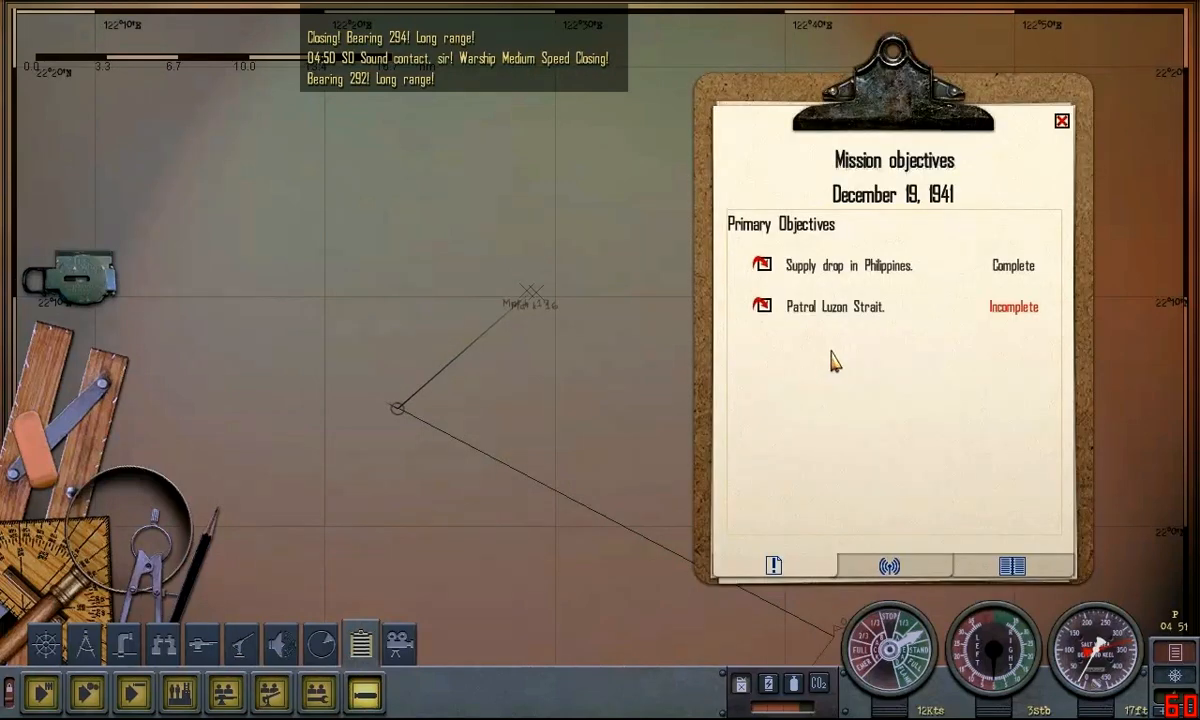
{"action": "left_click", "coordinate": [888, 566]}
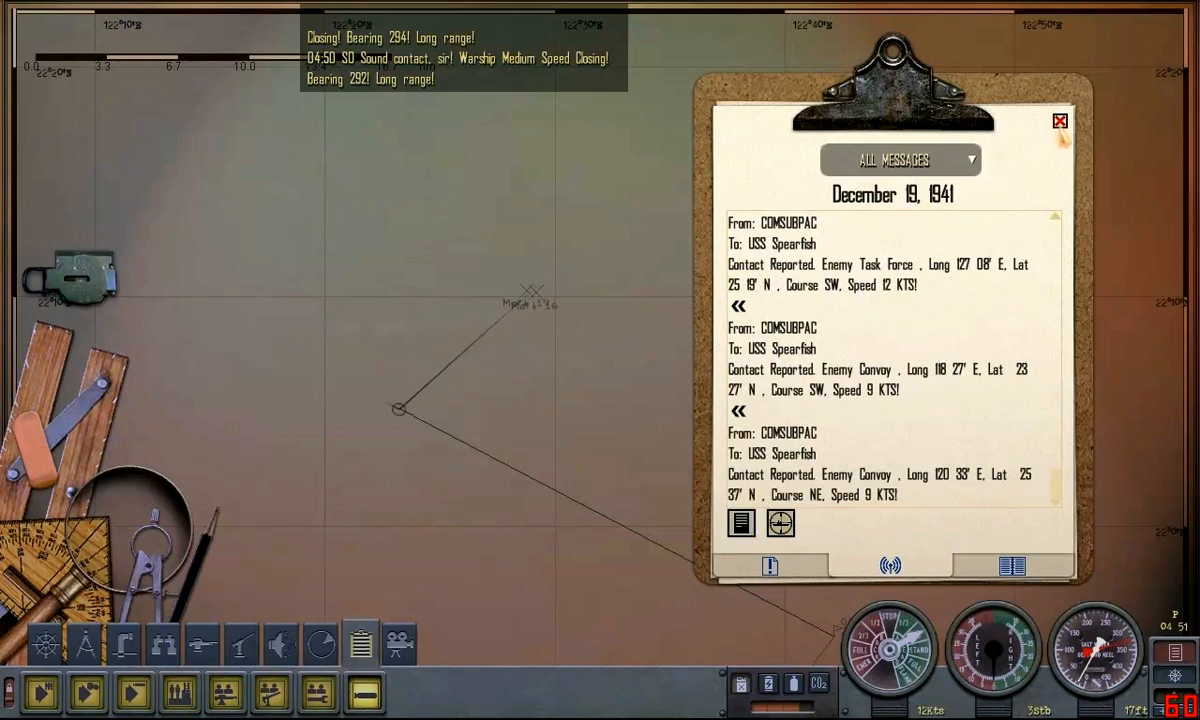
{"action": "left_click", "coordinate": [1059, 121]}
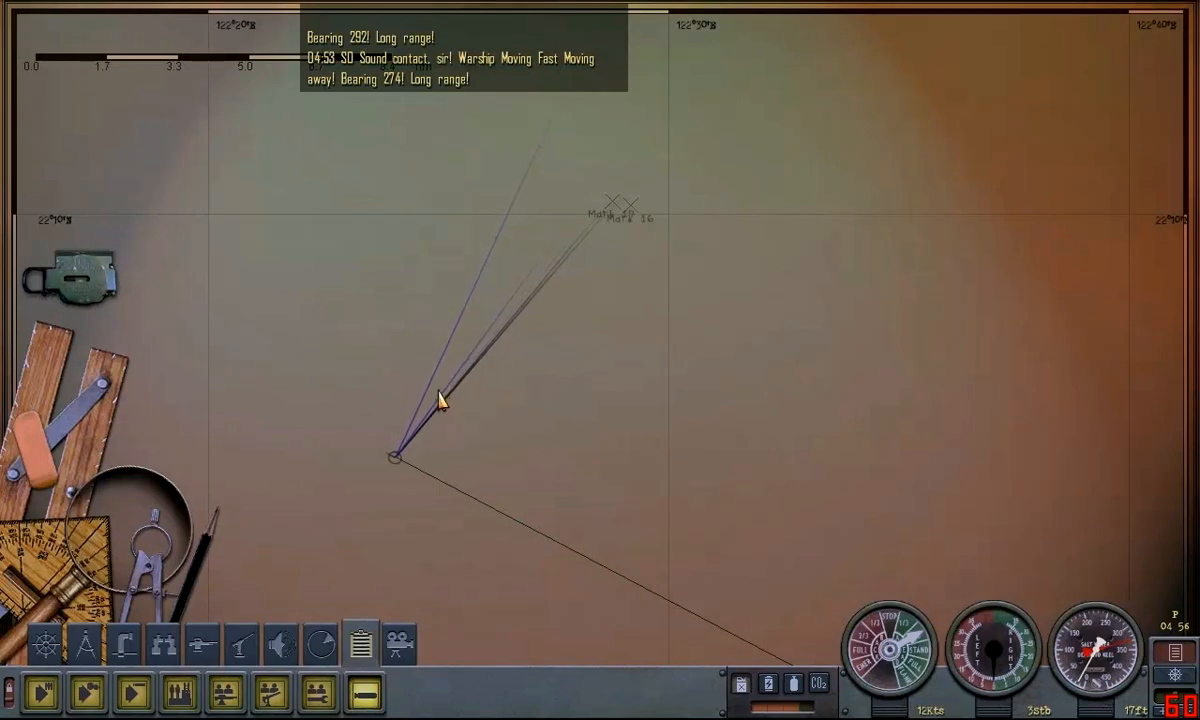
{"action": "mouse_move", "coordinate": [470, 393]}
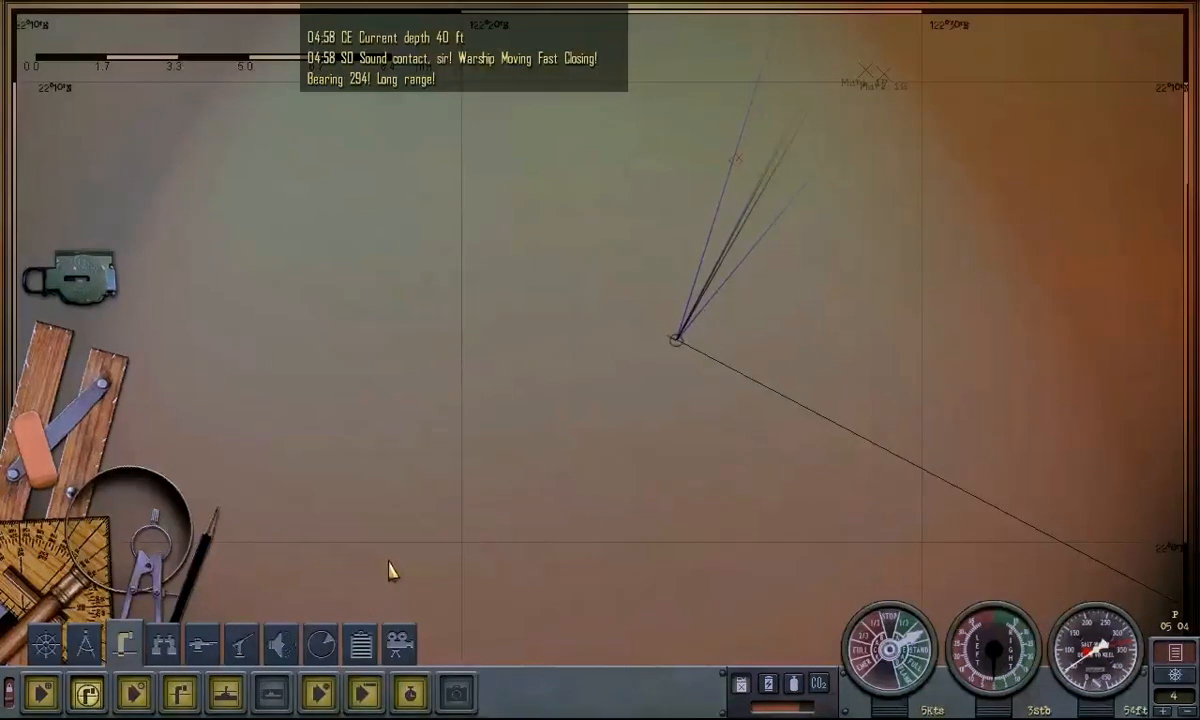
{"action": "mouse_move", "coordinate": [478, 530]}
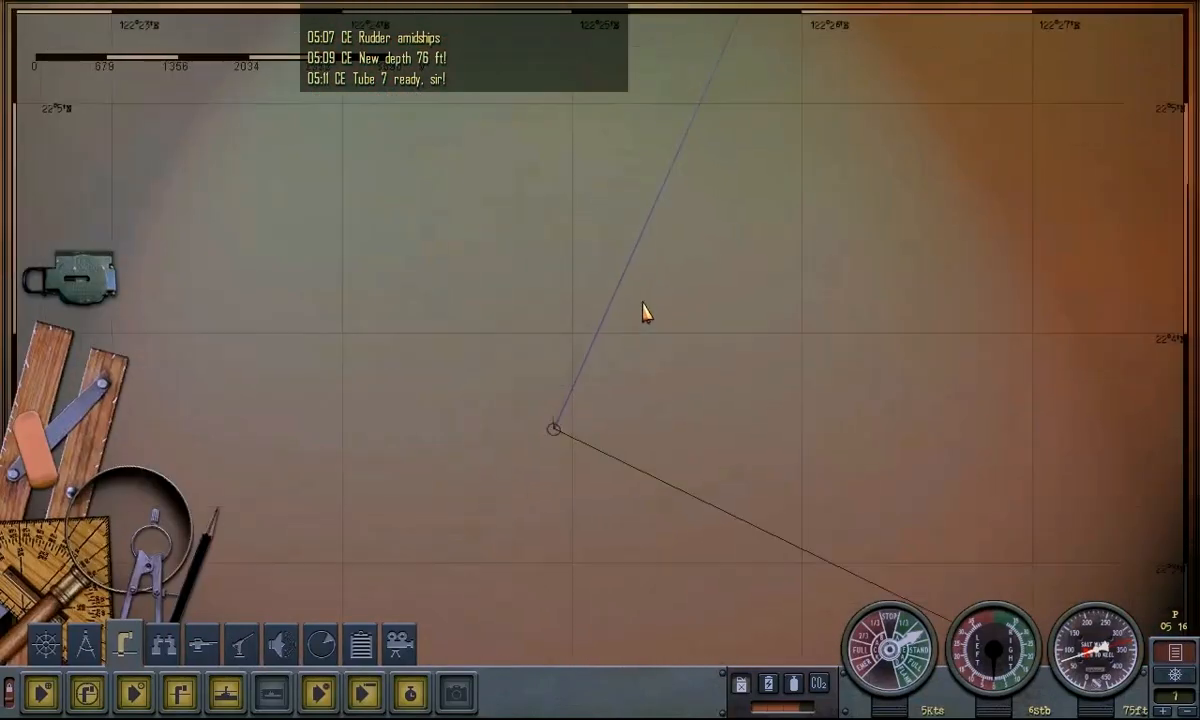
{"action": "scroll", "scroll_direction": "up", "scroll_amount": 3}
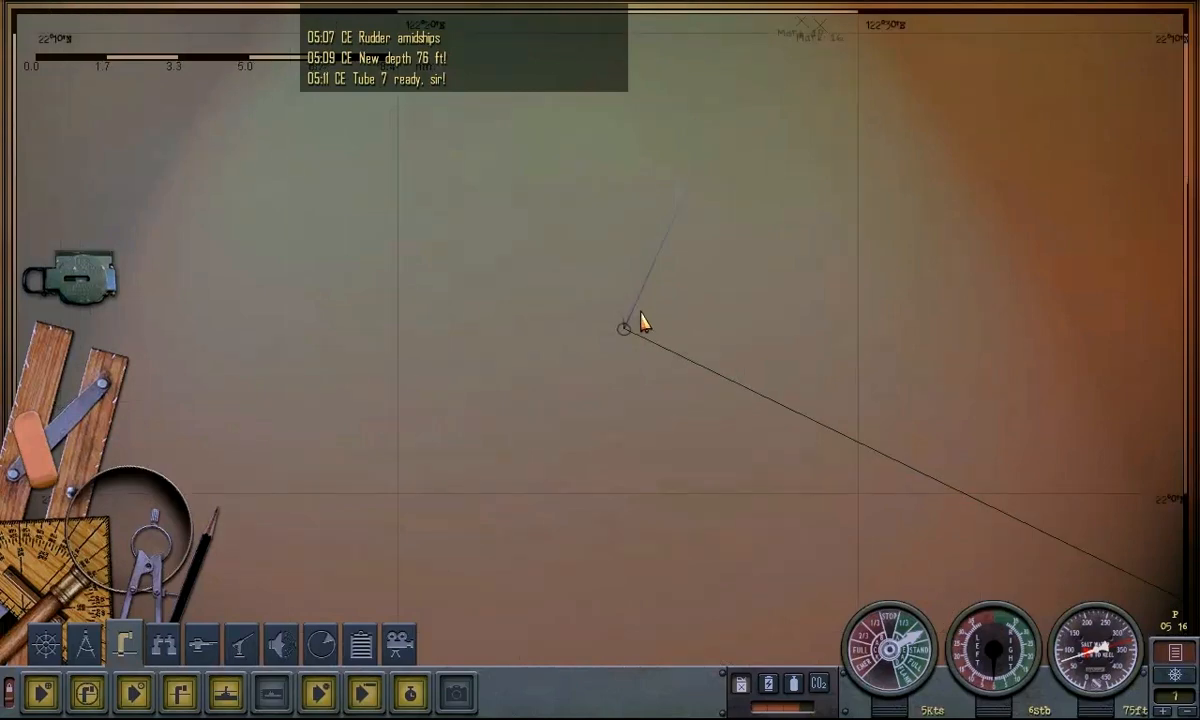
{"action": "mouse_move", "coordinate": [745, 415]}
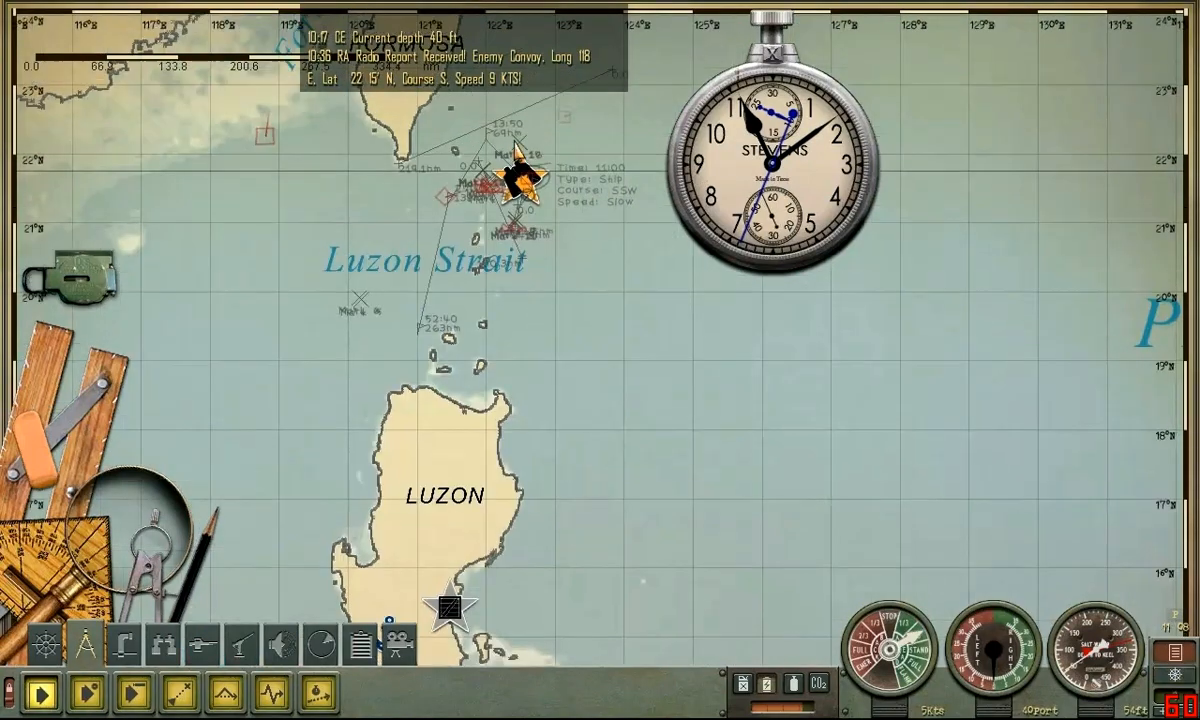
- Zoom the map in on the radar contact's plotted positions at bearing 184
{"action": "scroll", "scroll_direction": "down", "scroll_amount": 3}
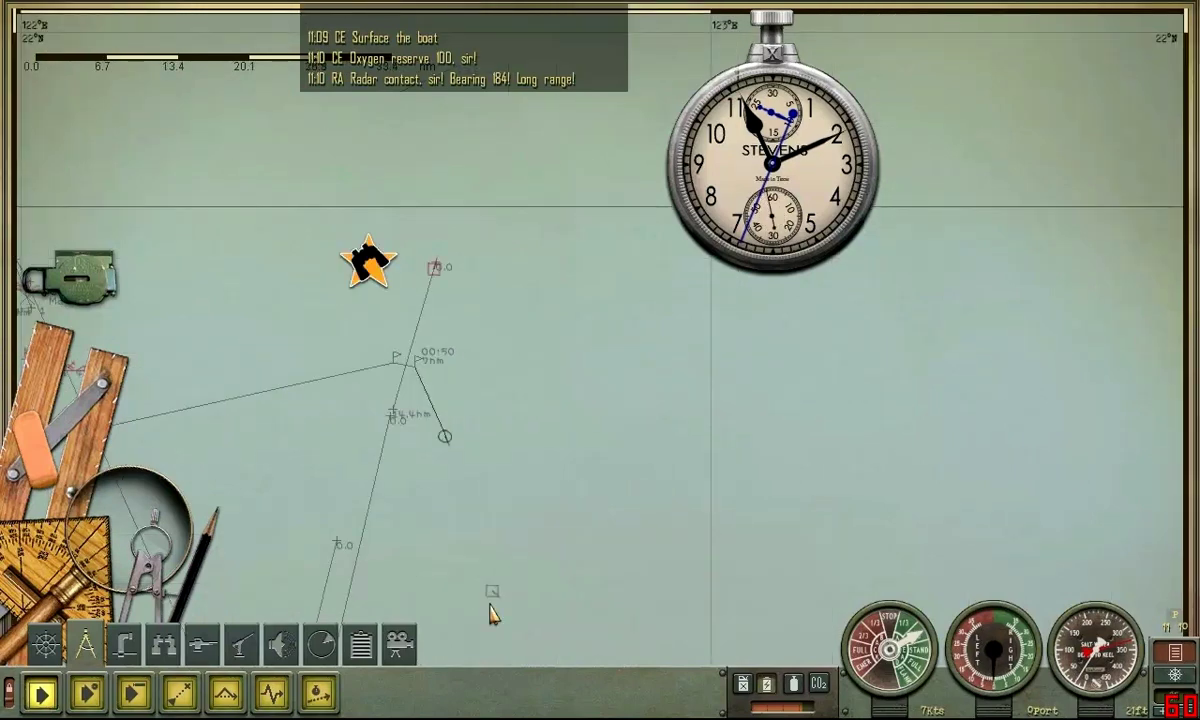
{"action": "mouse_move", "coordinate": [160, 445]}
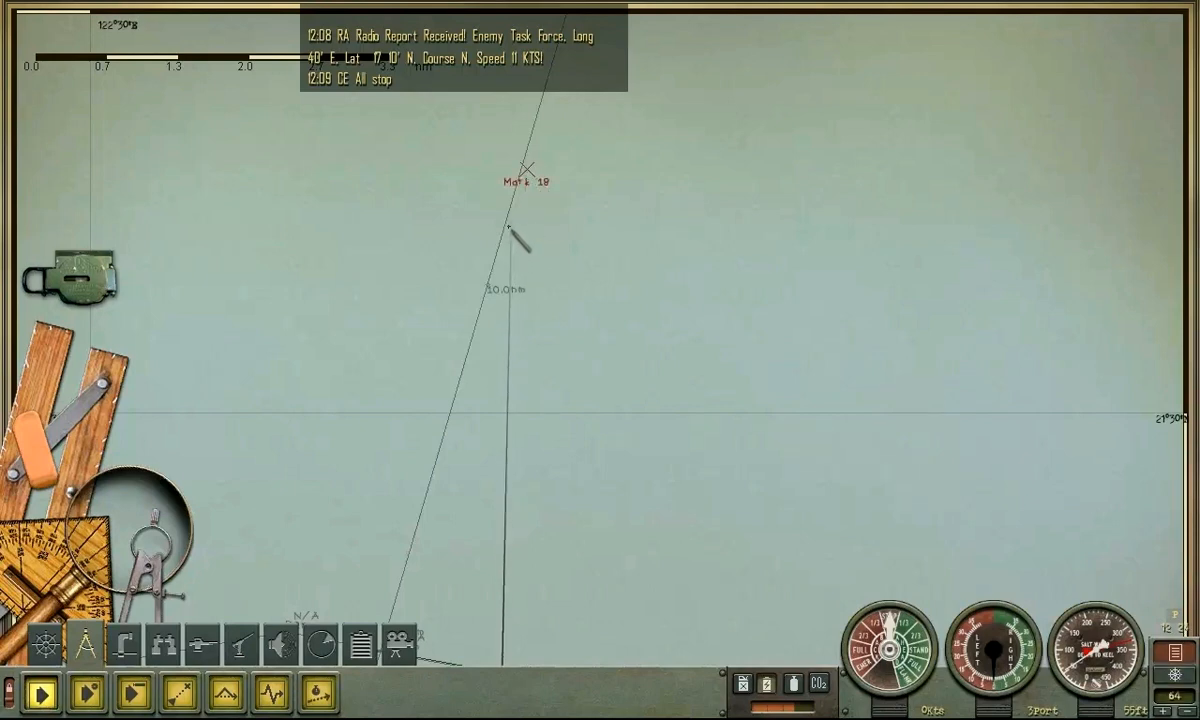
- Place Mark 18 and Mark 19 at the target's current and next positions
{"action": "left_click", "coordinate": [505, 221]}
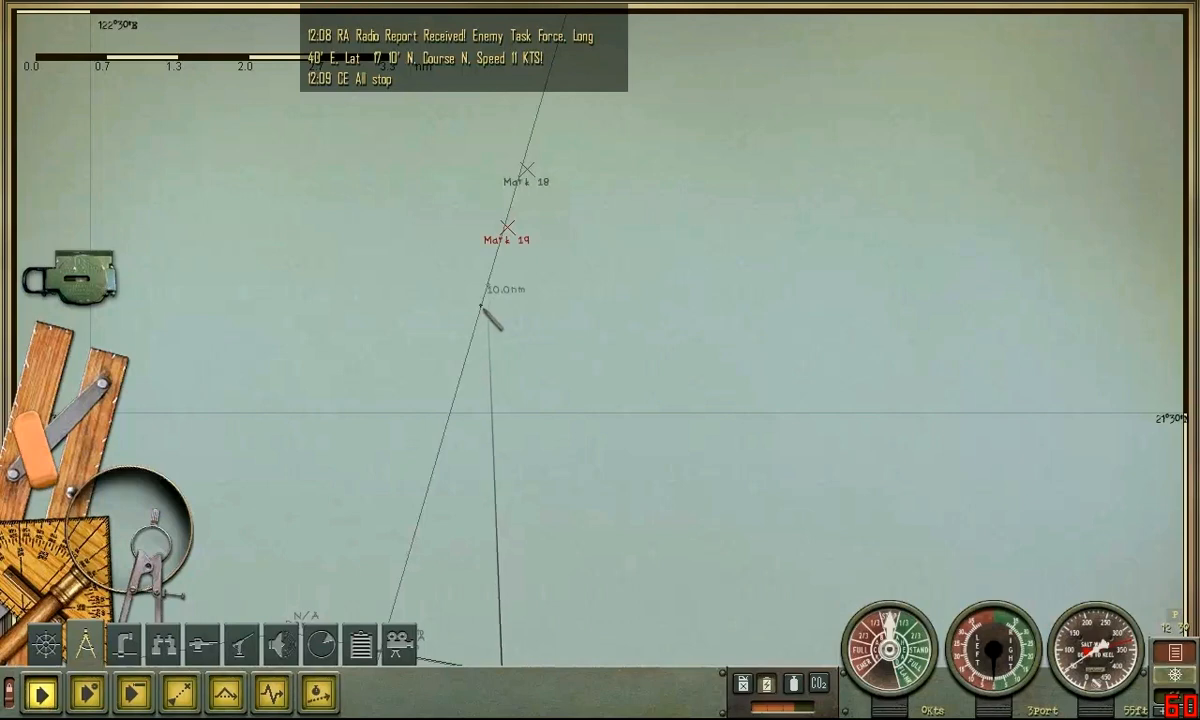
{"action": "left_click", "coordinate": [485, 318]}
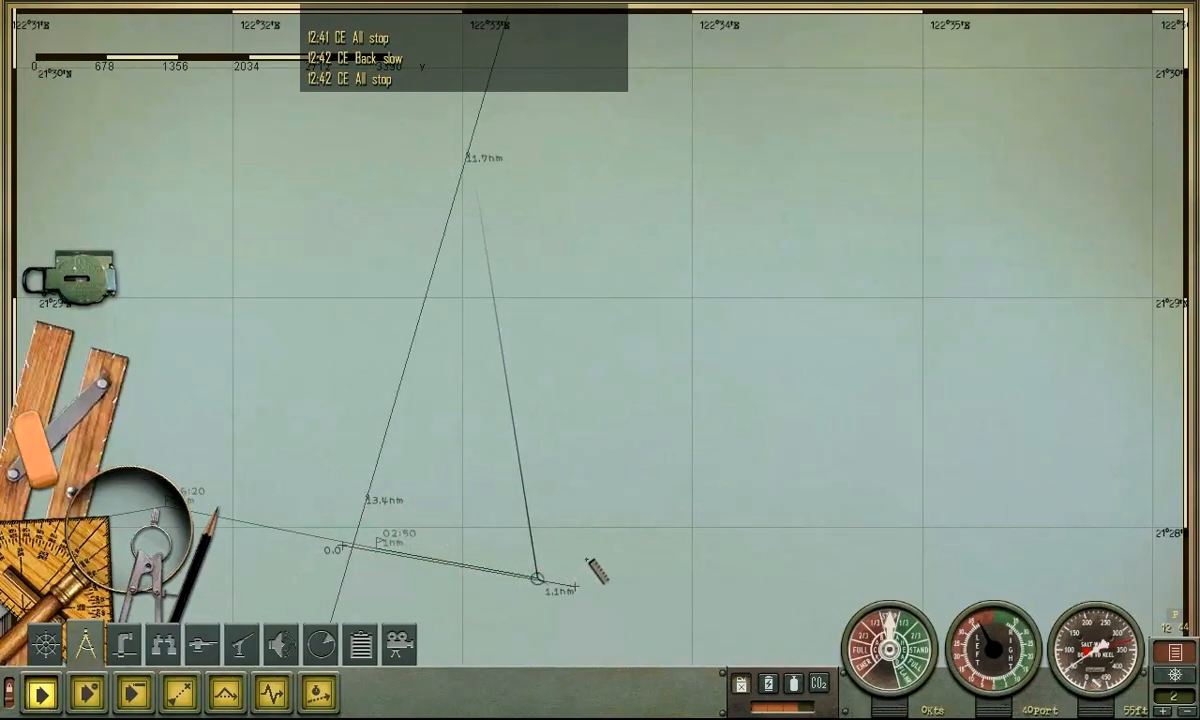
- Order the engines ahead slow on the telegraph, then back to all stop
{"action": "left_click", "coordinate": [890, 645]}
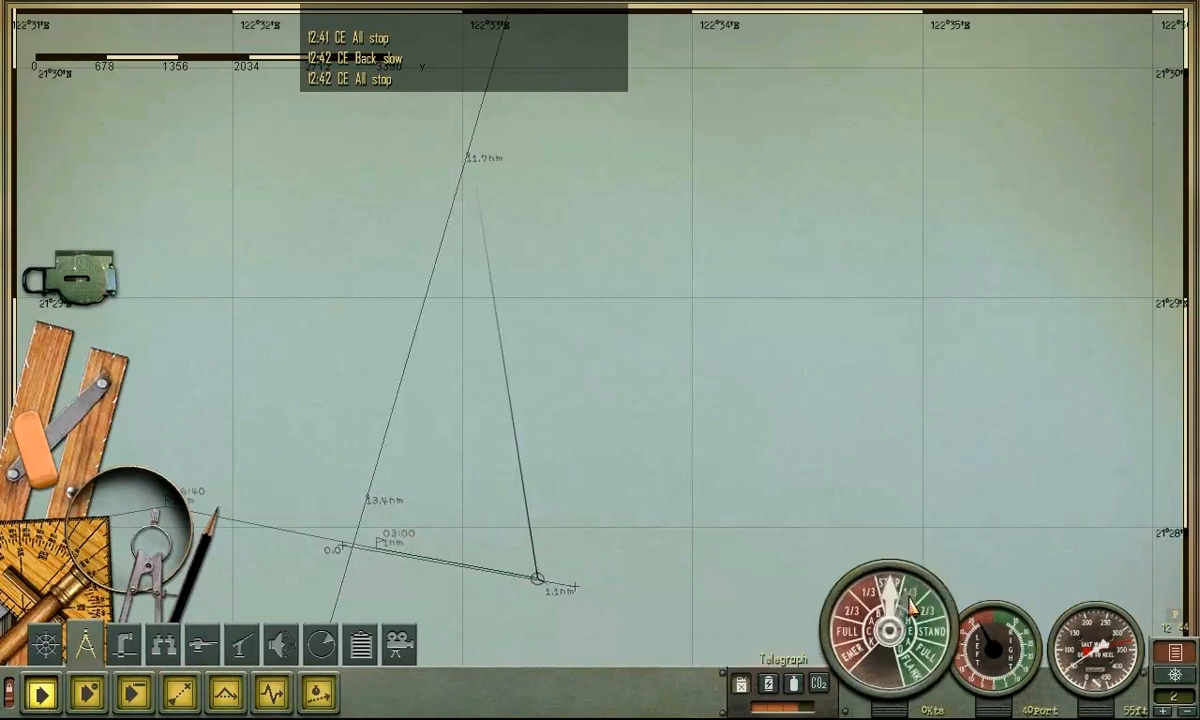
{"action": "left_click", "coordinate": [909, 601]}
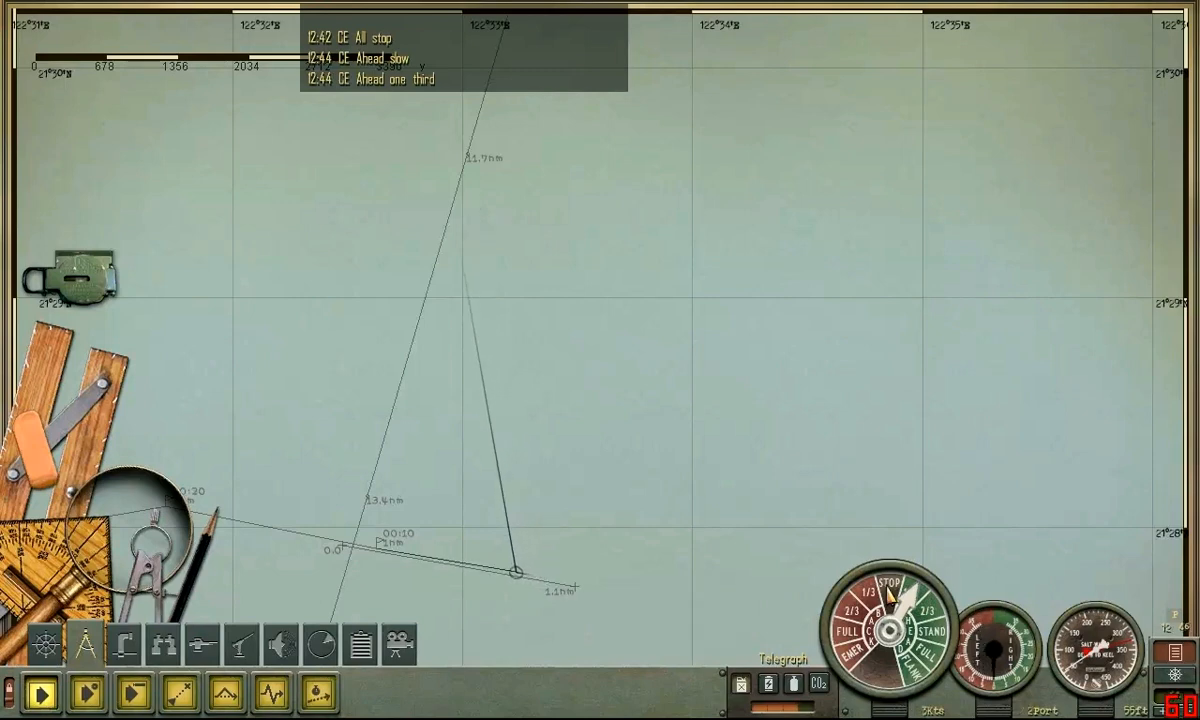
{"action": "left_click", "coordinate": [884, 583]}
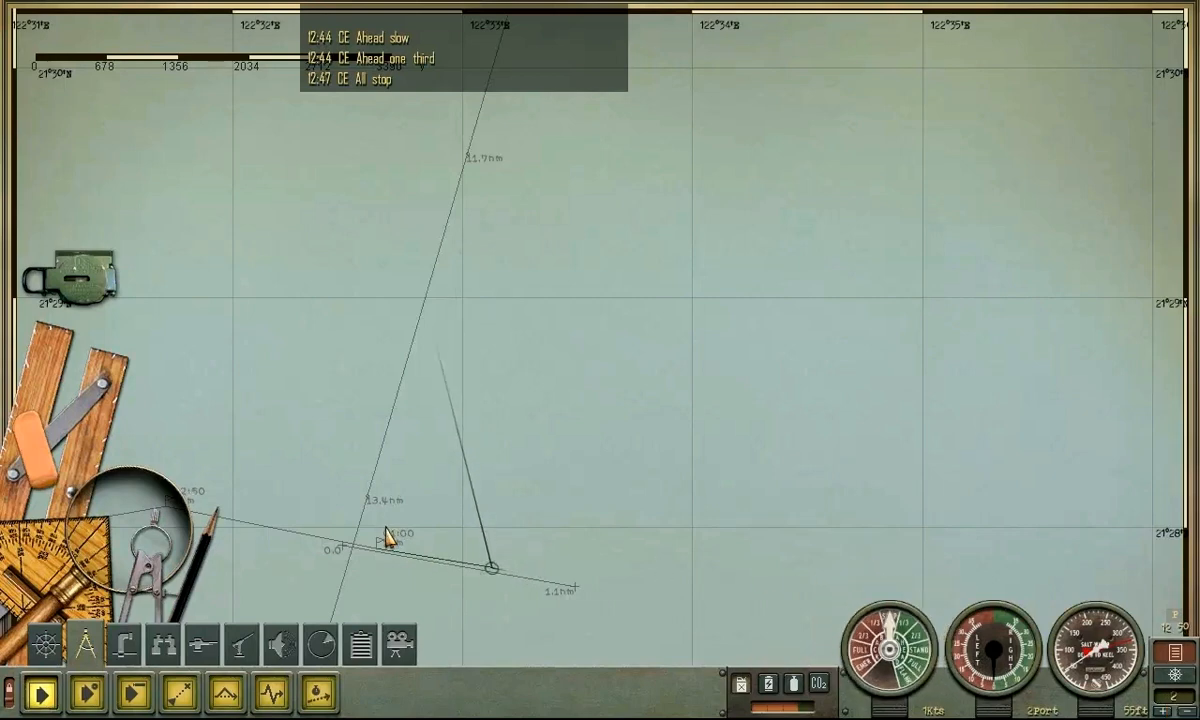
{"action": "mouse_move", "coordinate": [135, 463]}
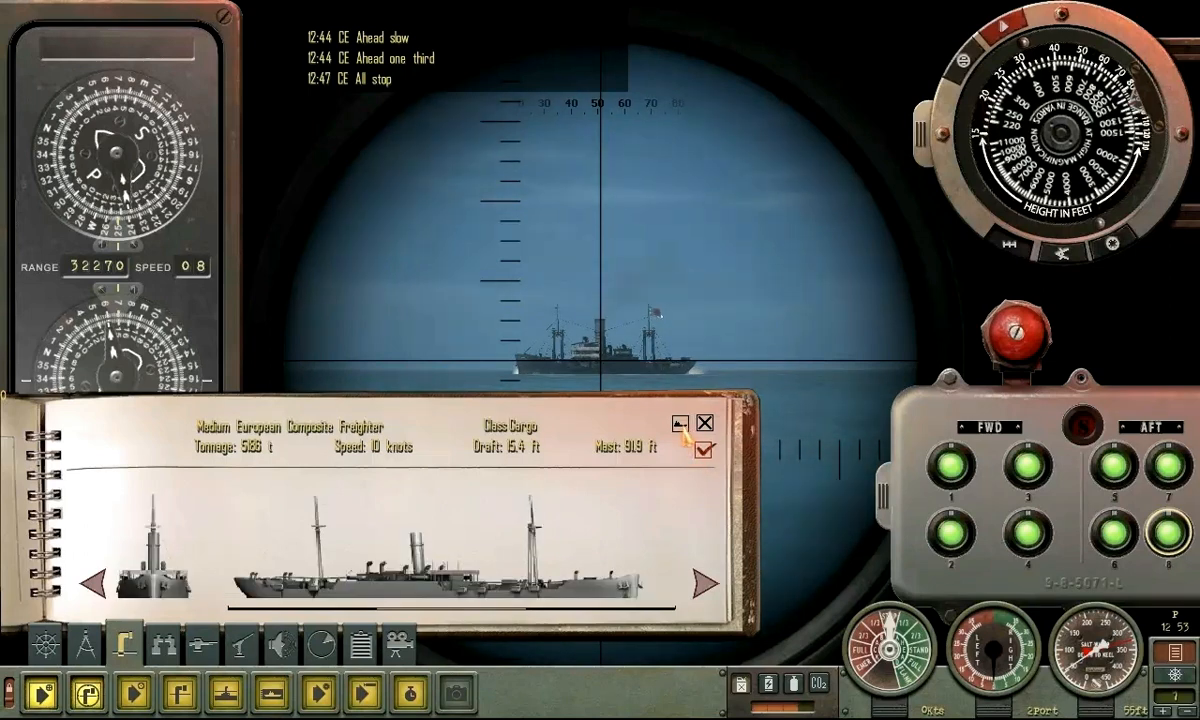
- Page the recognition manual to the Coastal Composite Freighter and send it to the TDC
{"action": "left_click", "coordinate": [706, 585]}
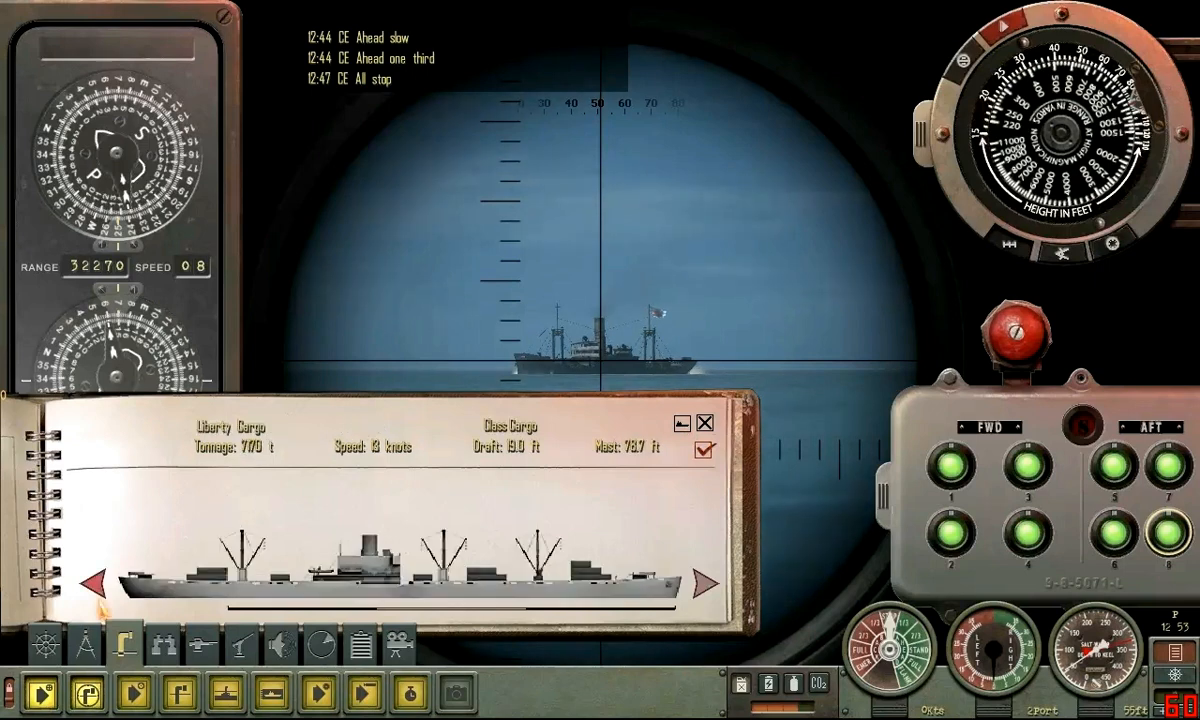
{"action": "left_click", "coordinate": [708, 580]}
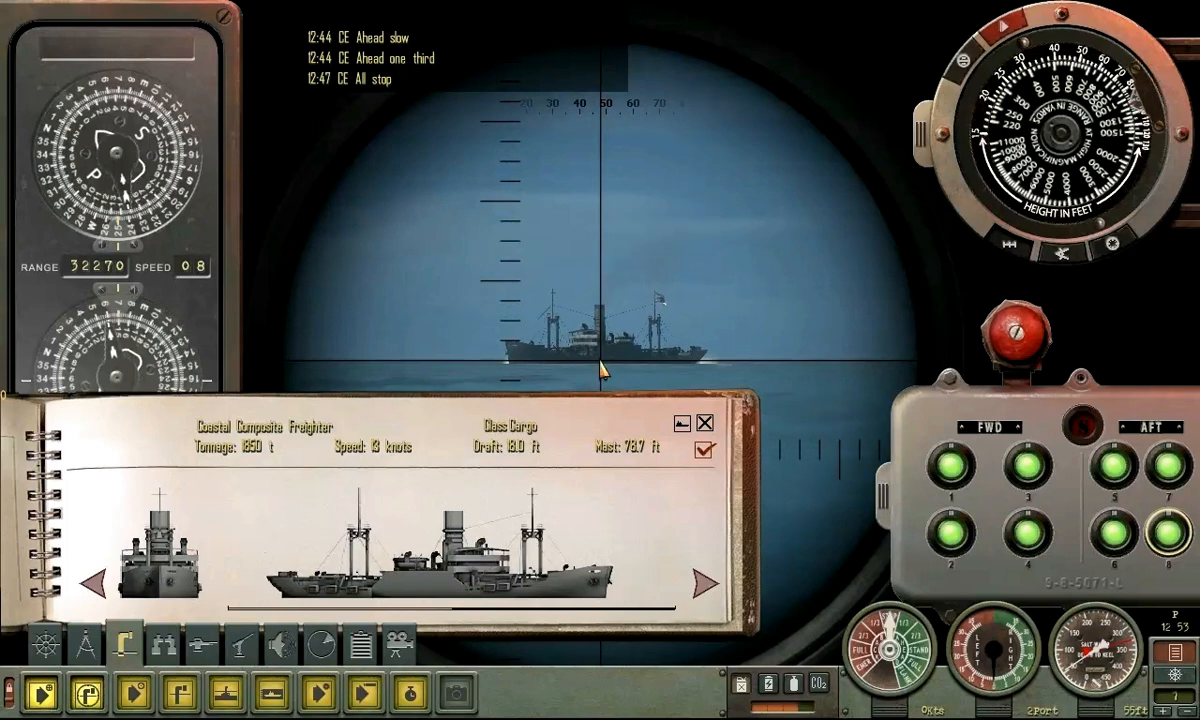
{"action": "mouse_move", "coordinate": [703, 452]}
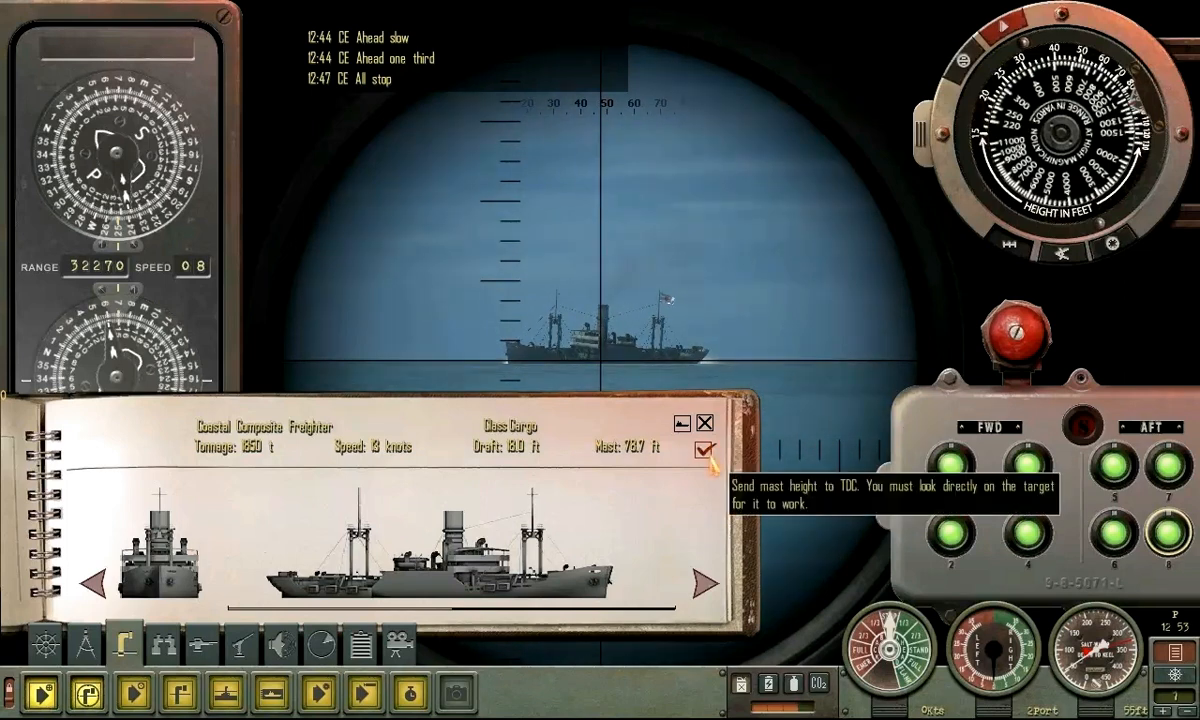
{"action": "left_click", "coordinate": [703, 449]}
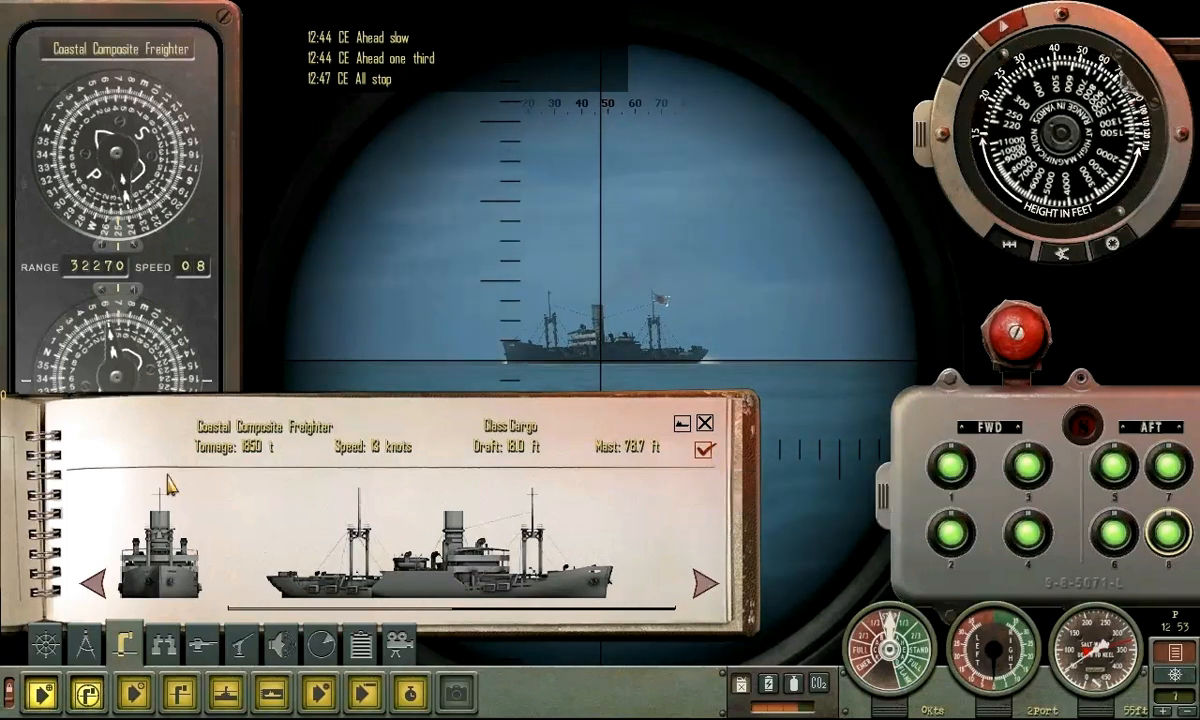
{"action": "left_click", "coordinate": [706, 422]}
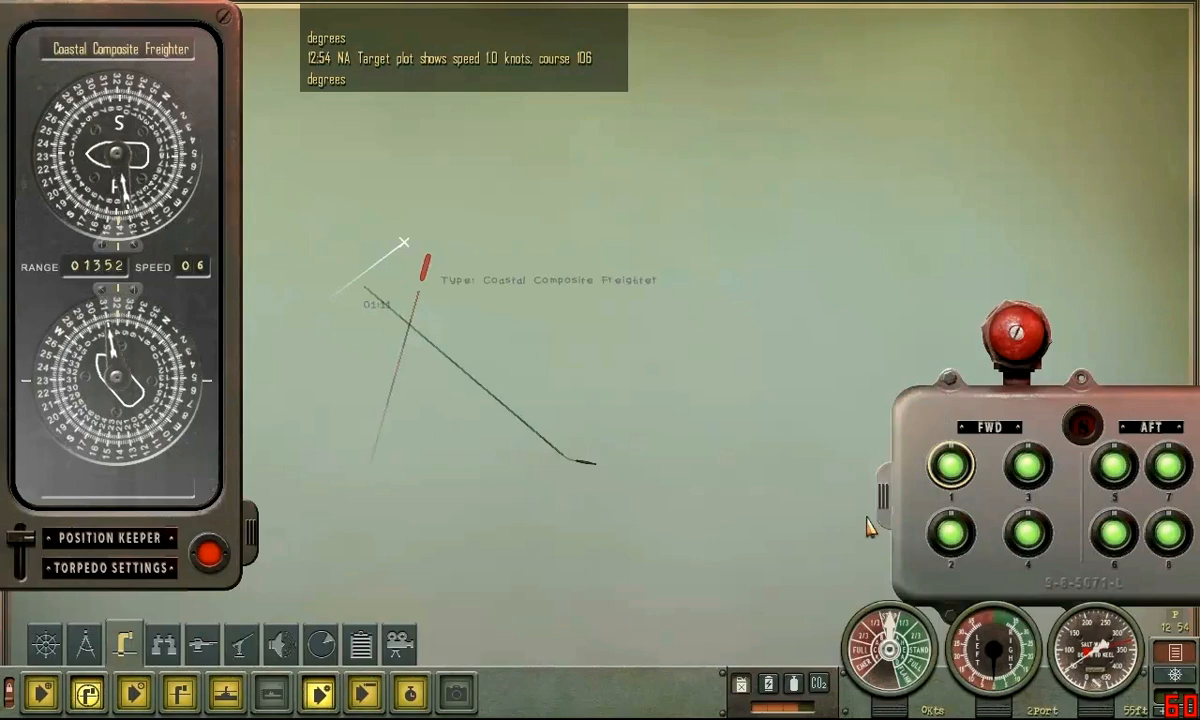
{"action": "mouse_move", "coordinate": [525, 438]}
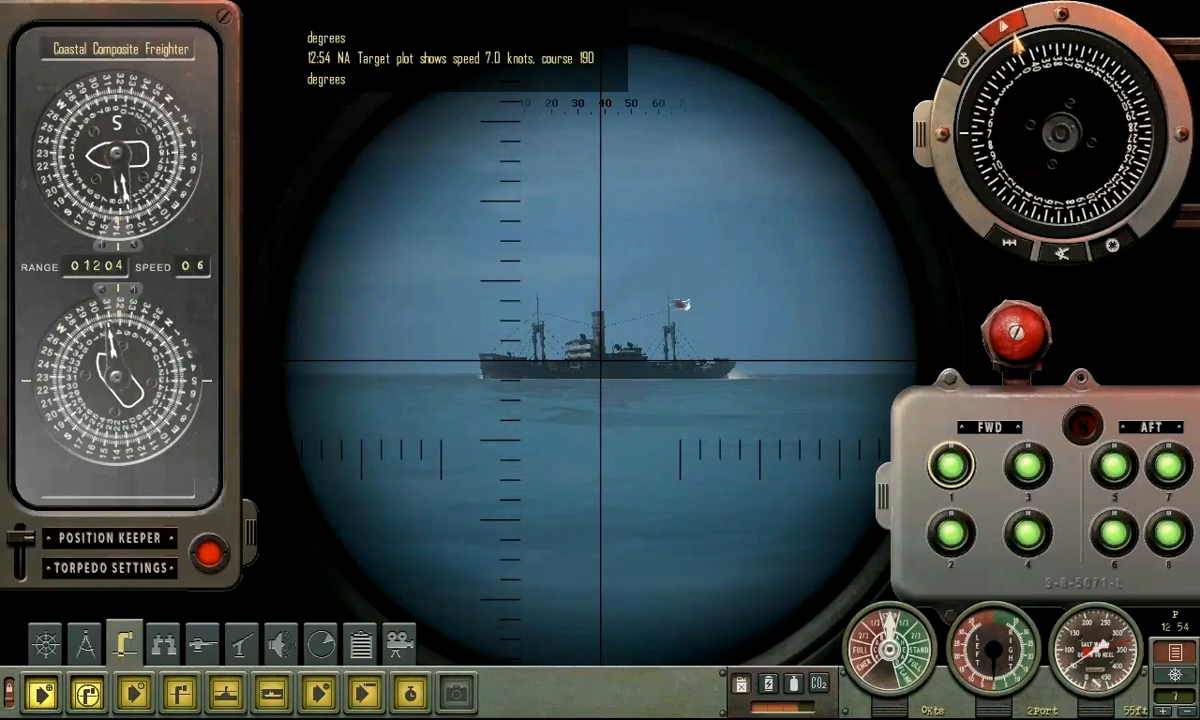
- Fire tube 1's torpedo at the Coastal Composite Freighter in the crosshairs
{"action": "left_click", "coordinate": [410, 692]}
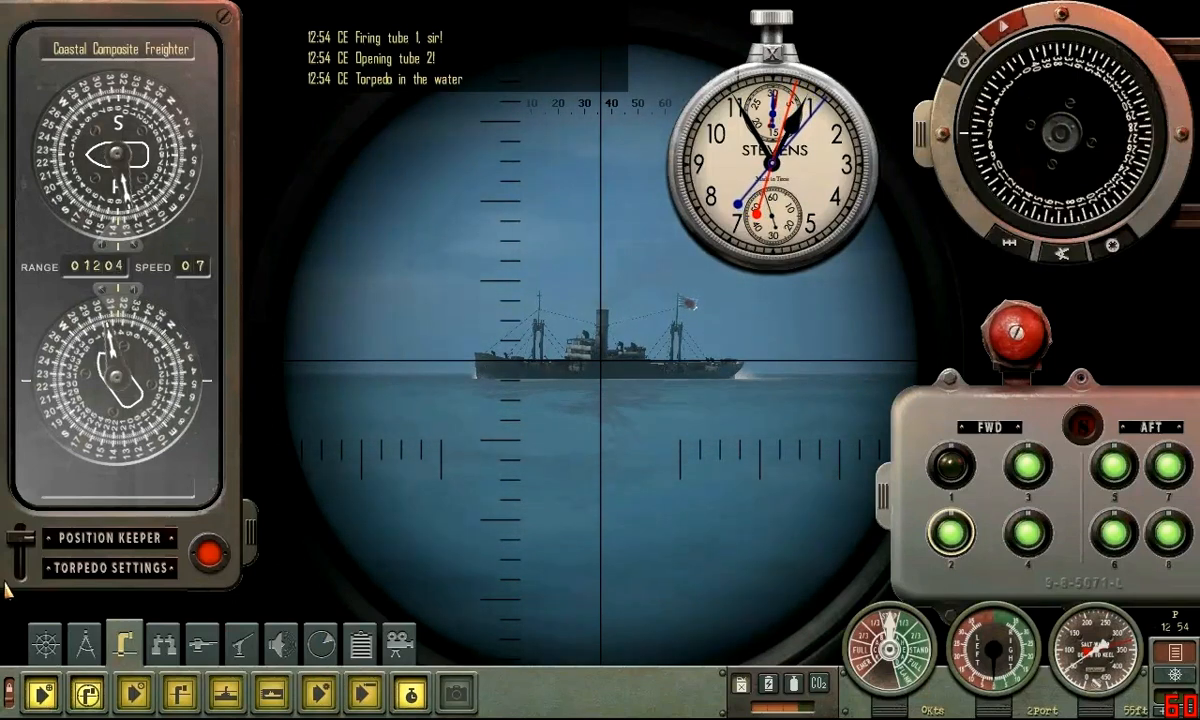
- Switch the left TDC panel from position keeper dials to TORPEDO SETTINGS
{"action": "left_click", "coordinate": [110, 567]}
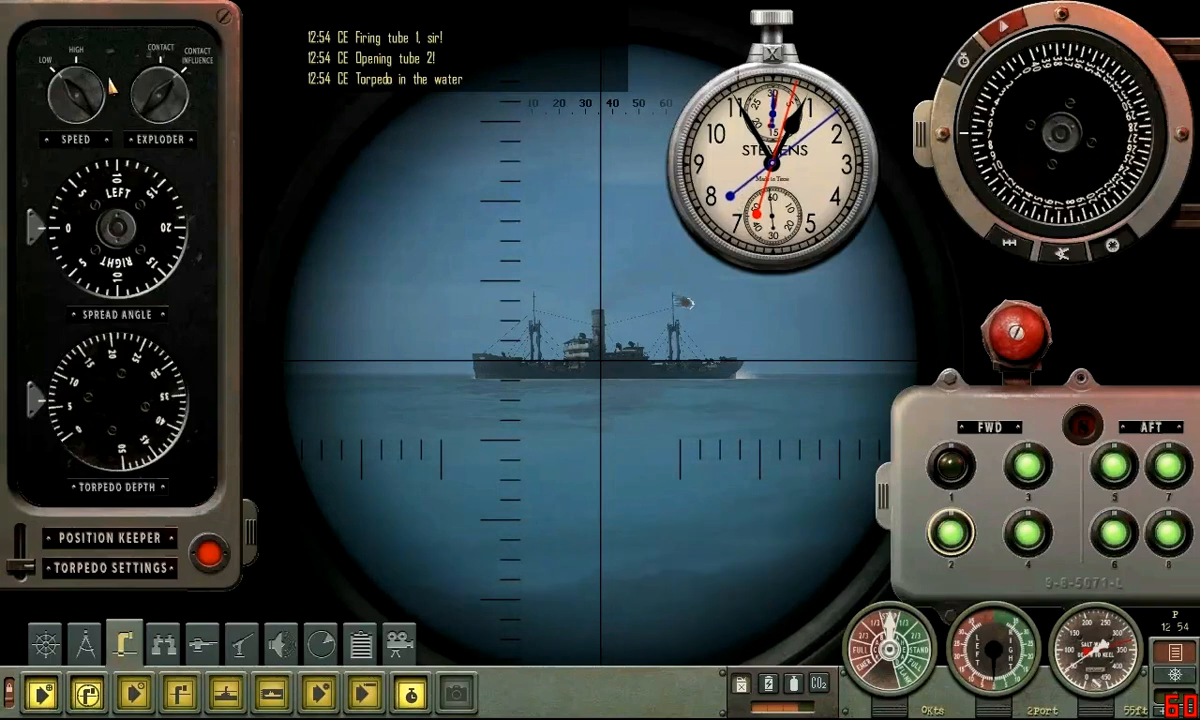